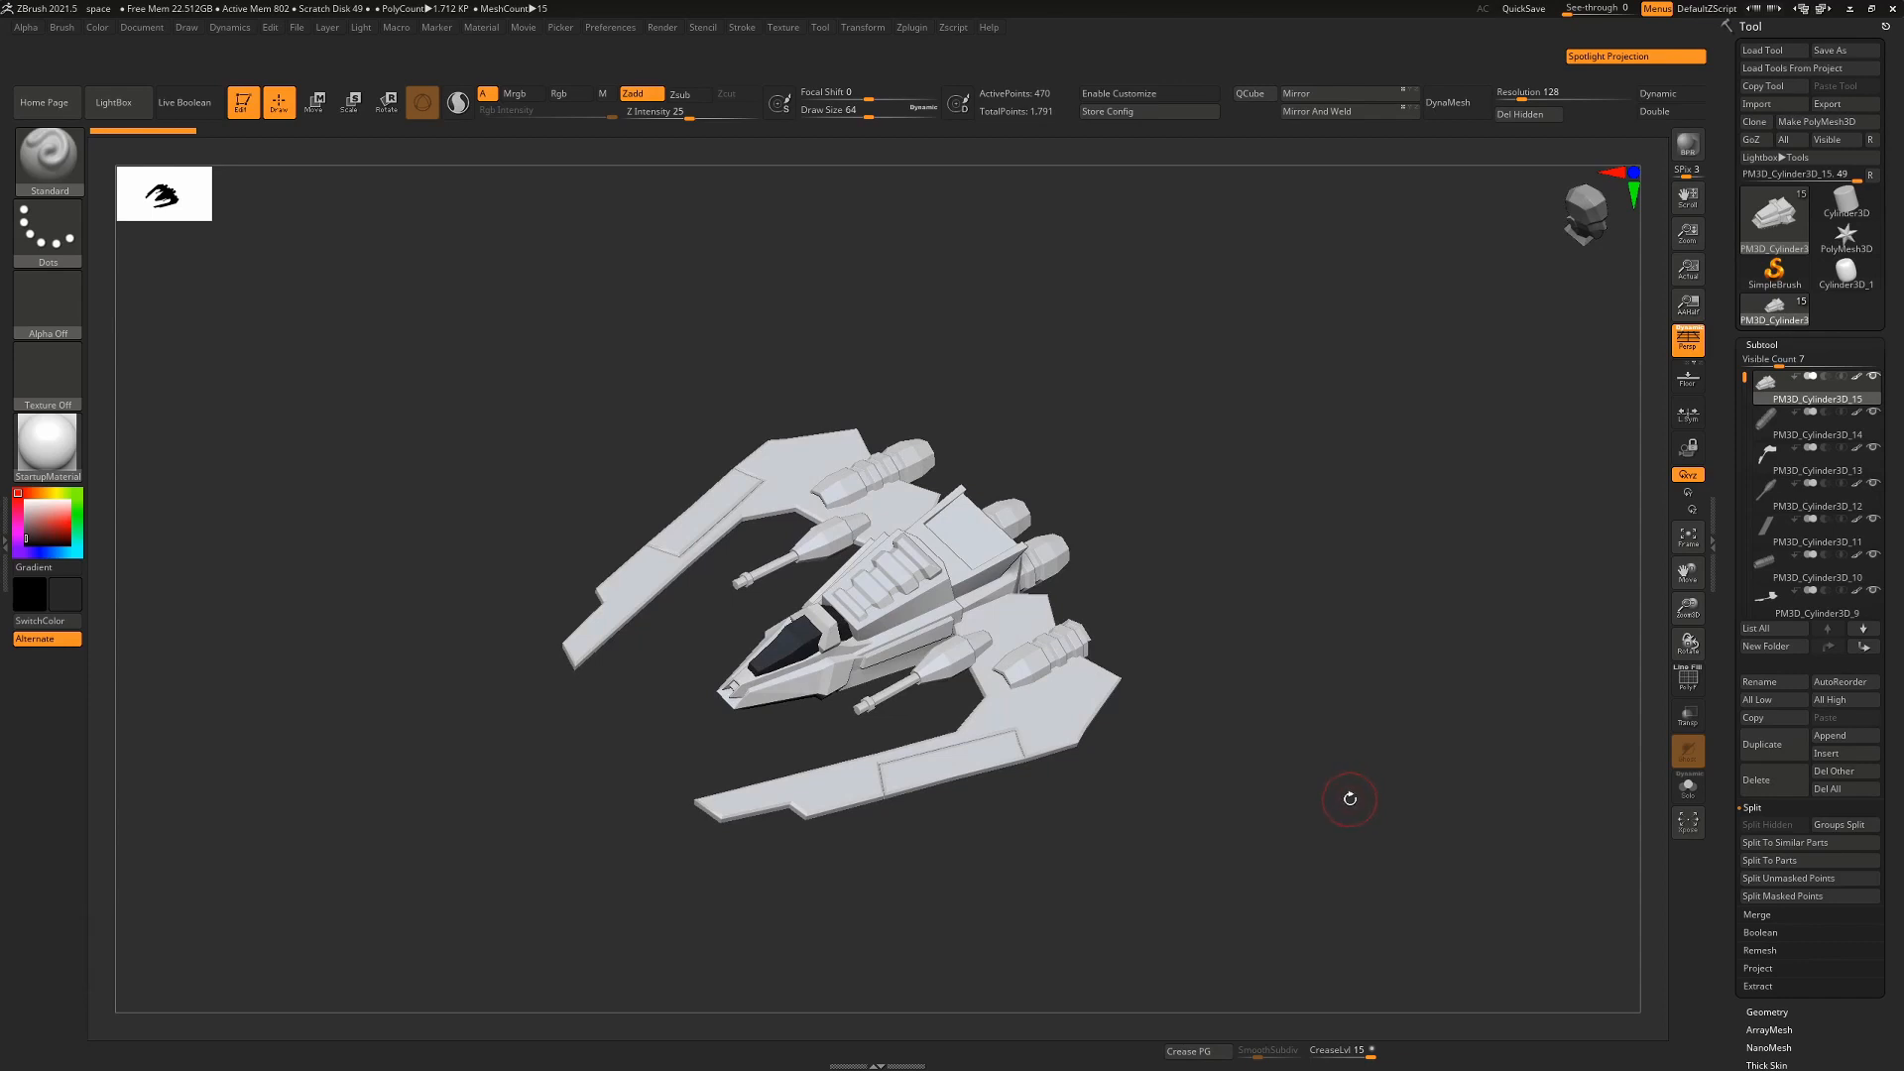
mouse_move(1320, 684)
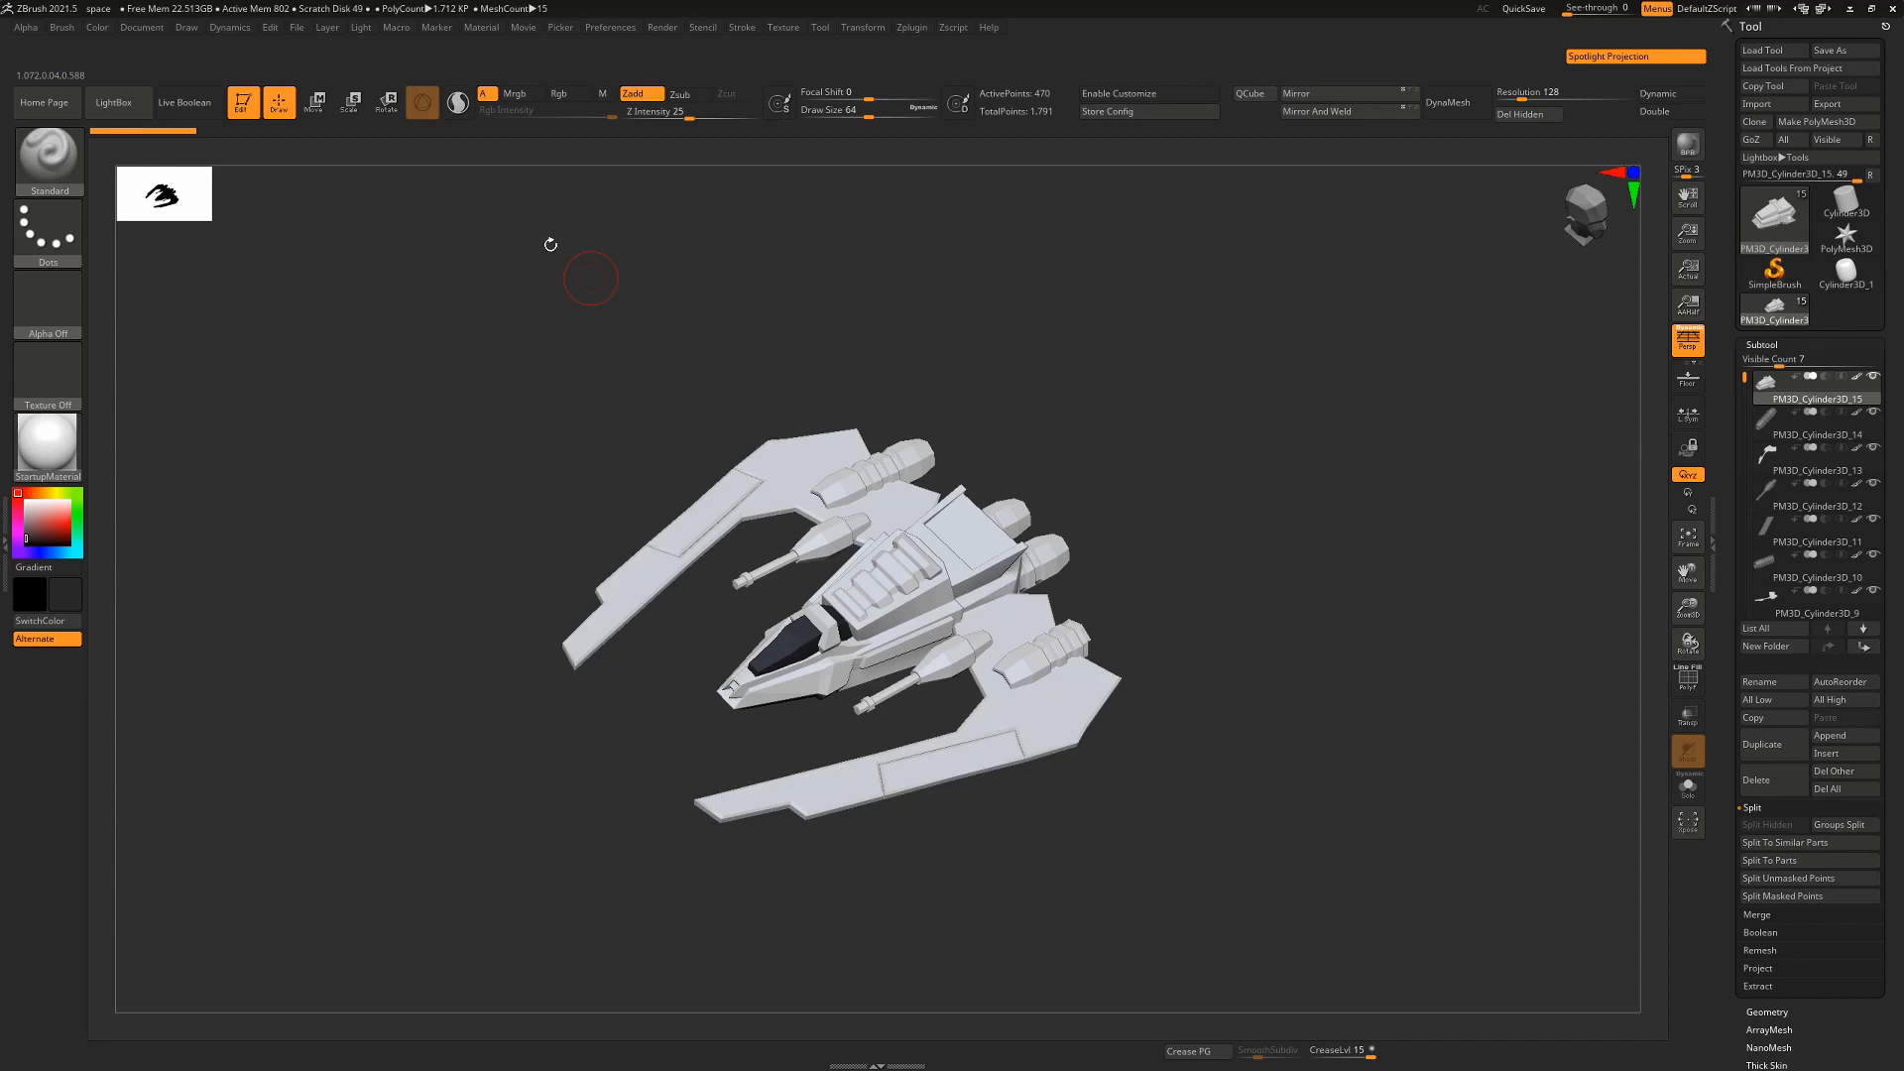
Step: Bring up the Save ZTool dialog for the spaceship via Tool > Save As and cancel it
left_click(295, 26)
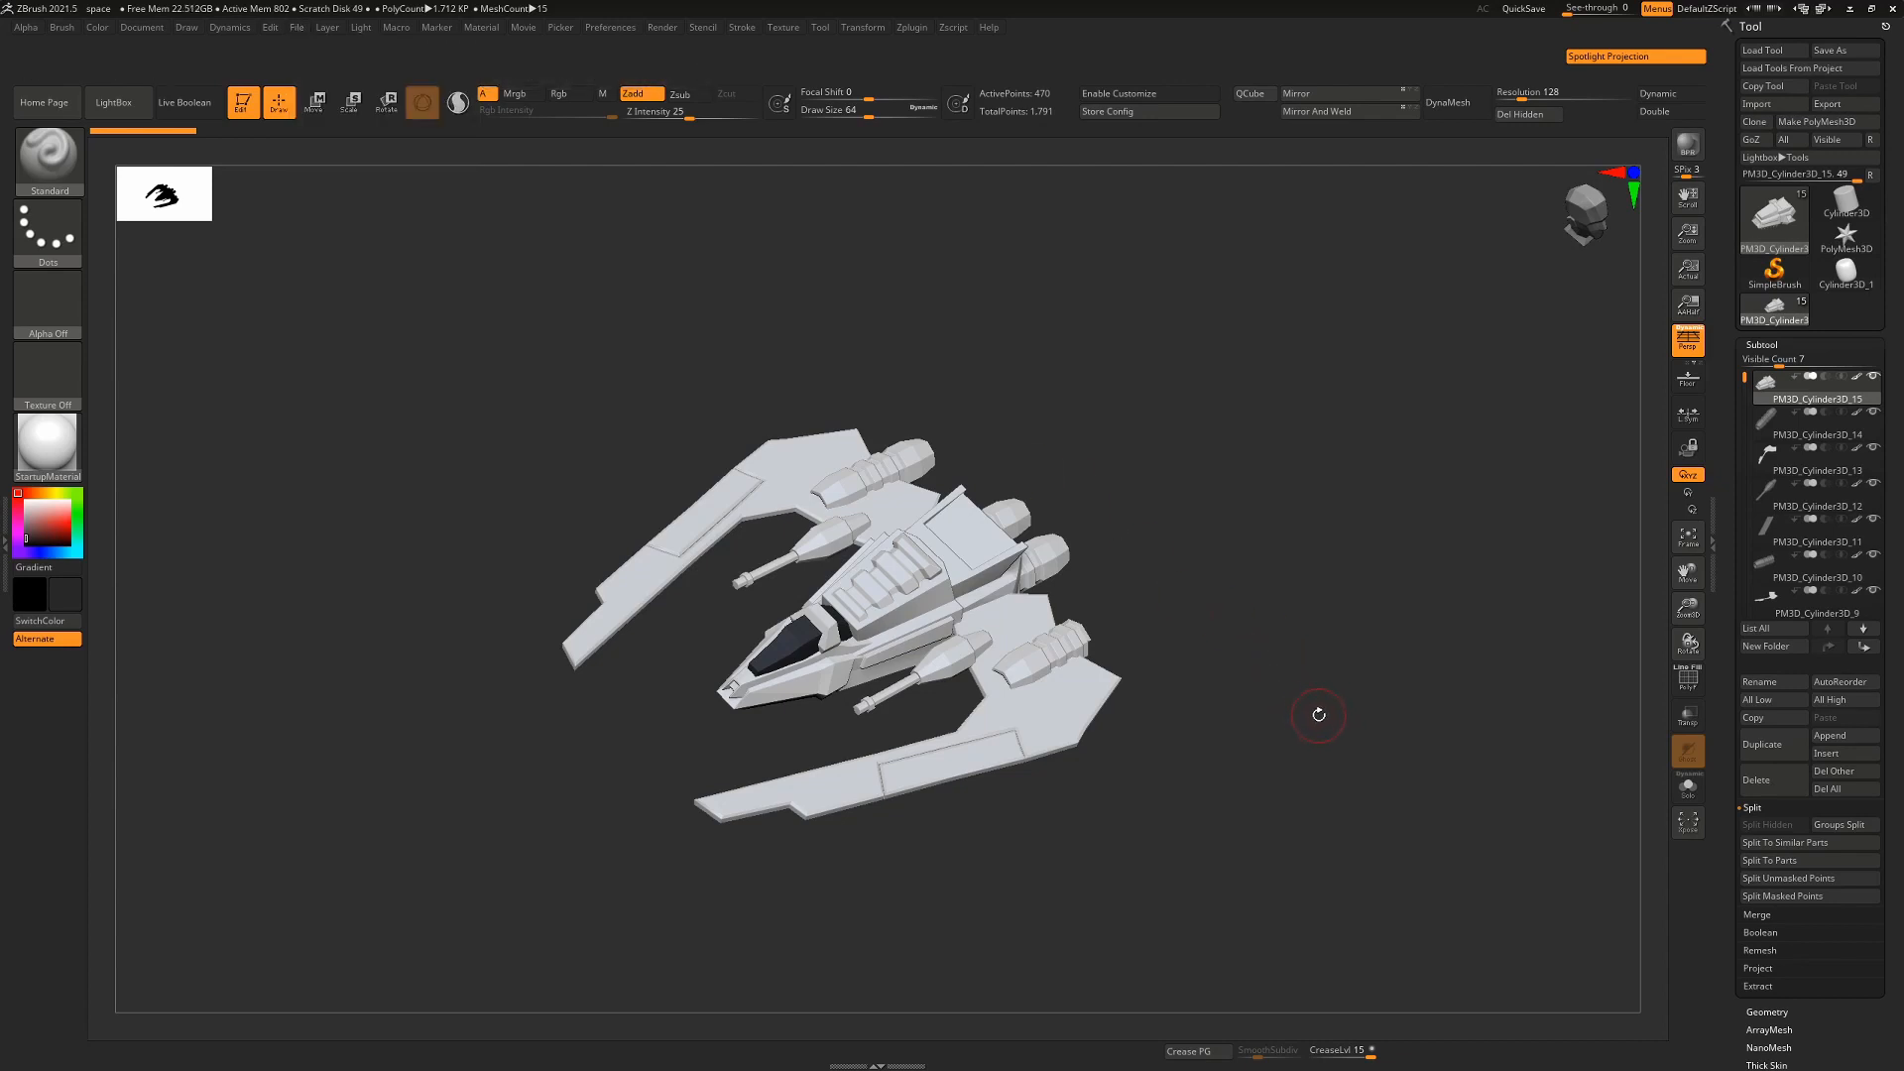
mouse_move(1345, 782)
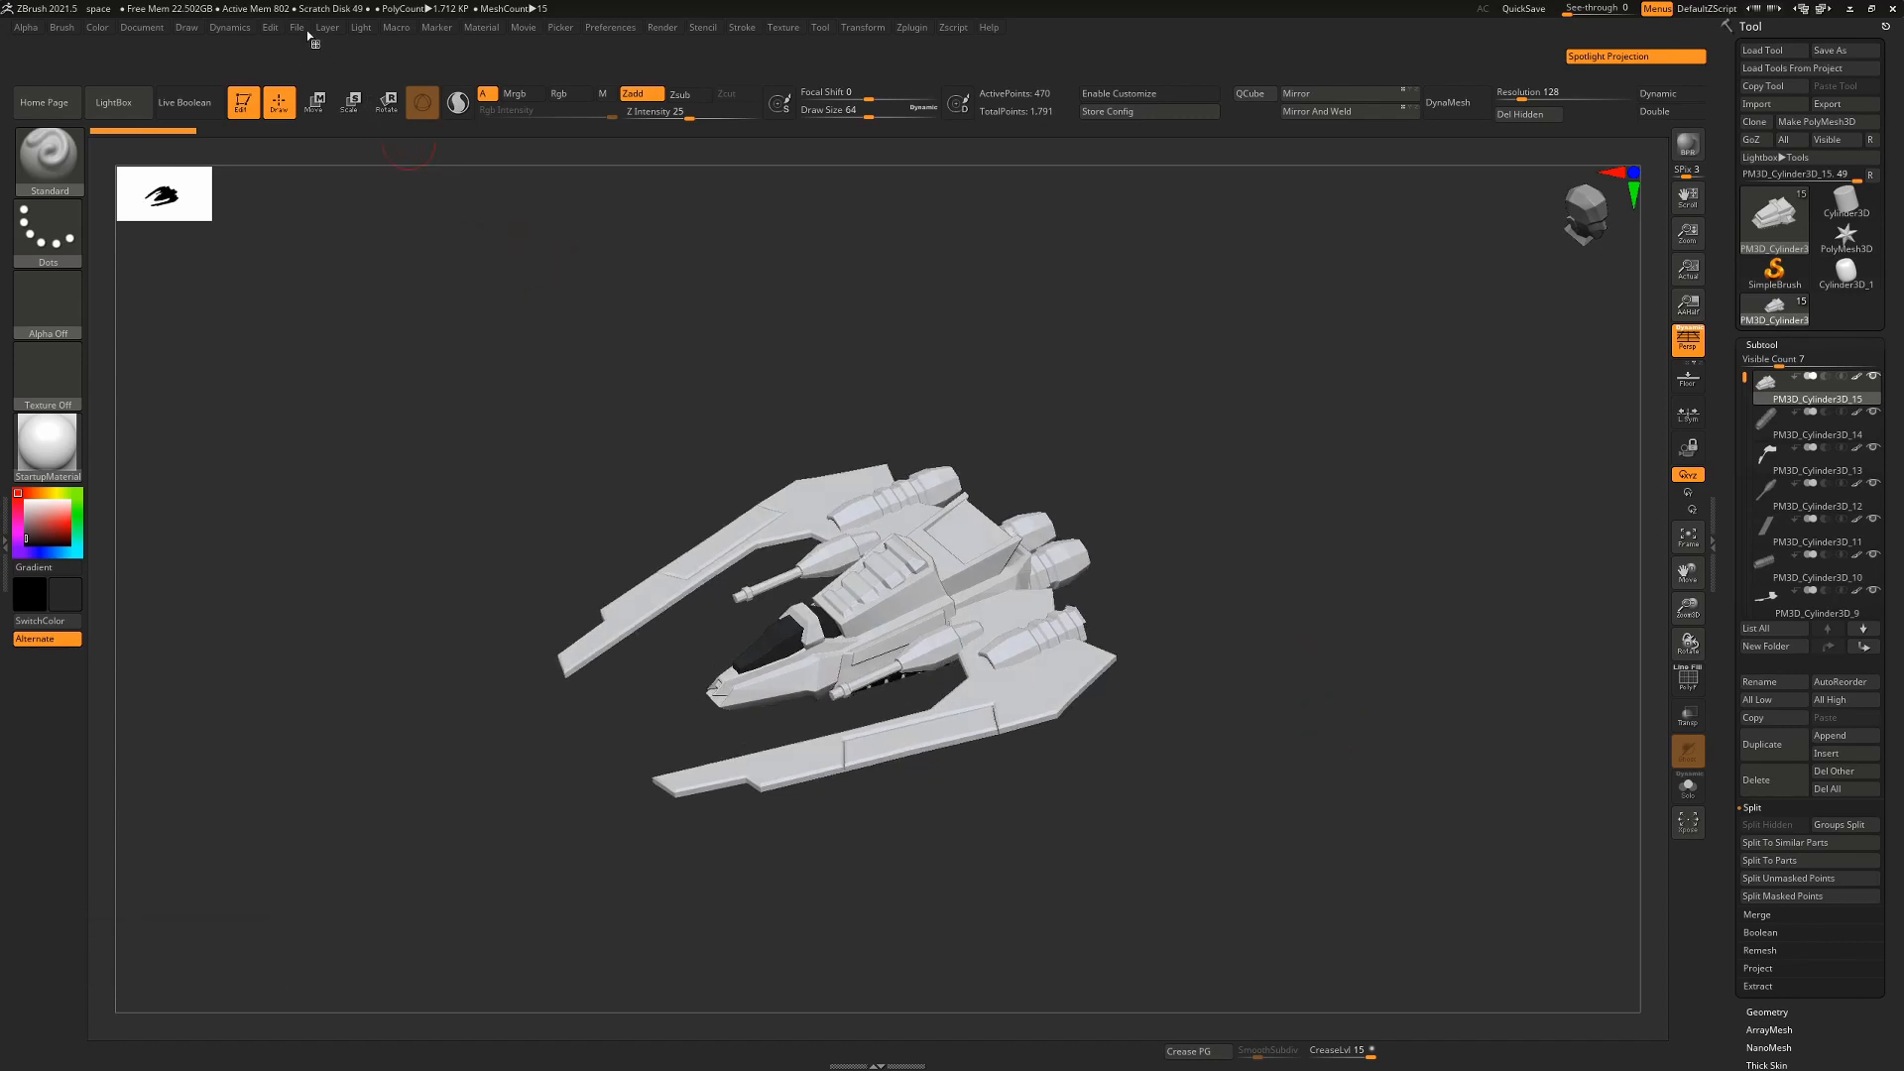
left_click(296, 26)
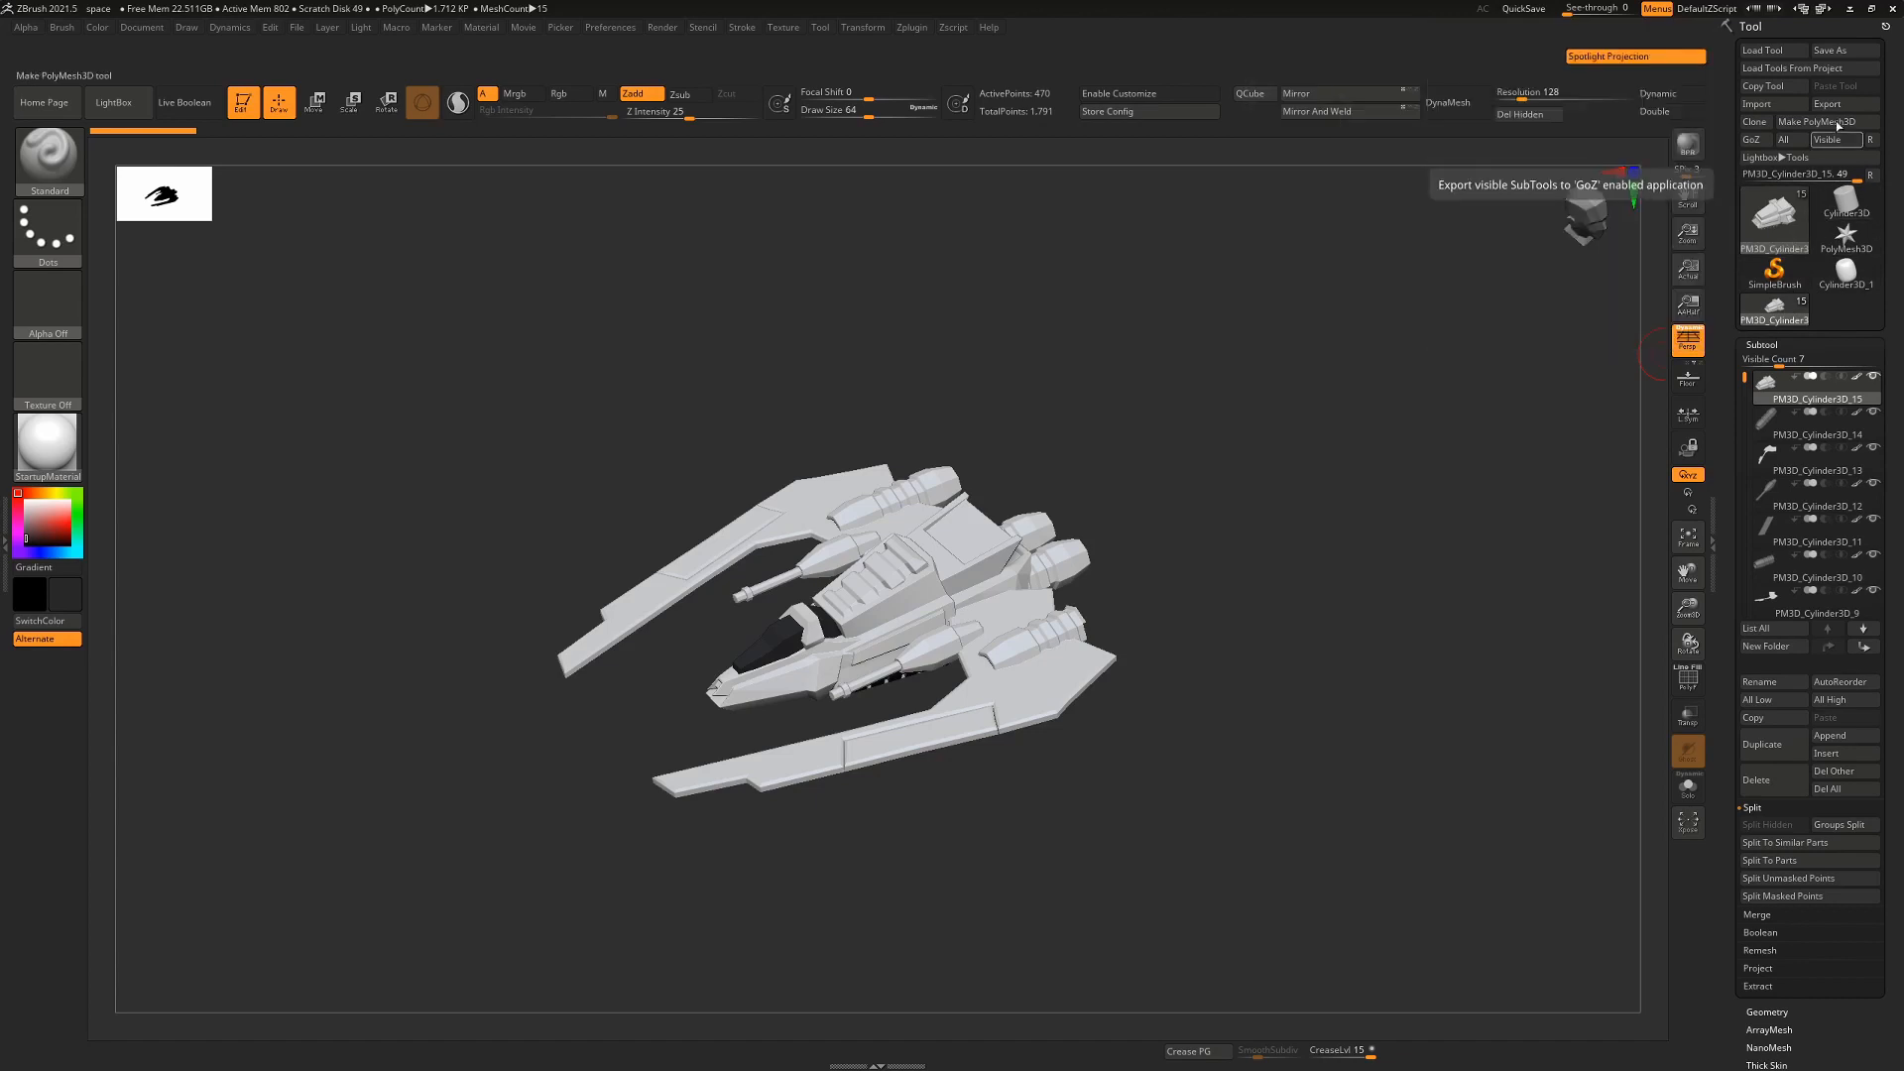
left_click(1833, 50)
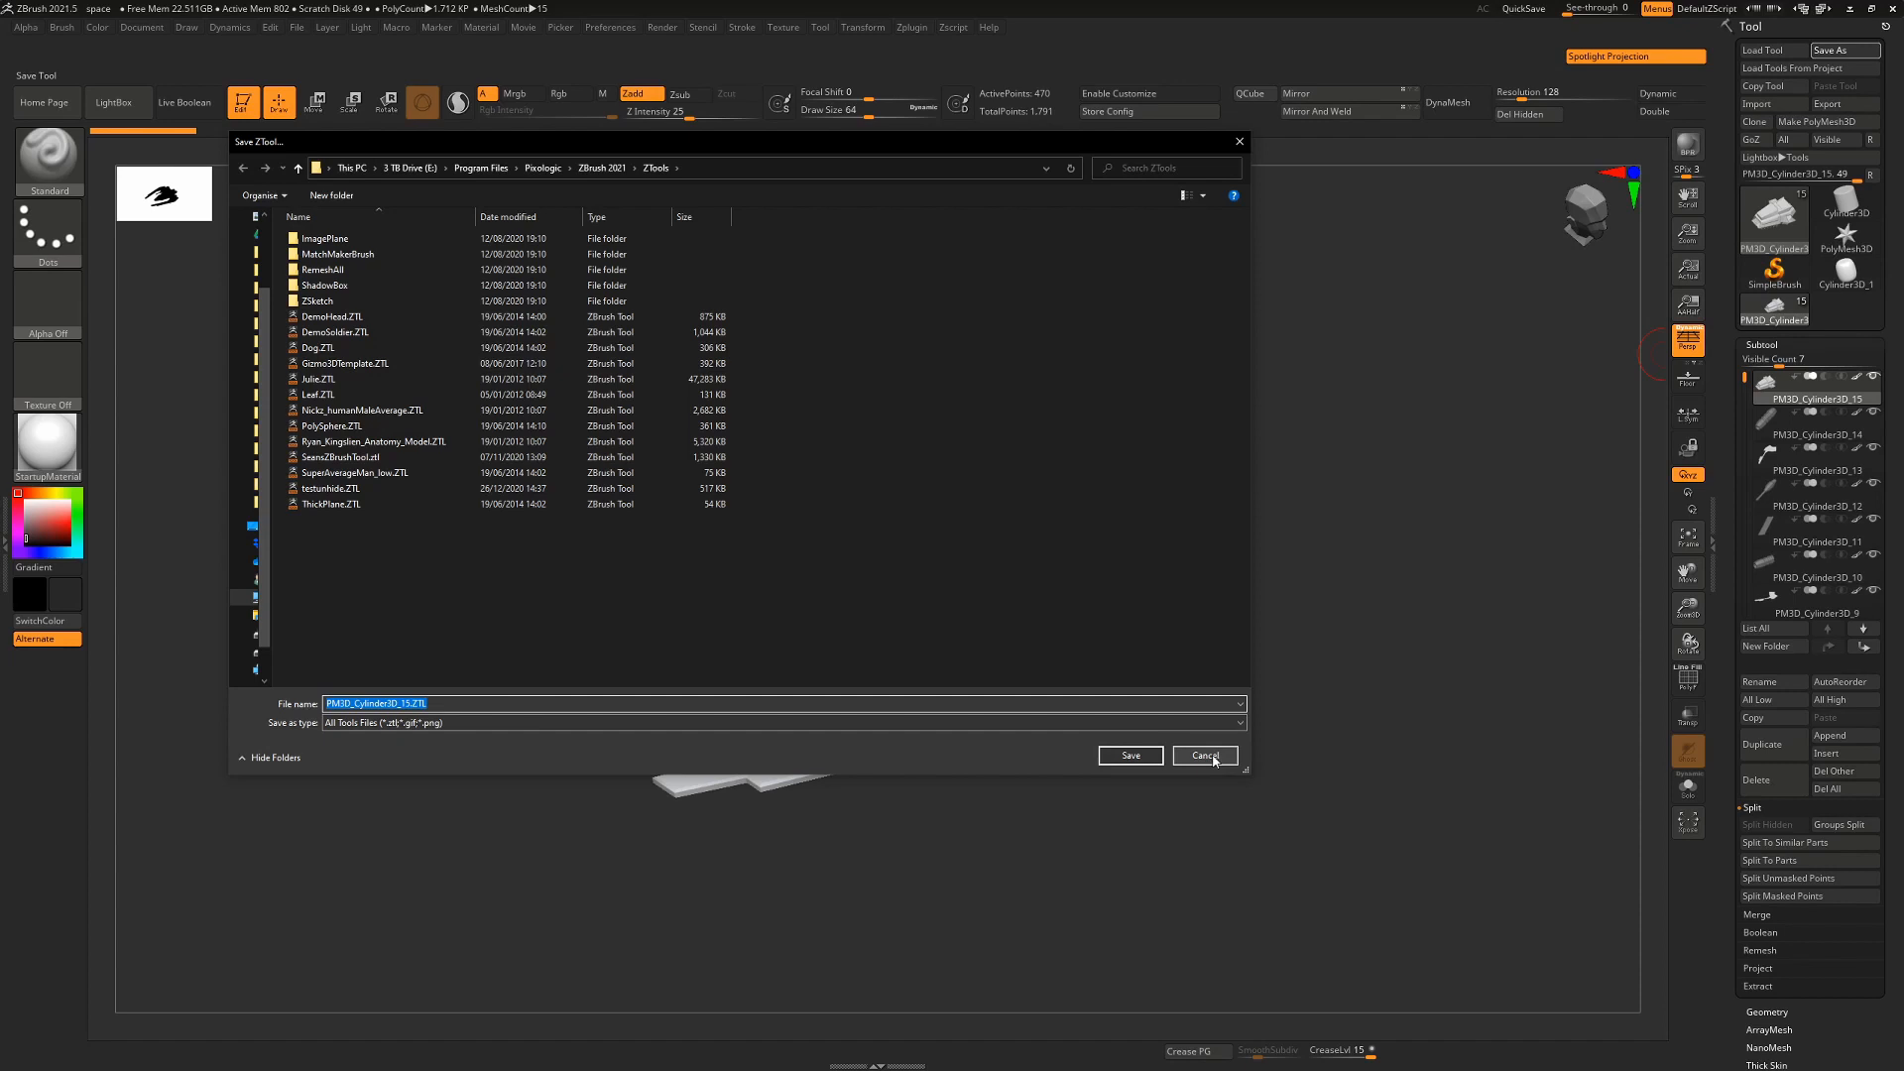
left_click(1204, 756)
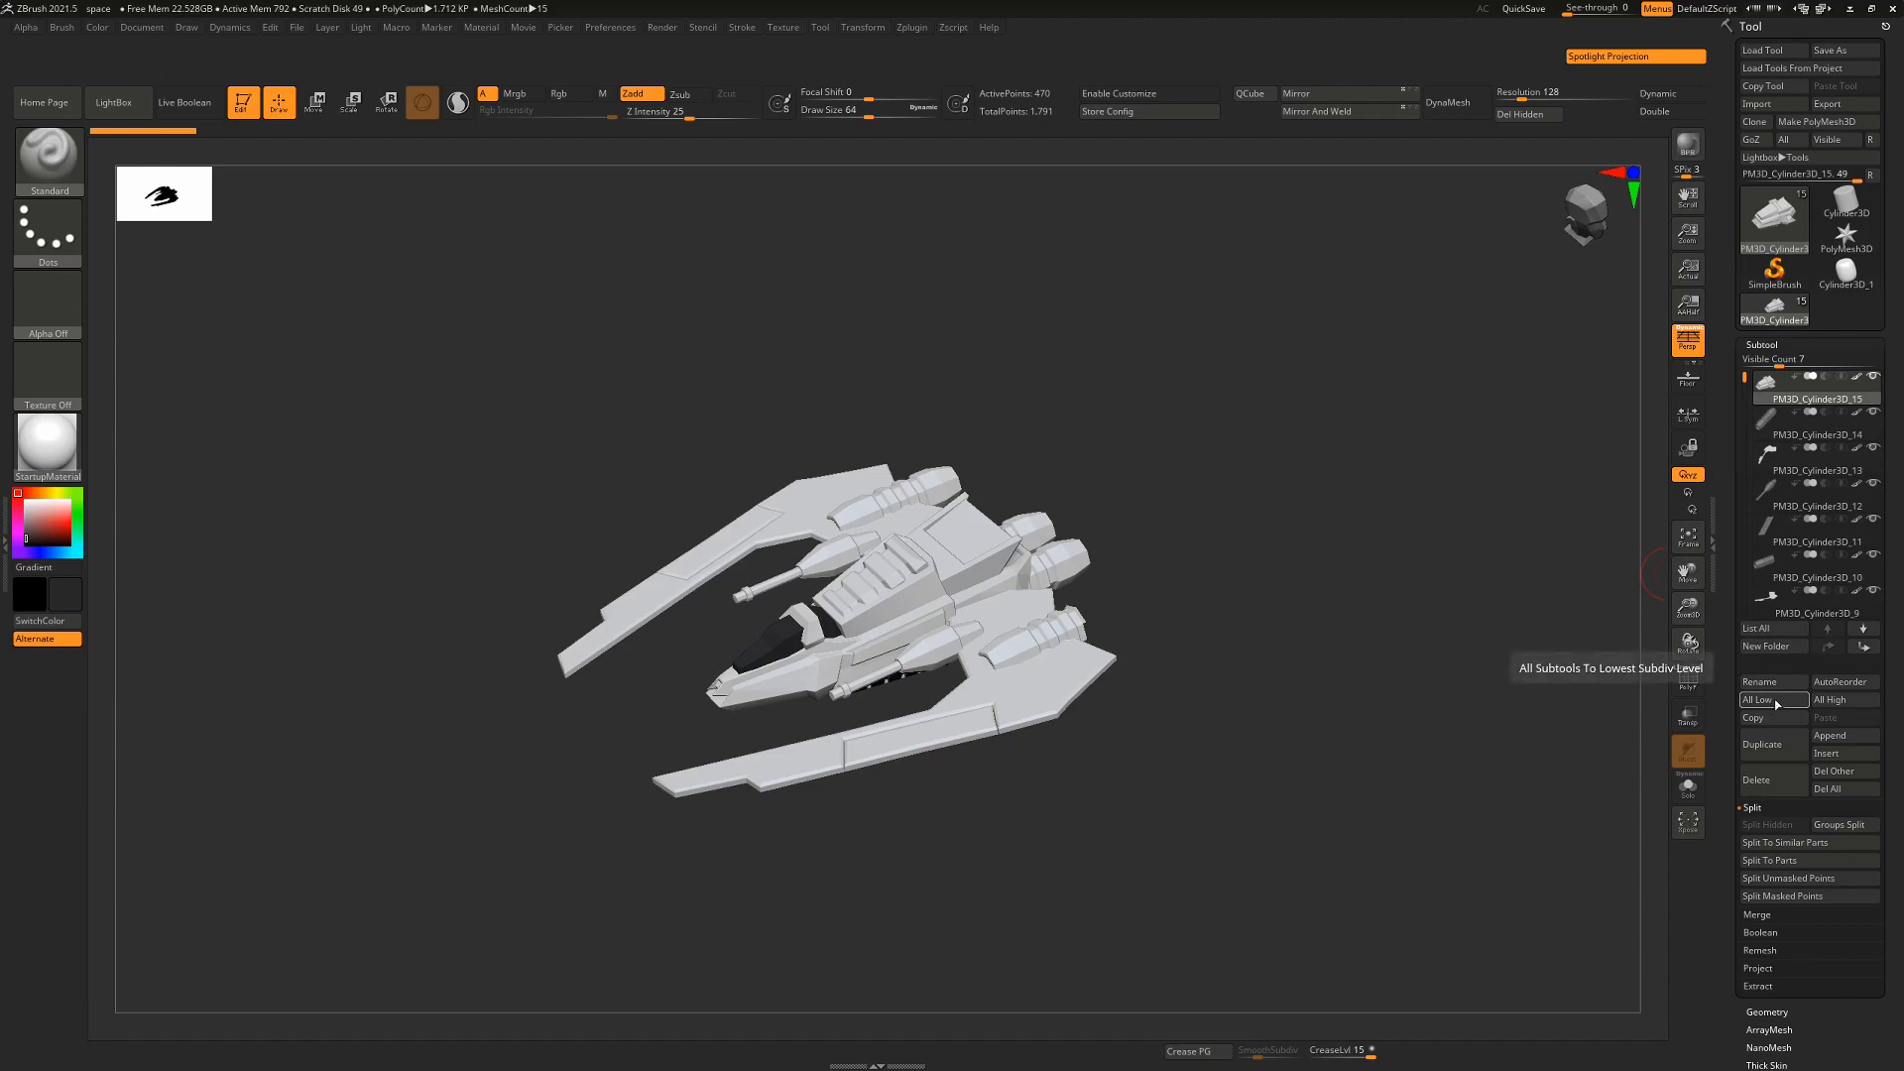
mouse_move(1841, 50)
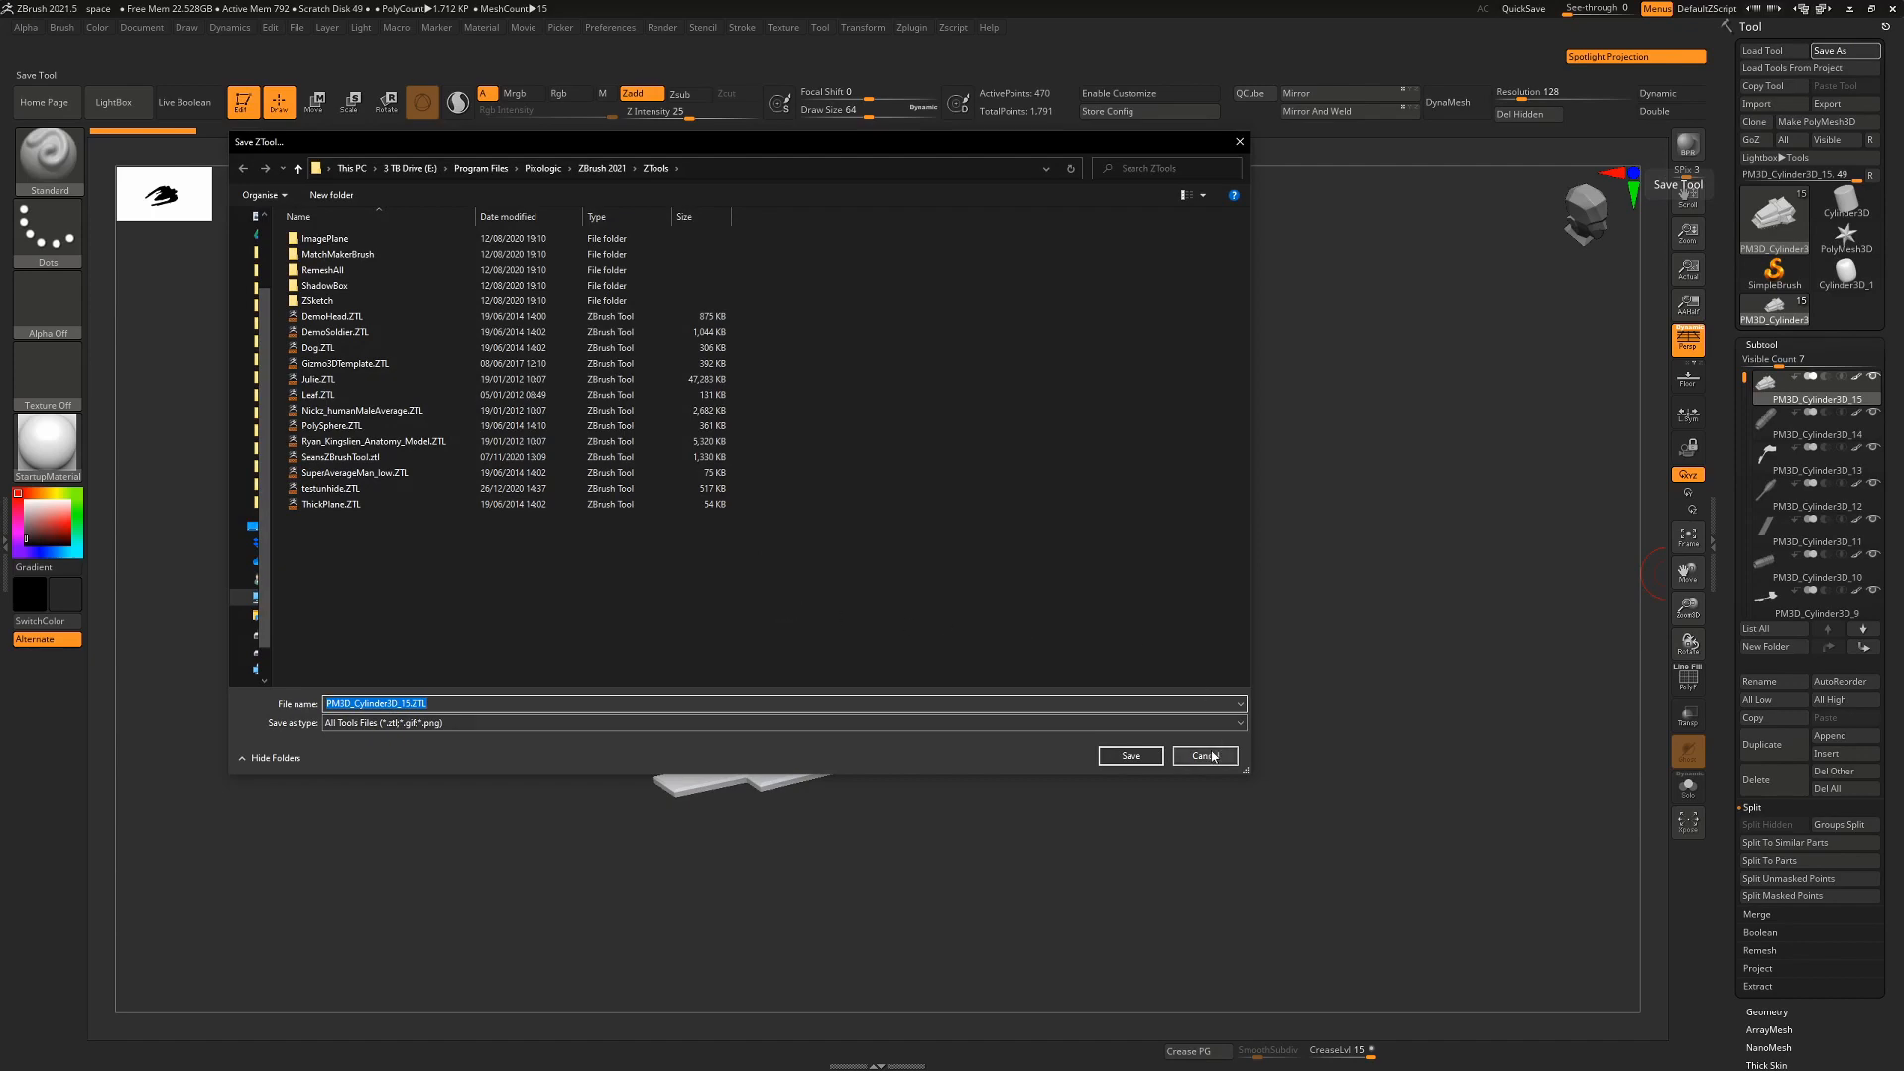
Step: Dismiss the save dialog and check free space on Local Disk (C:) in File Explorer
left_click(1204, 754)
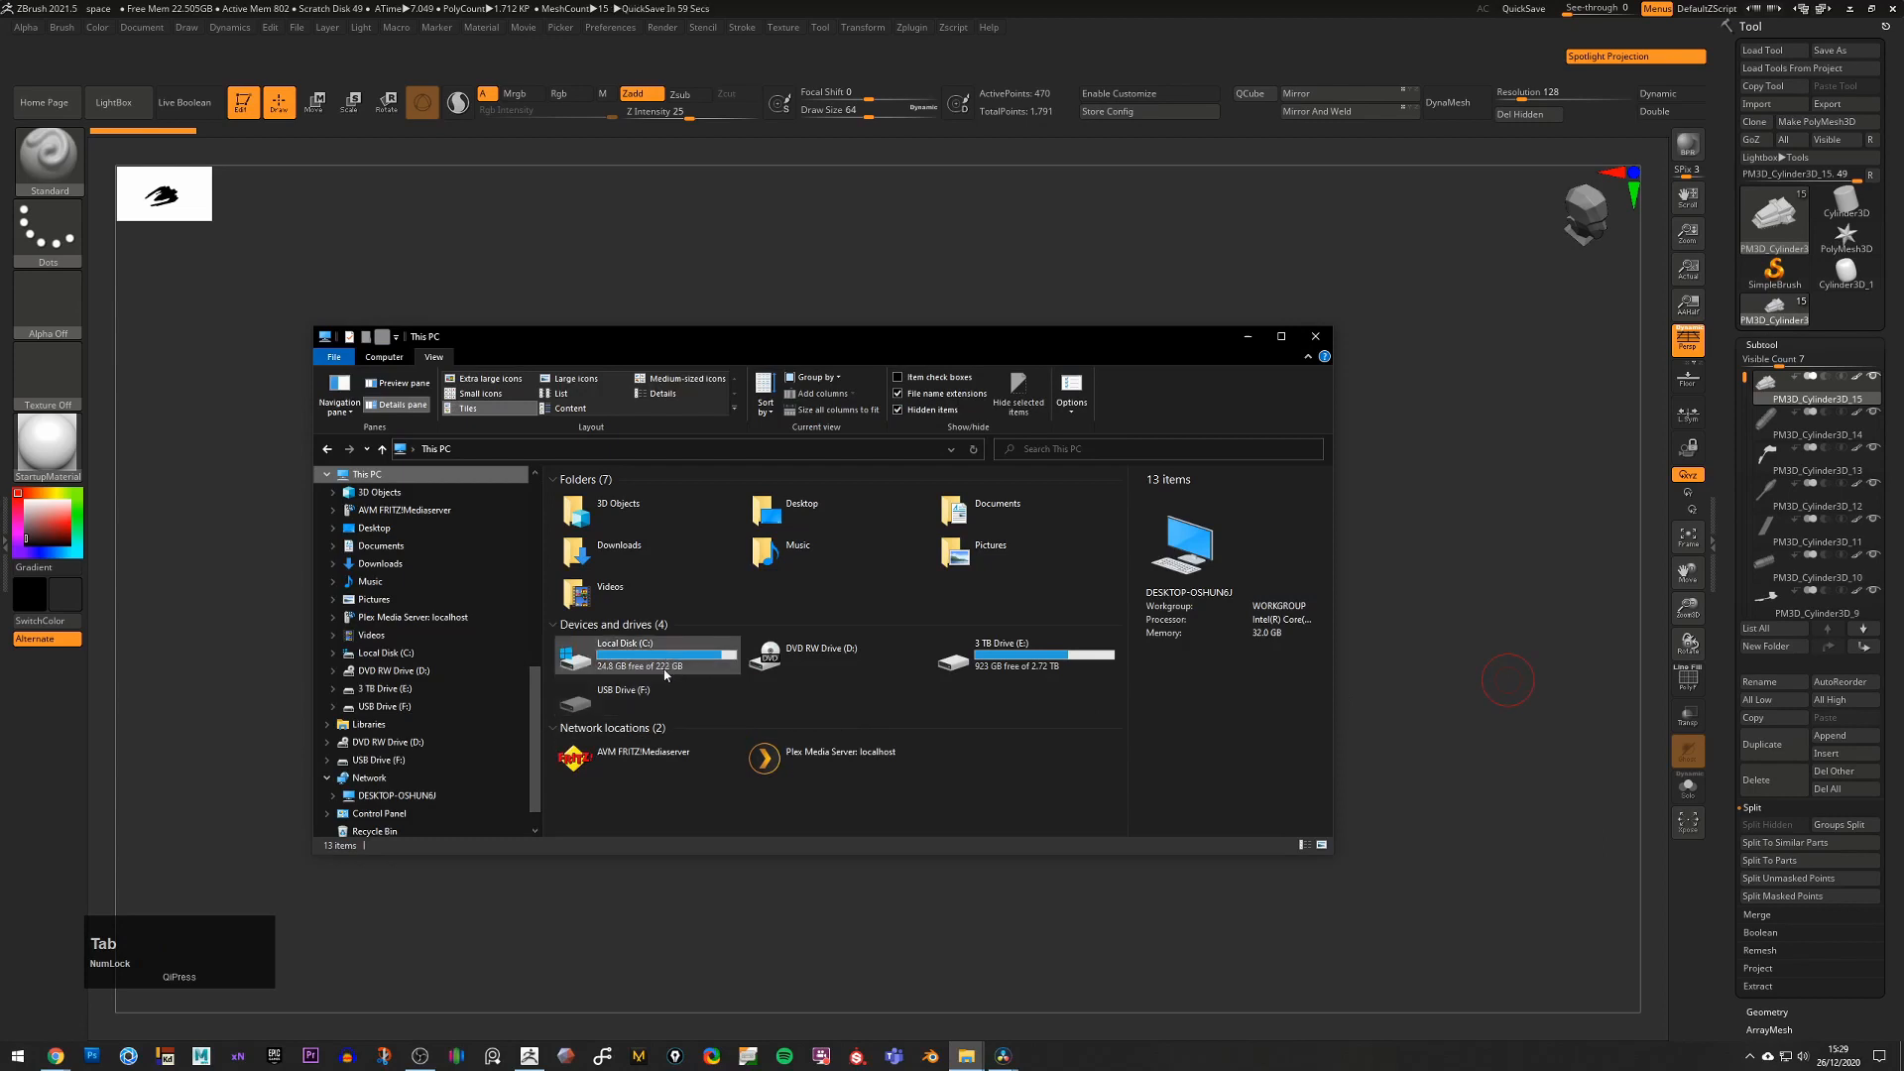
mouse_move(657, 657)
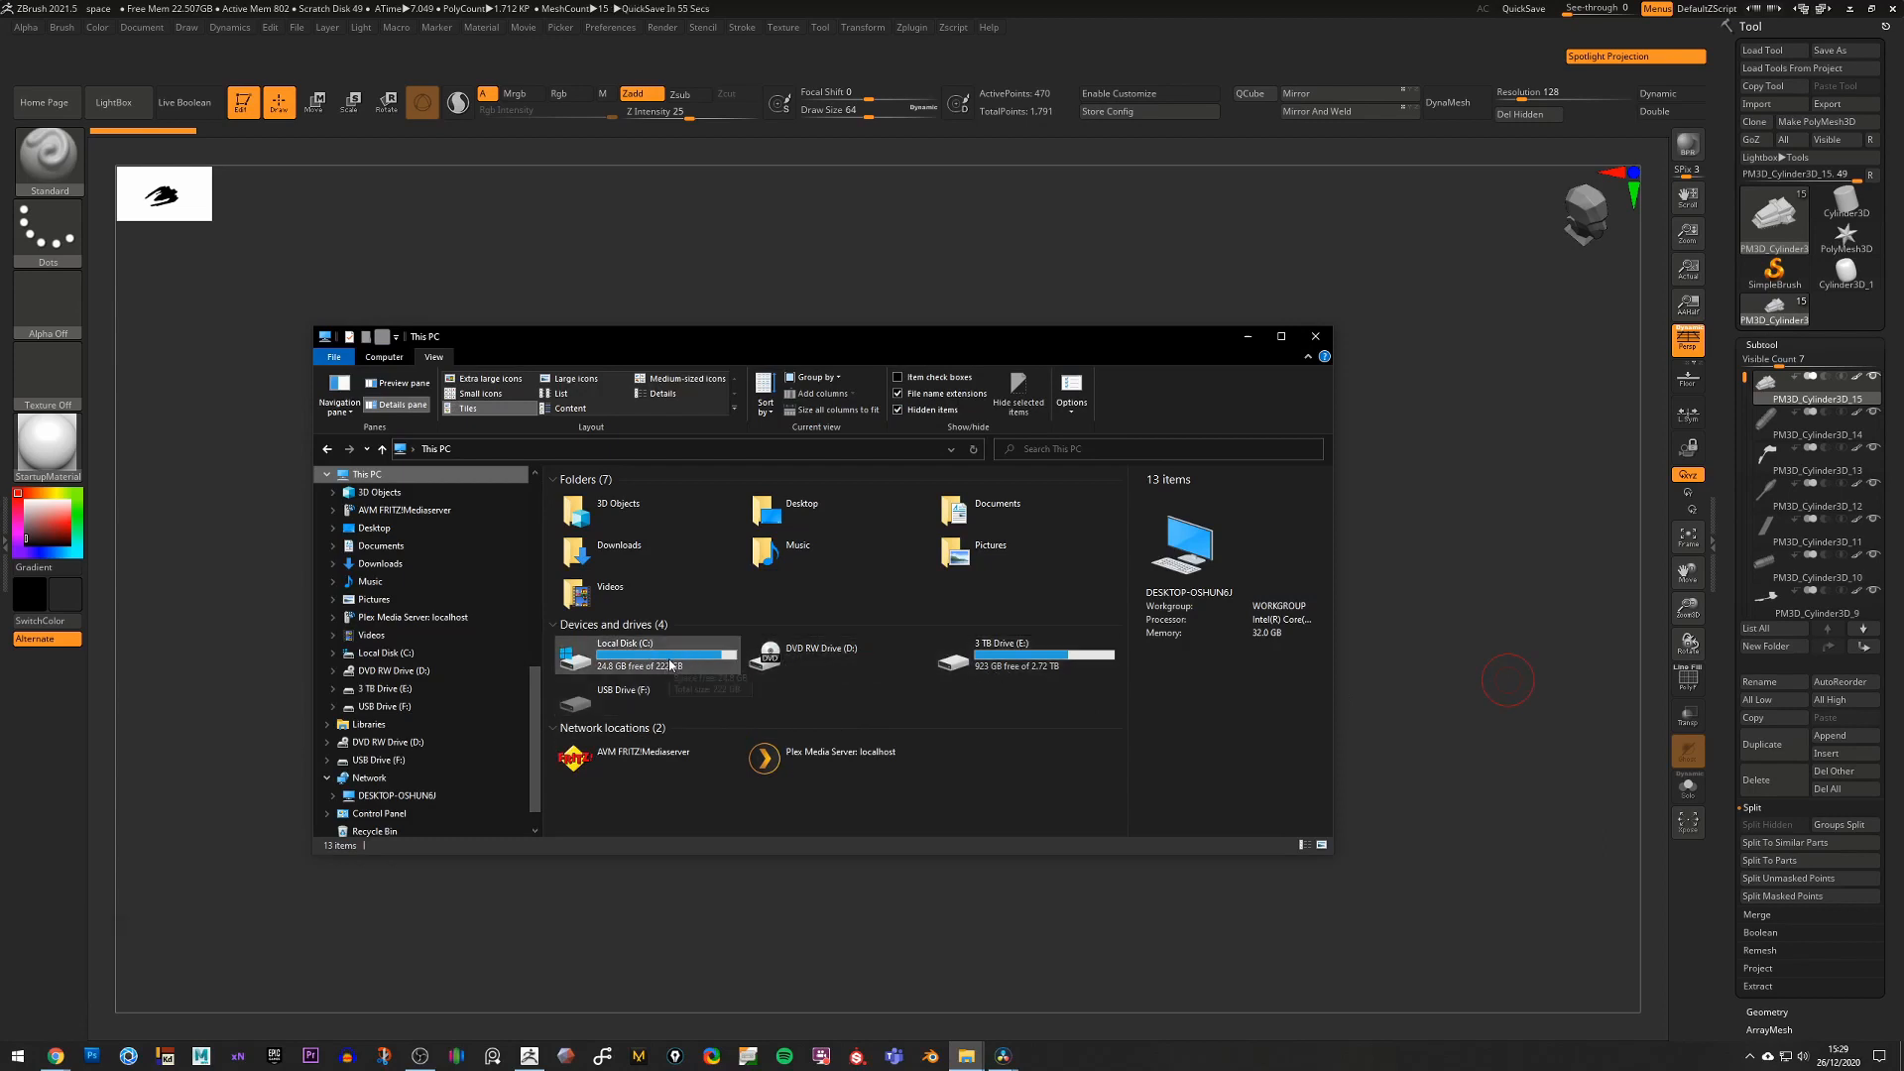
mouse_move(658, 667)
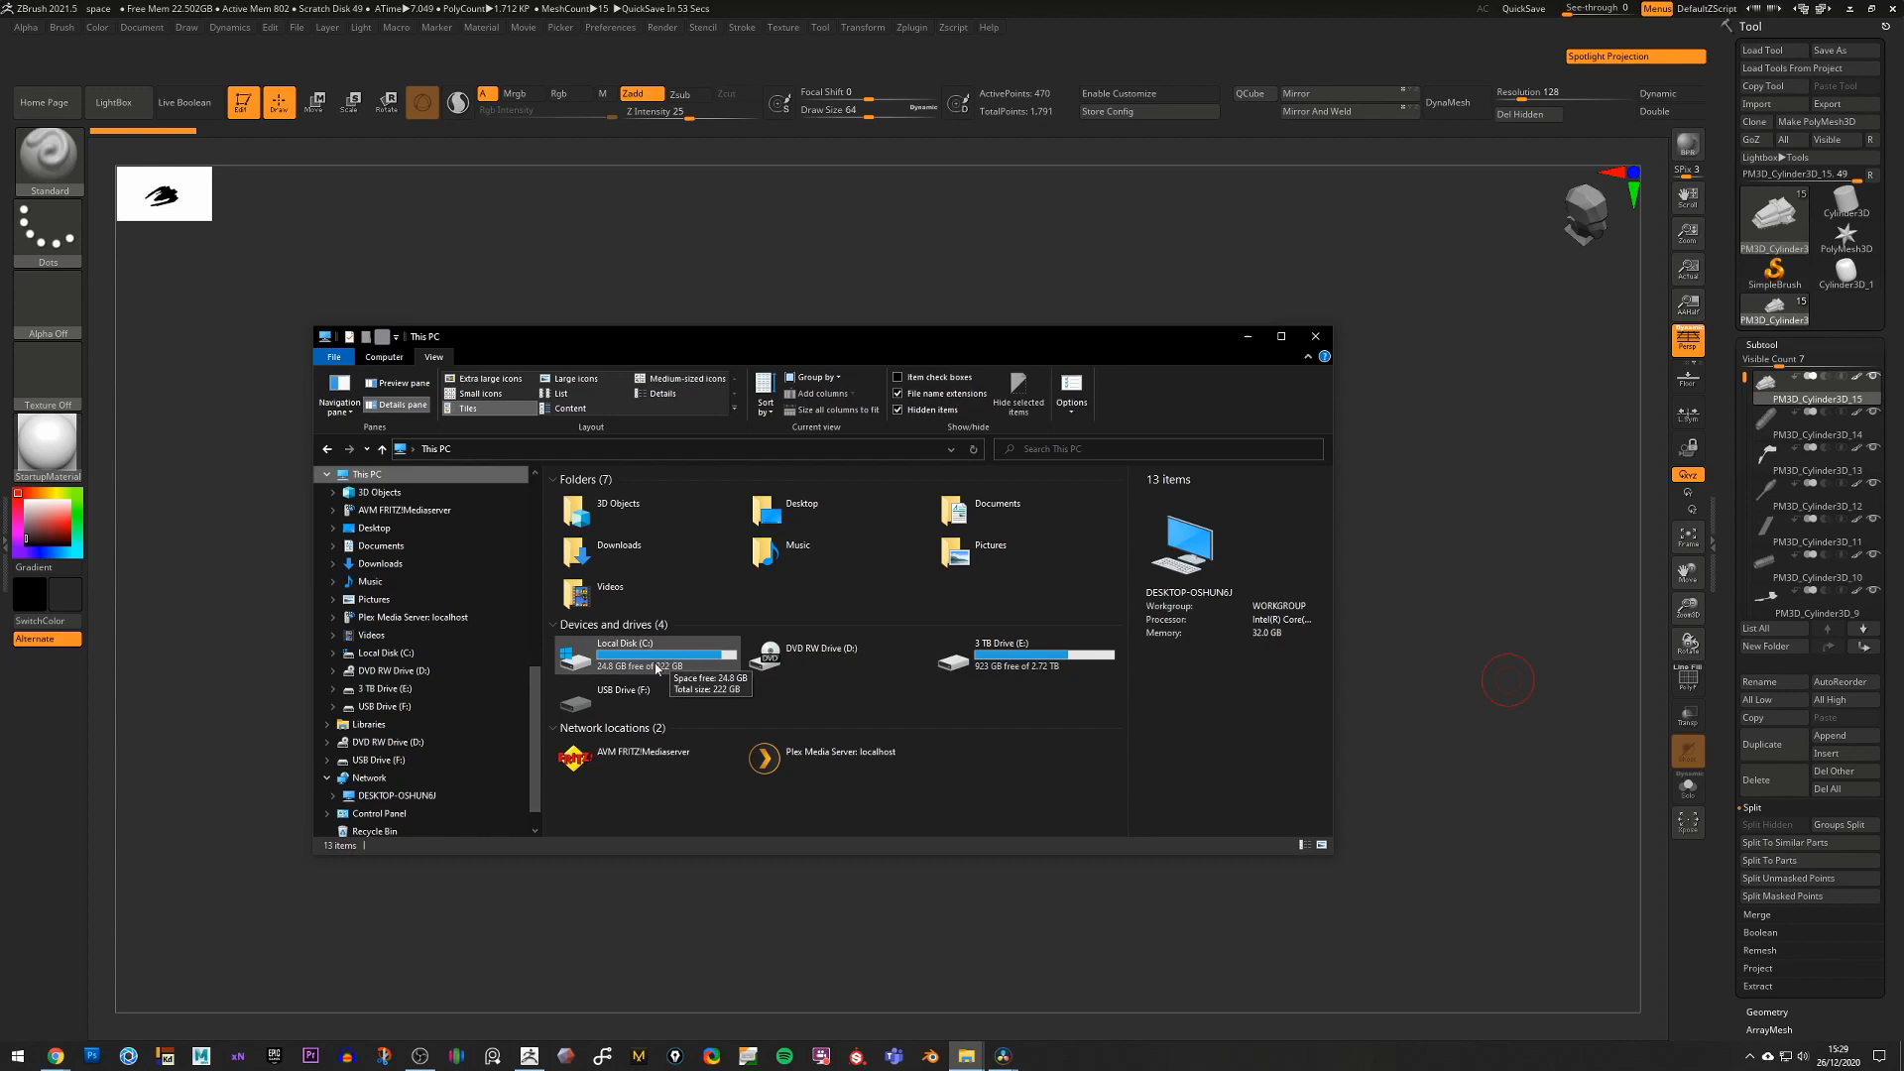
mouse_move(728, 665)
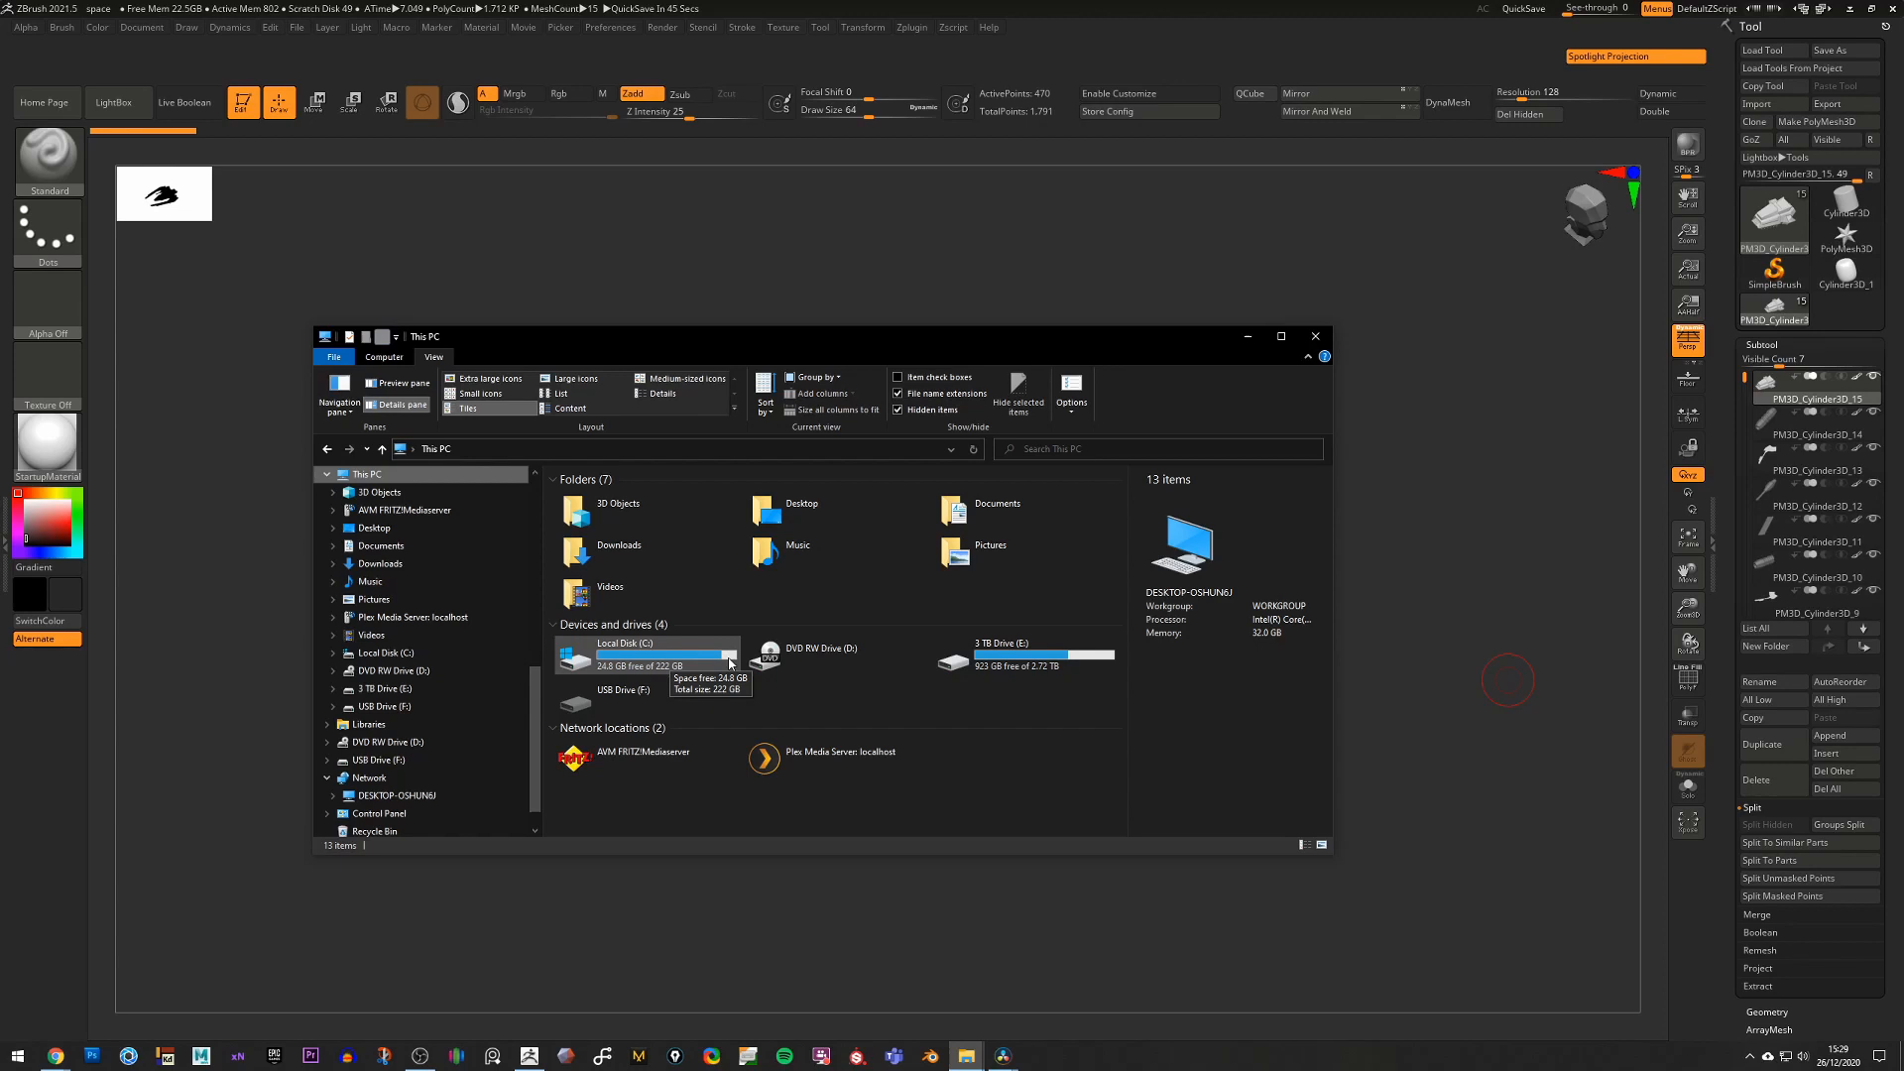
mouse_move(994, 375)
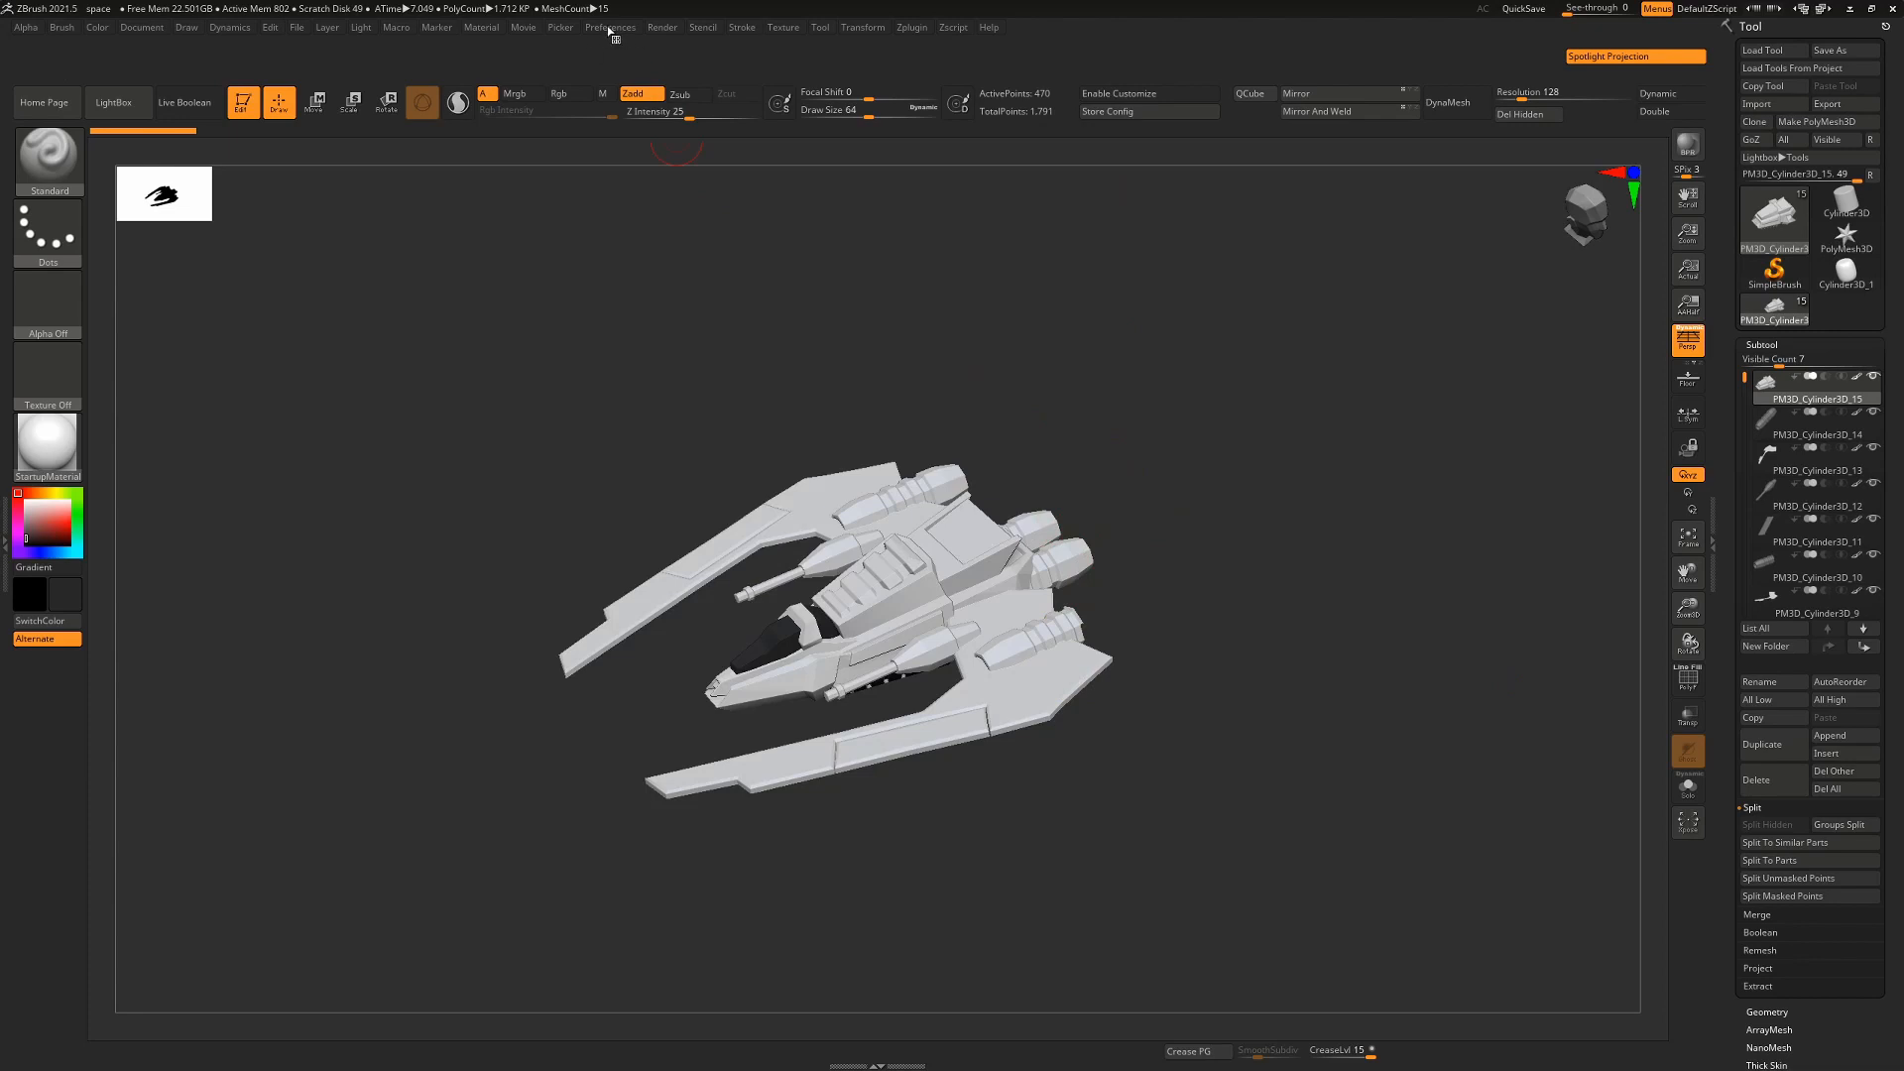
Step: Turn off Enable Saving under Preferences > Undo History so undo history is not stored in the tool
left_click(609, 25)
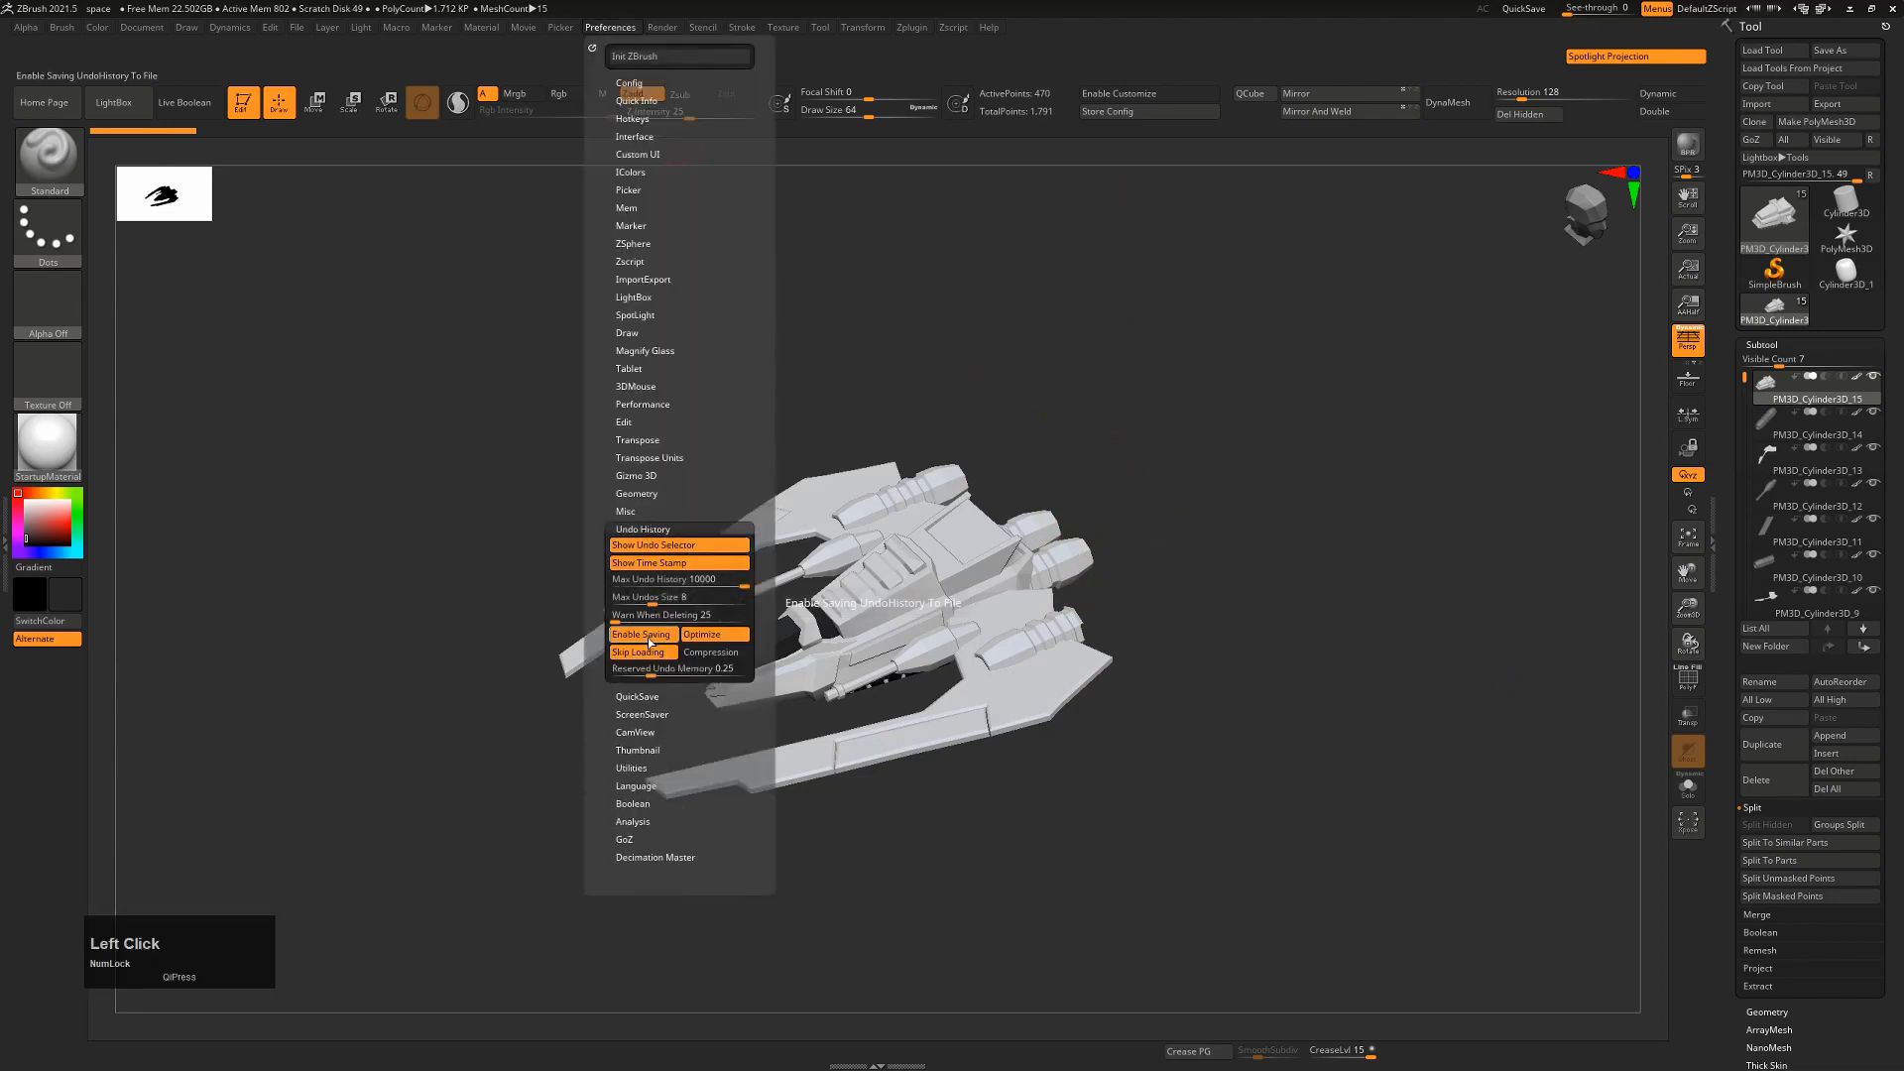
left_click(641, 635)
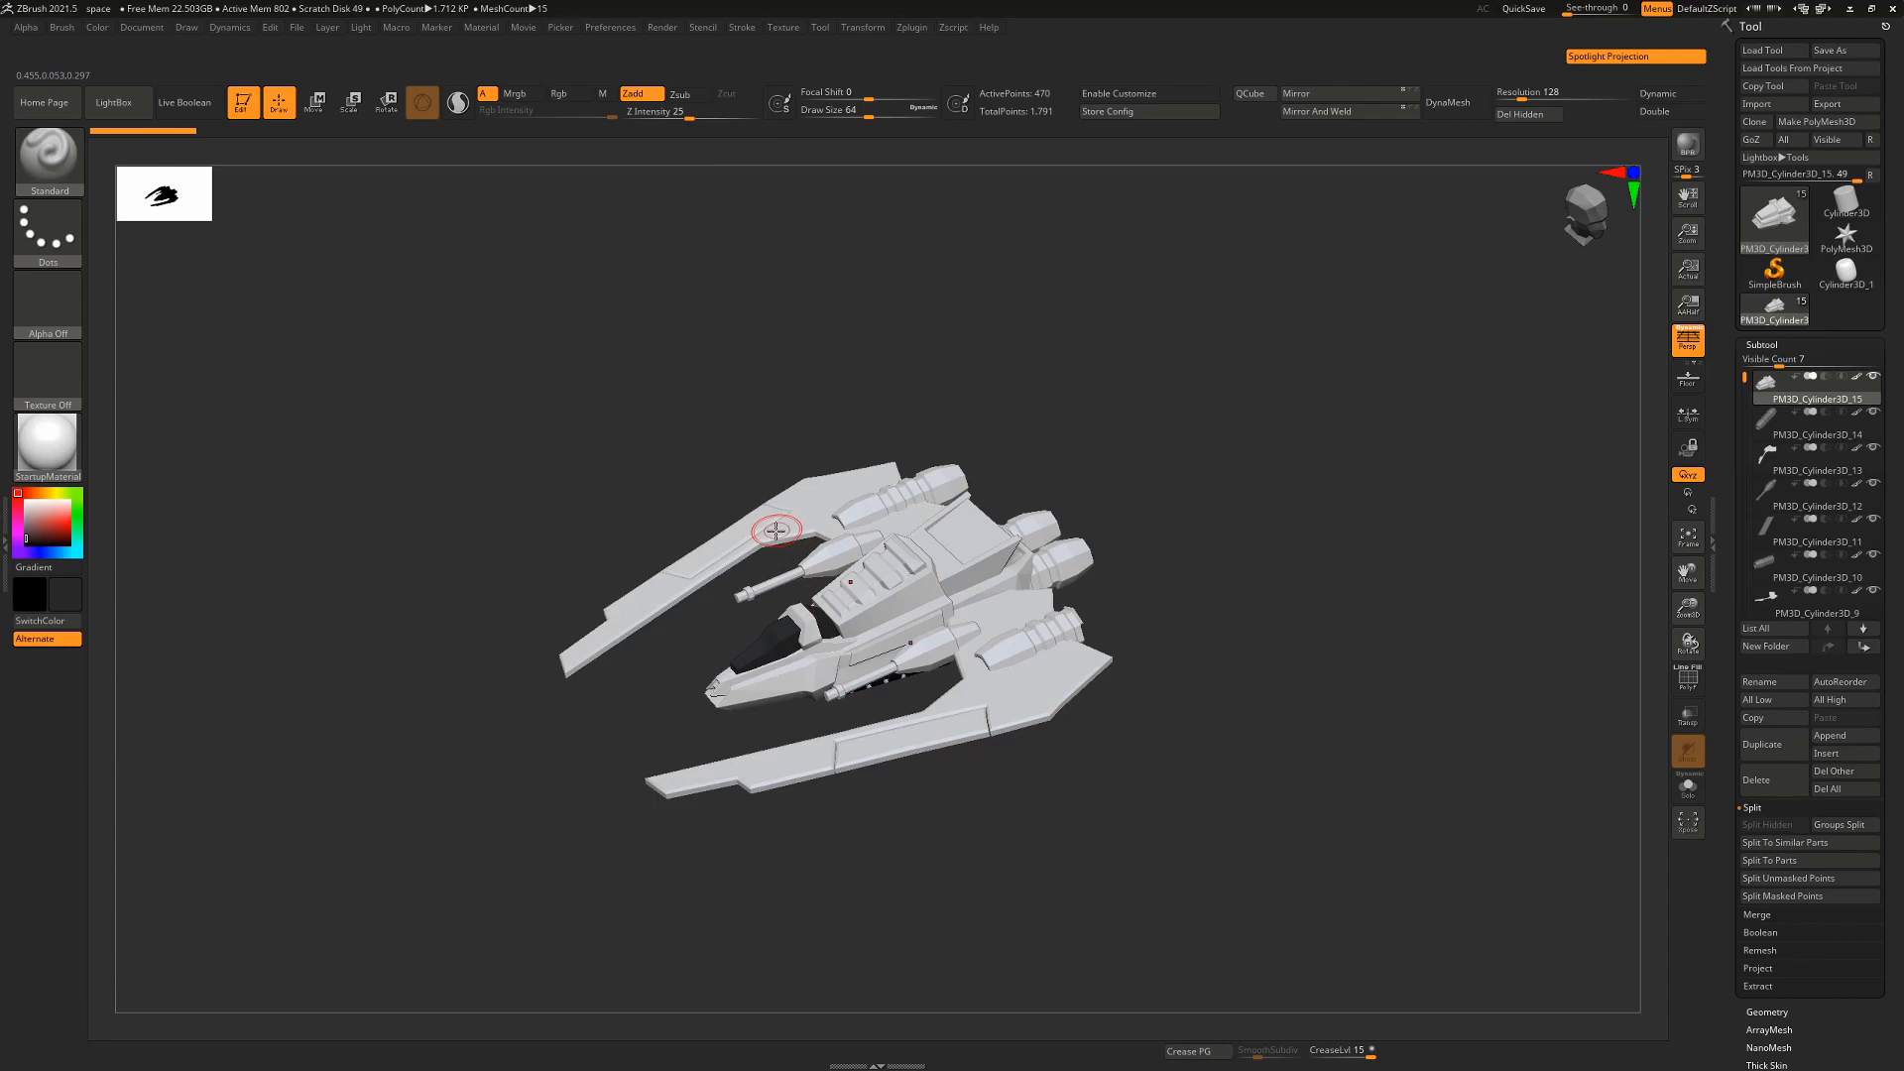
mouse_move(823, 675)
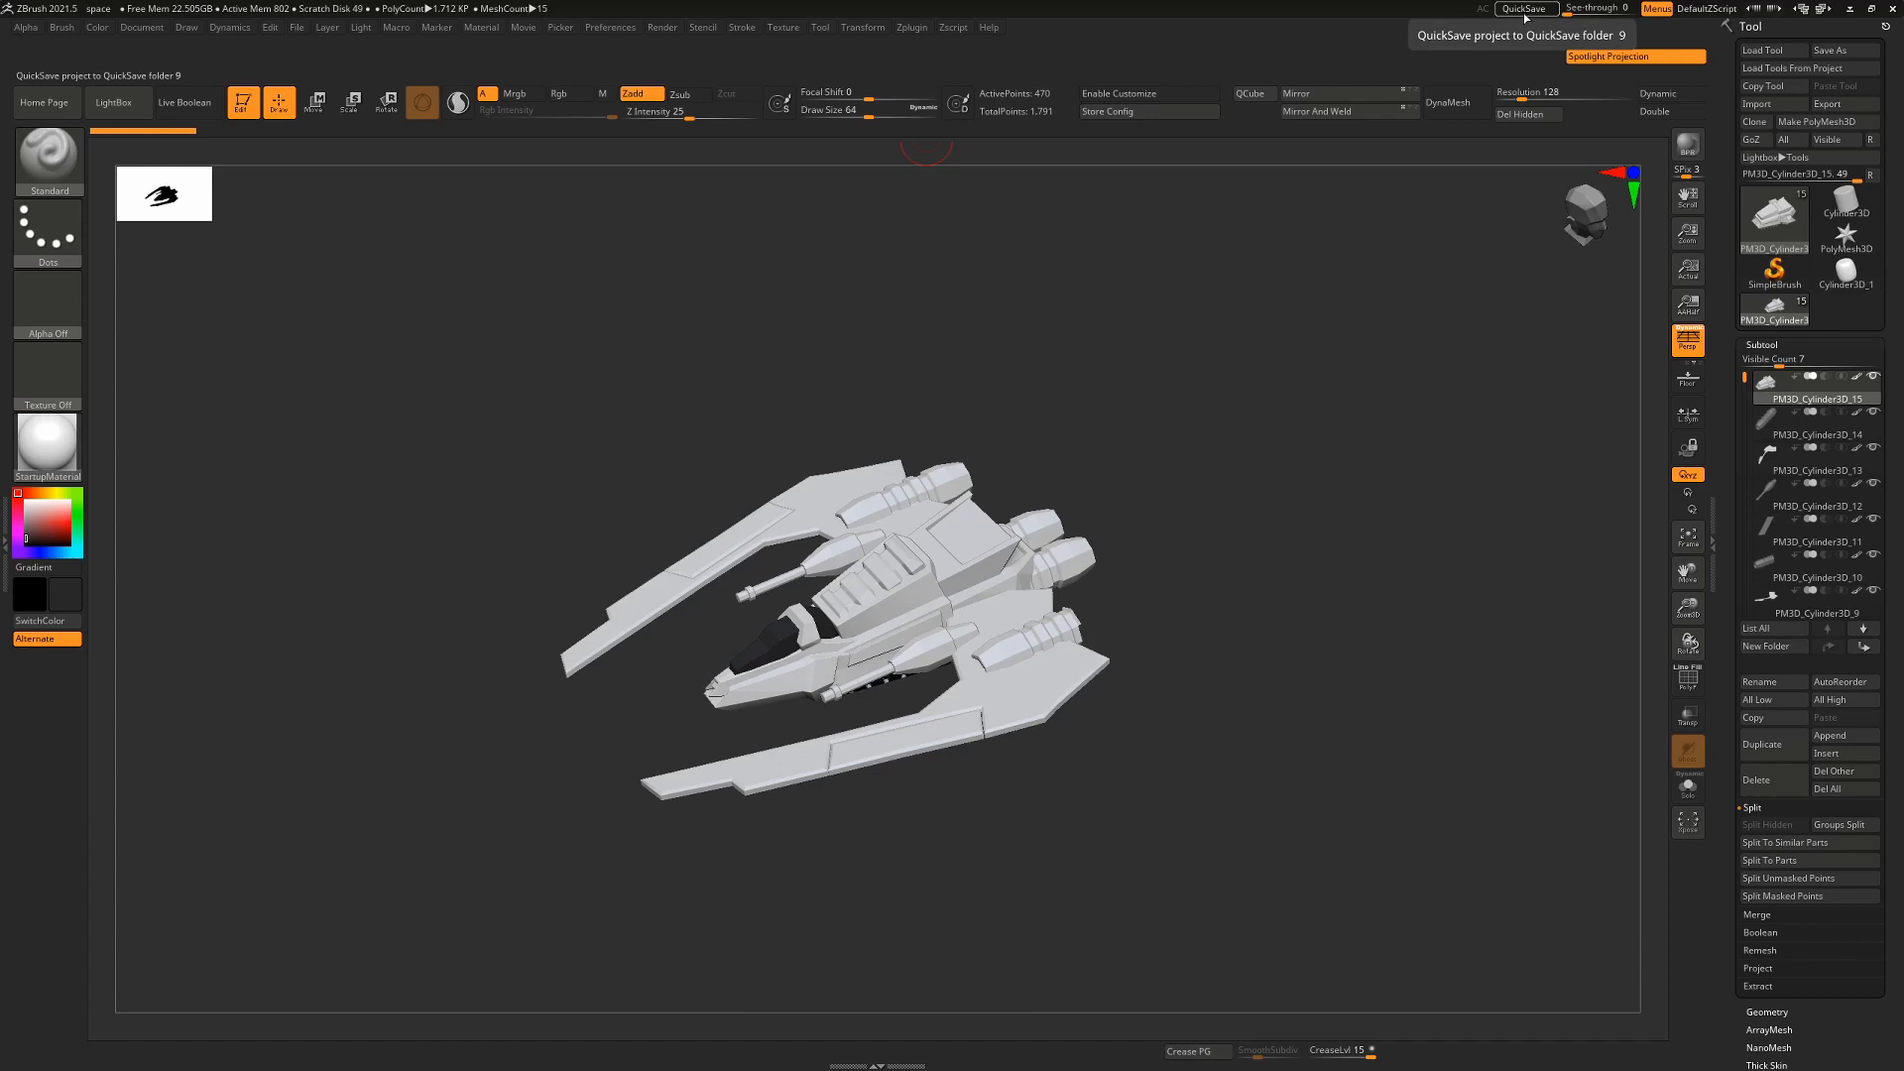
Step: QuickSave the spaceship project into the QuickSave folder and wait for it to finish
left_click(1524, 8)
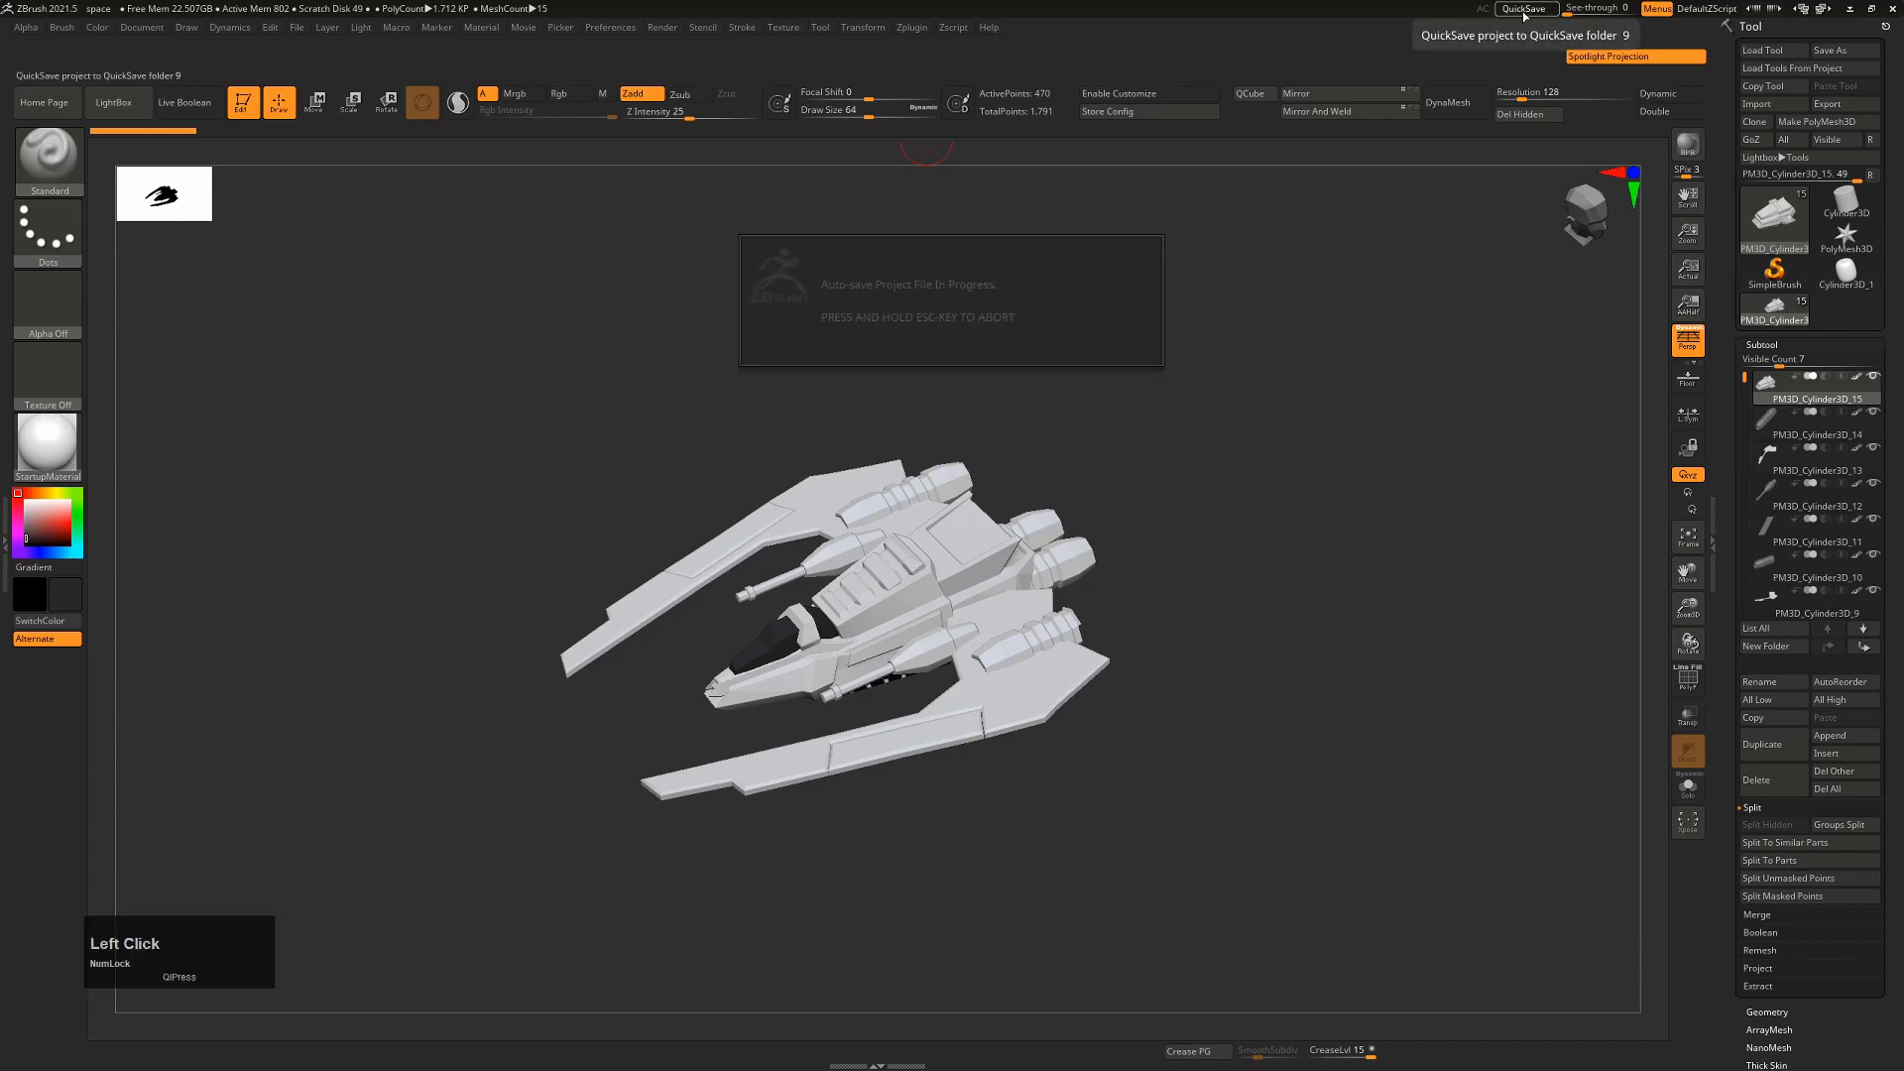
left_click(1524, 8)
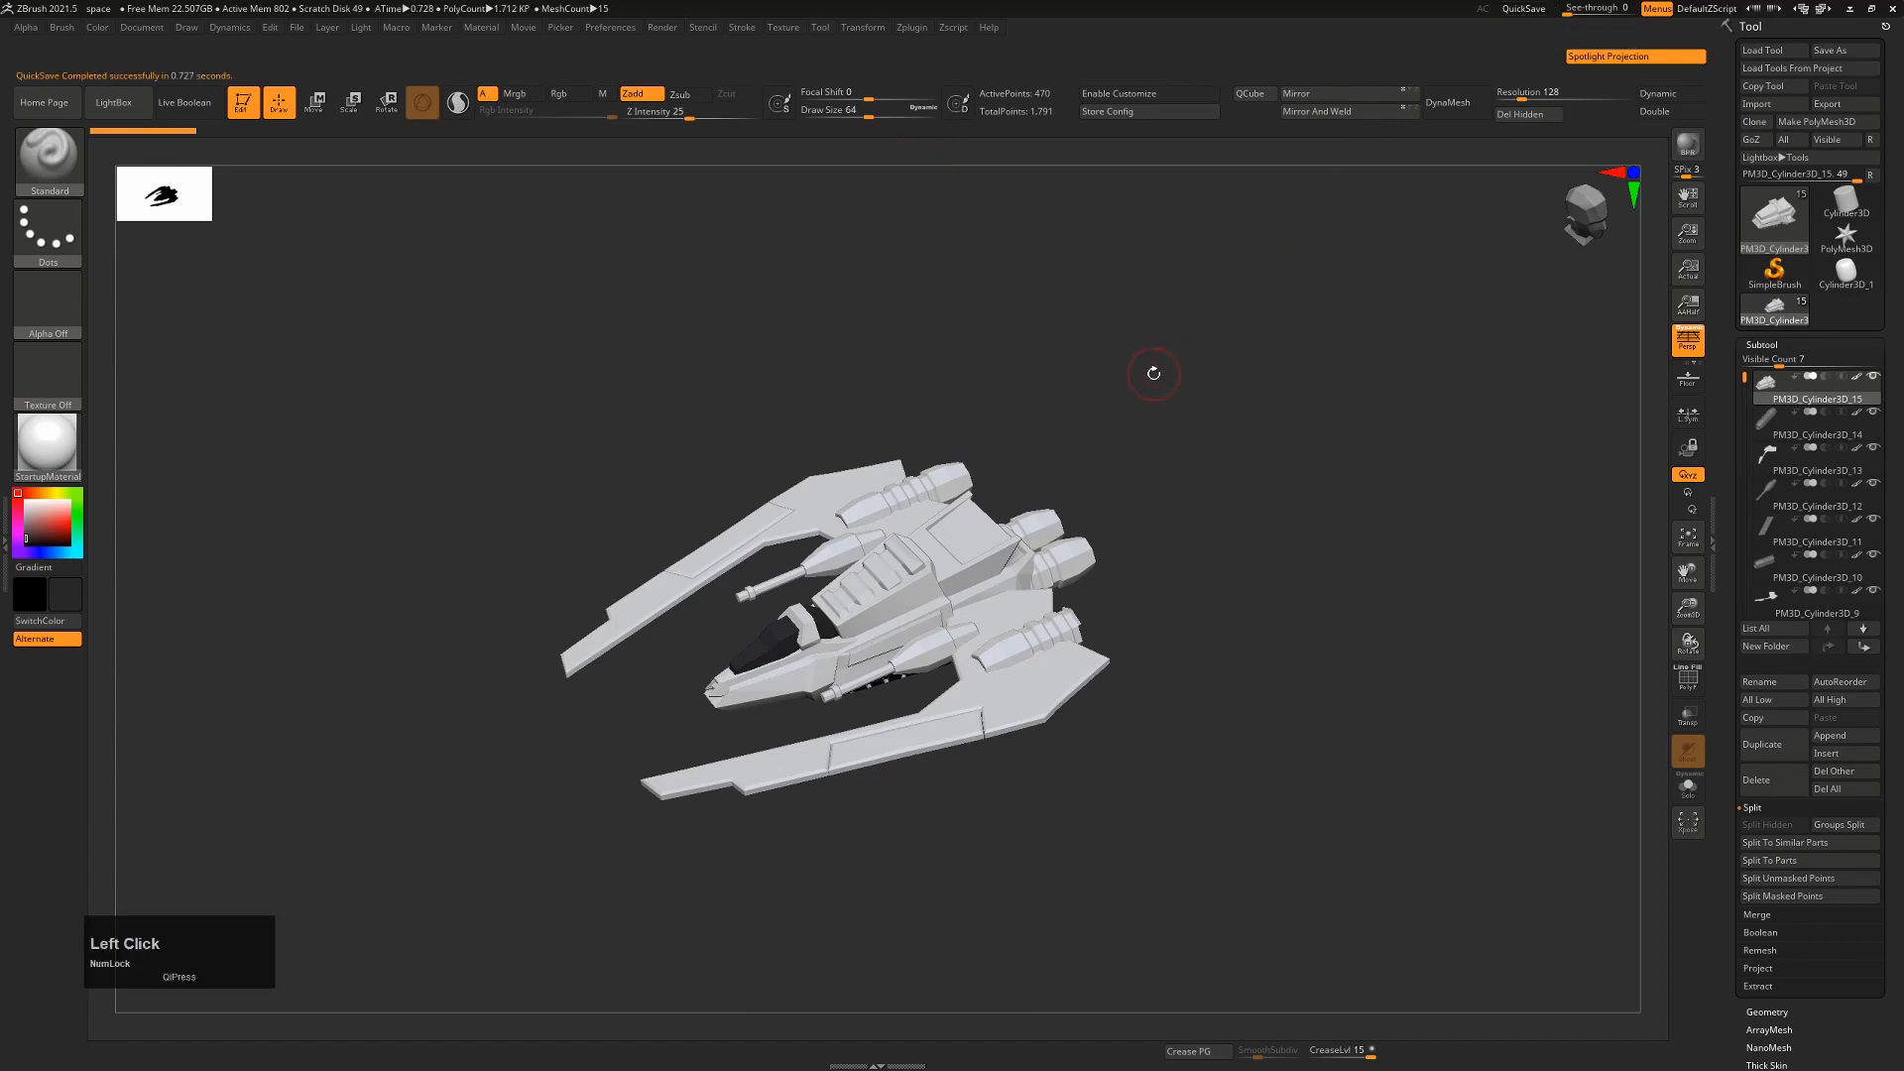
left_click(113, 101)
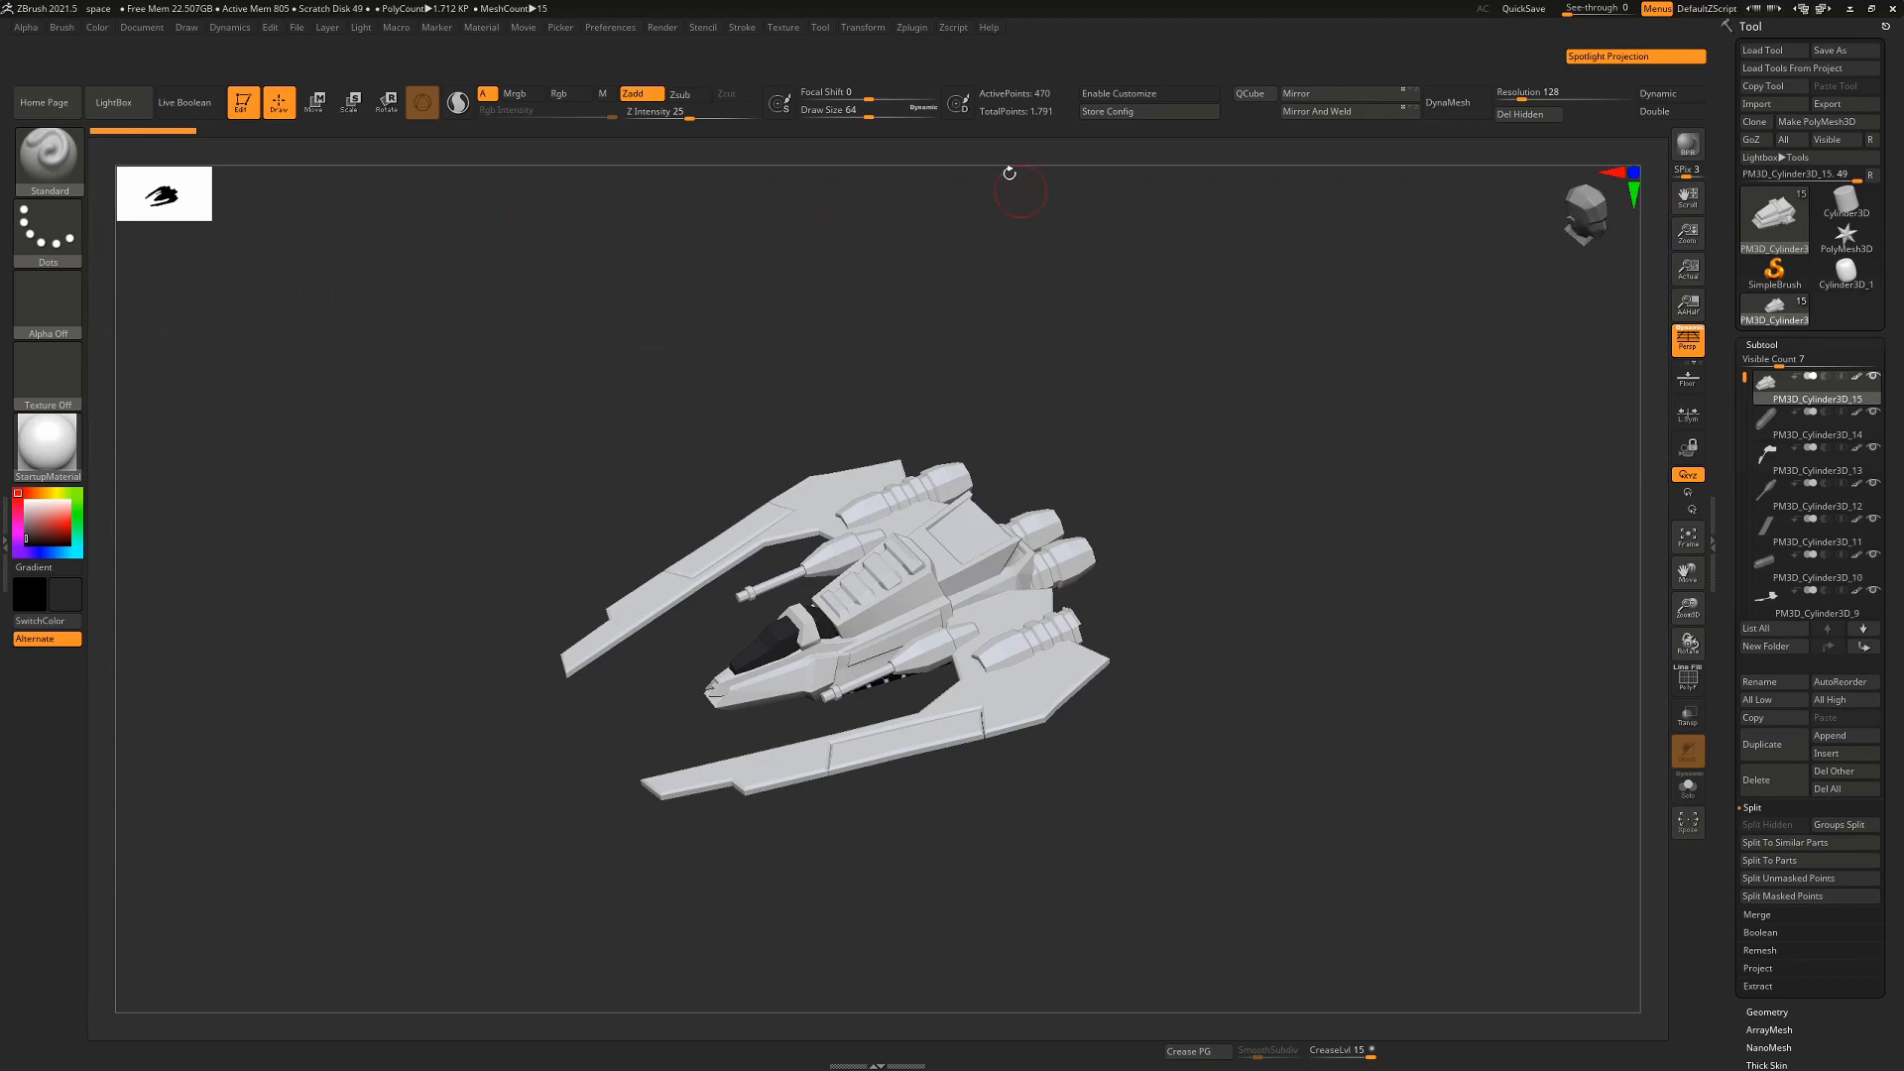
Step: Expand SubTool Master's commands inside the Zplugin menu
left_click(911, 25)
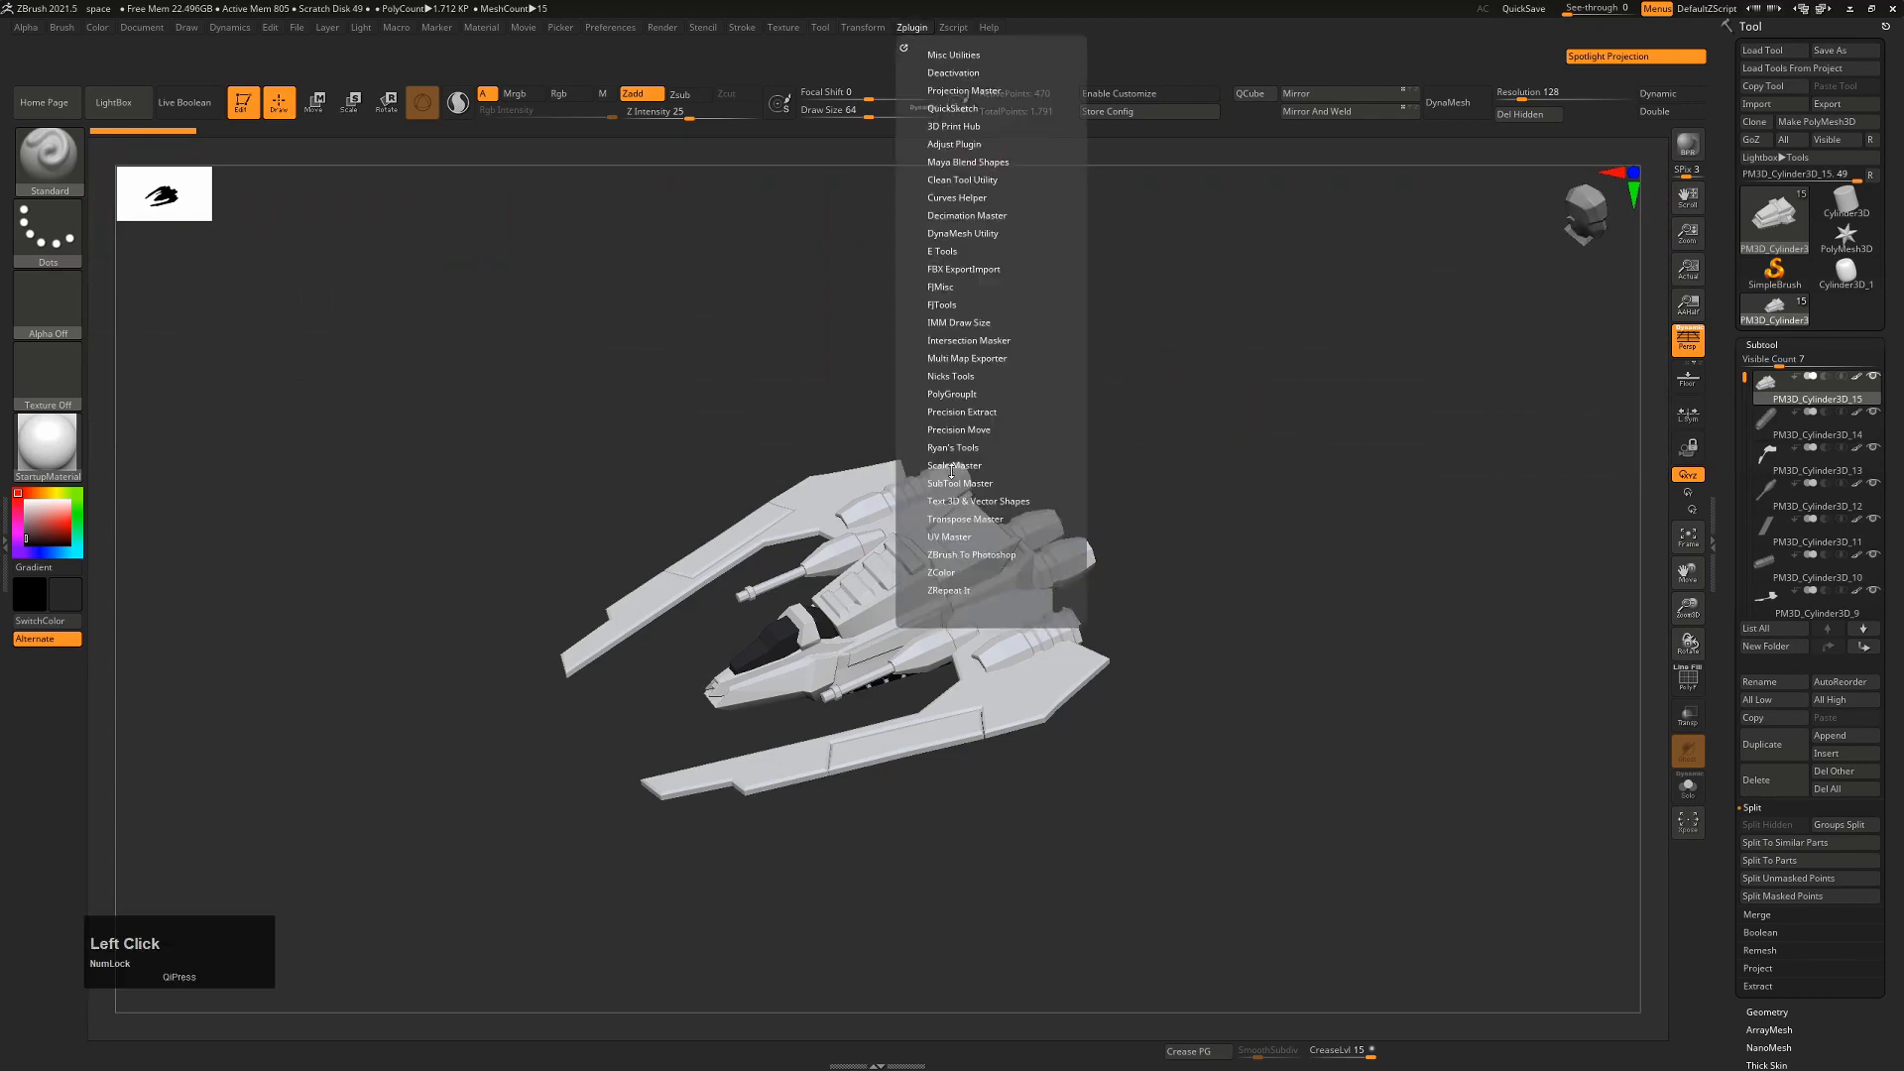
left_click(960, 482)
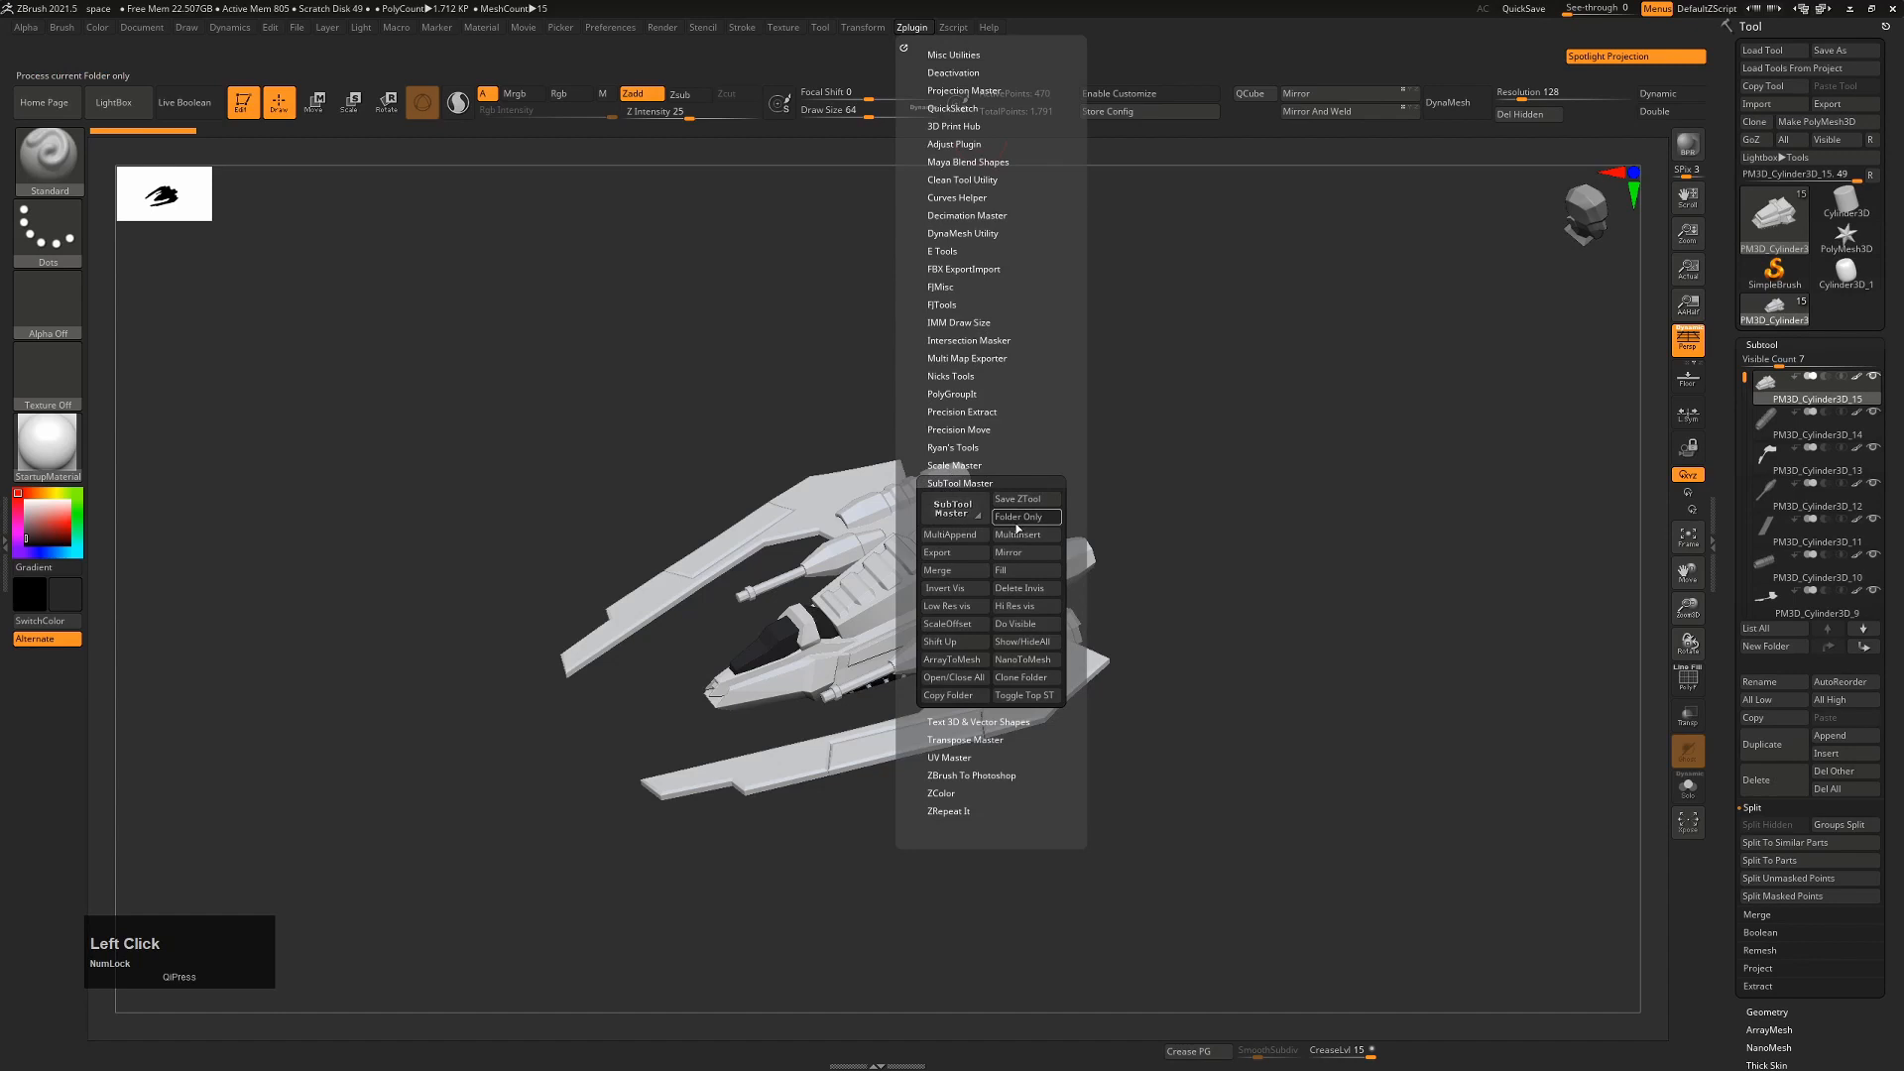
mouse_move(1024, 500)
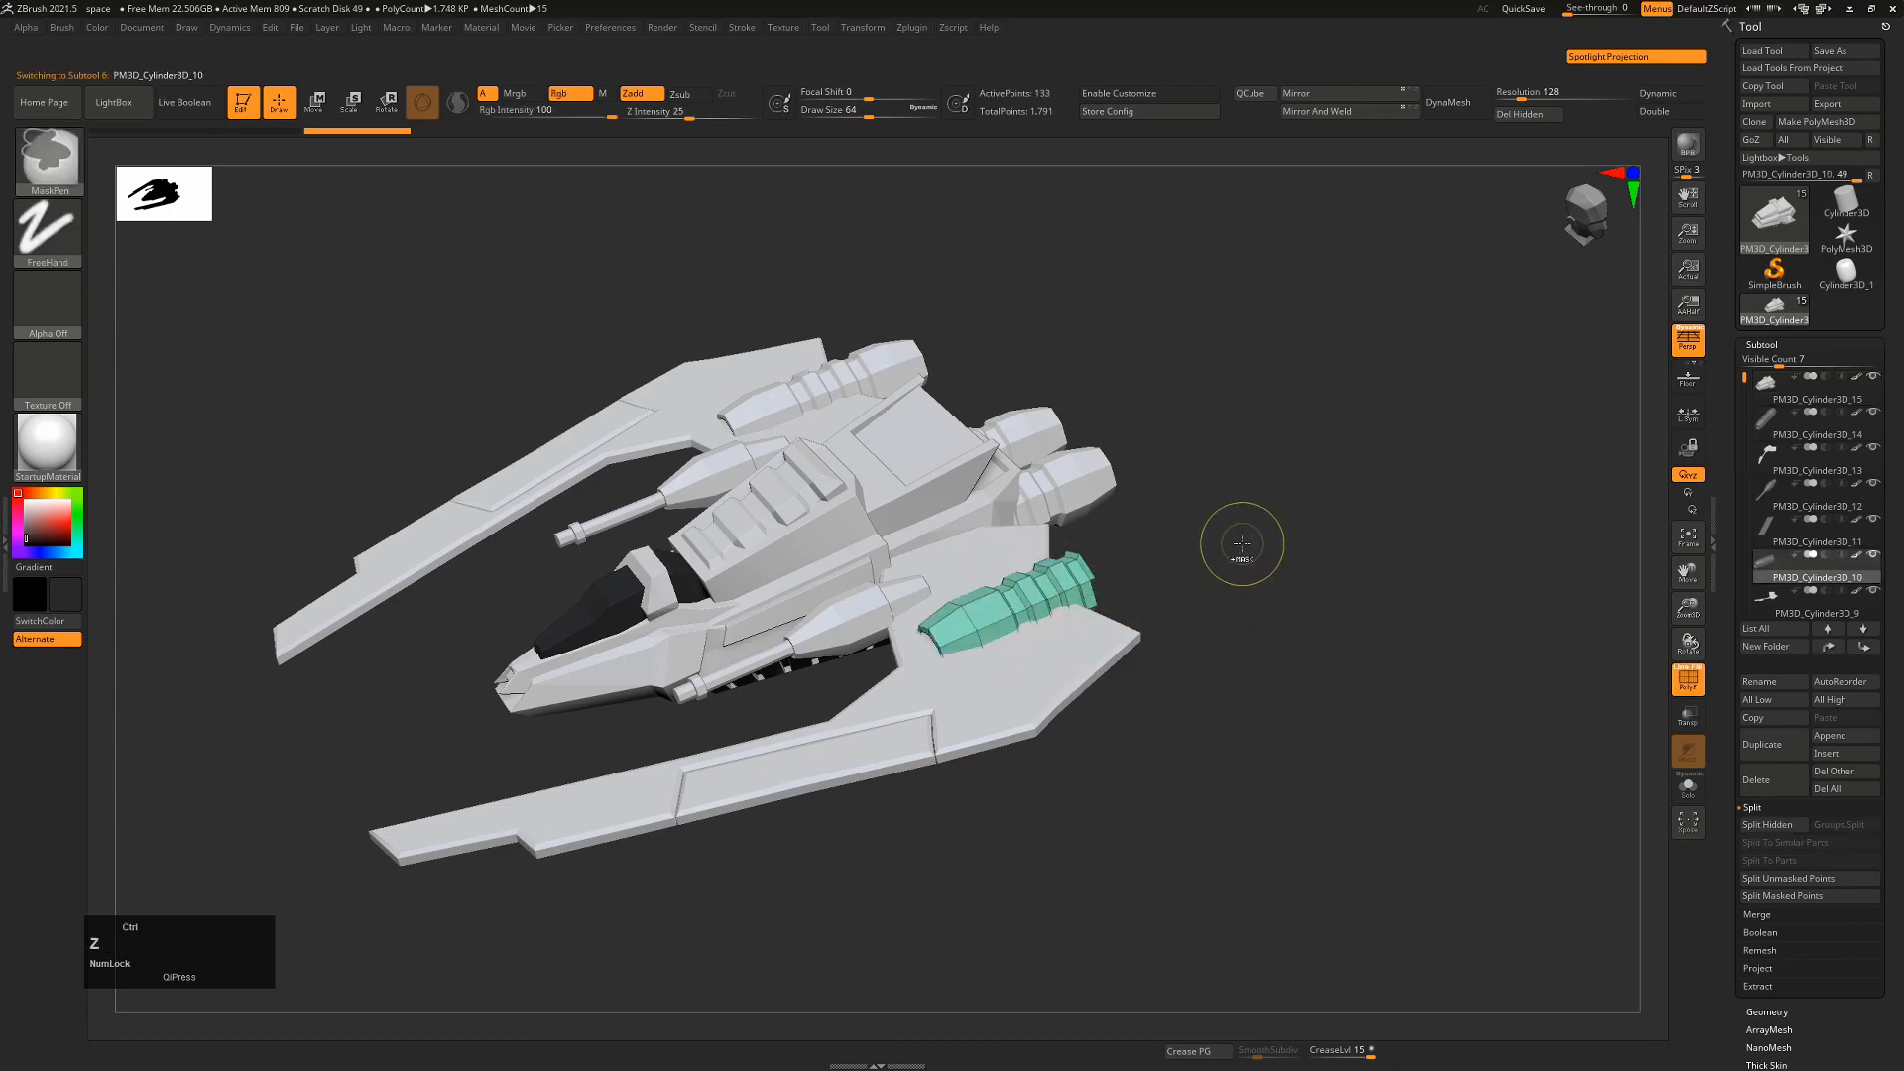
Step: Switch to the main hull subtool, frame it, hide wing and cannon parts, and reopen Zplugin
left_click(1815, 399)
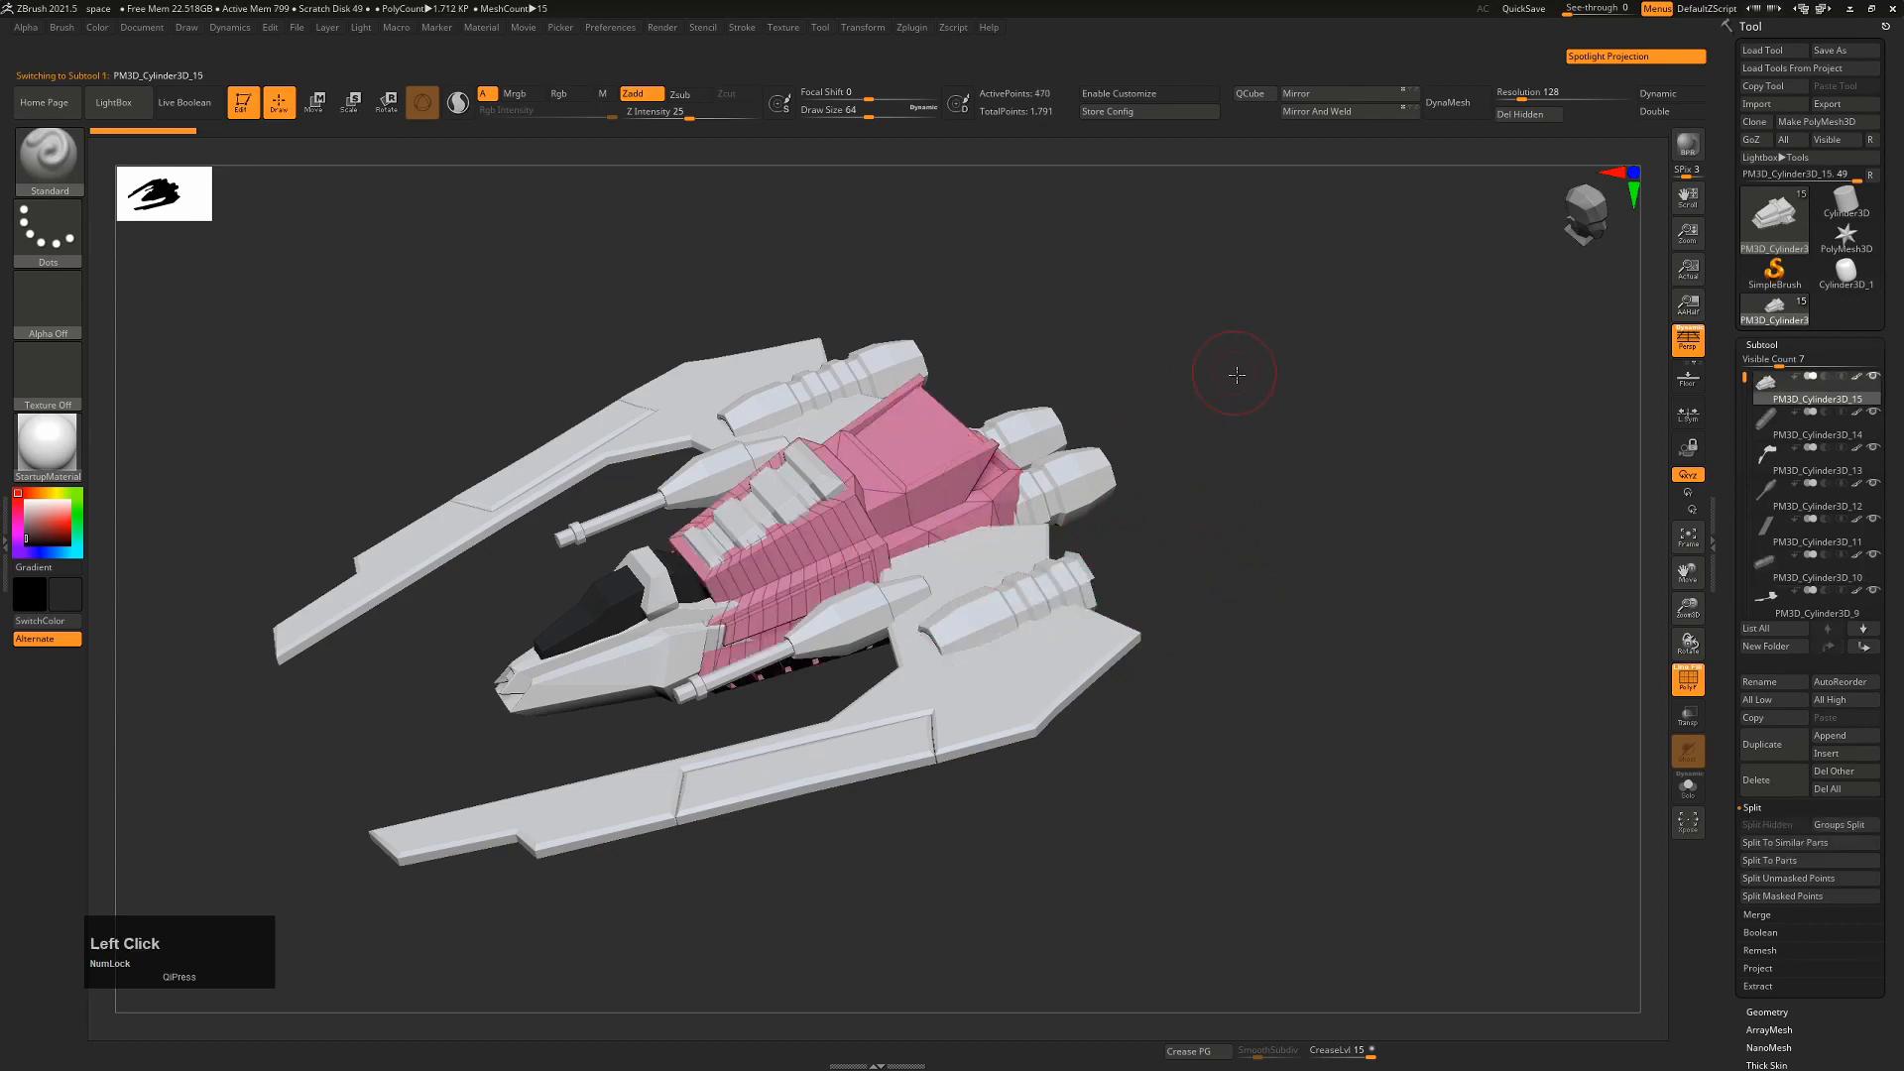
key("f")
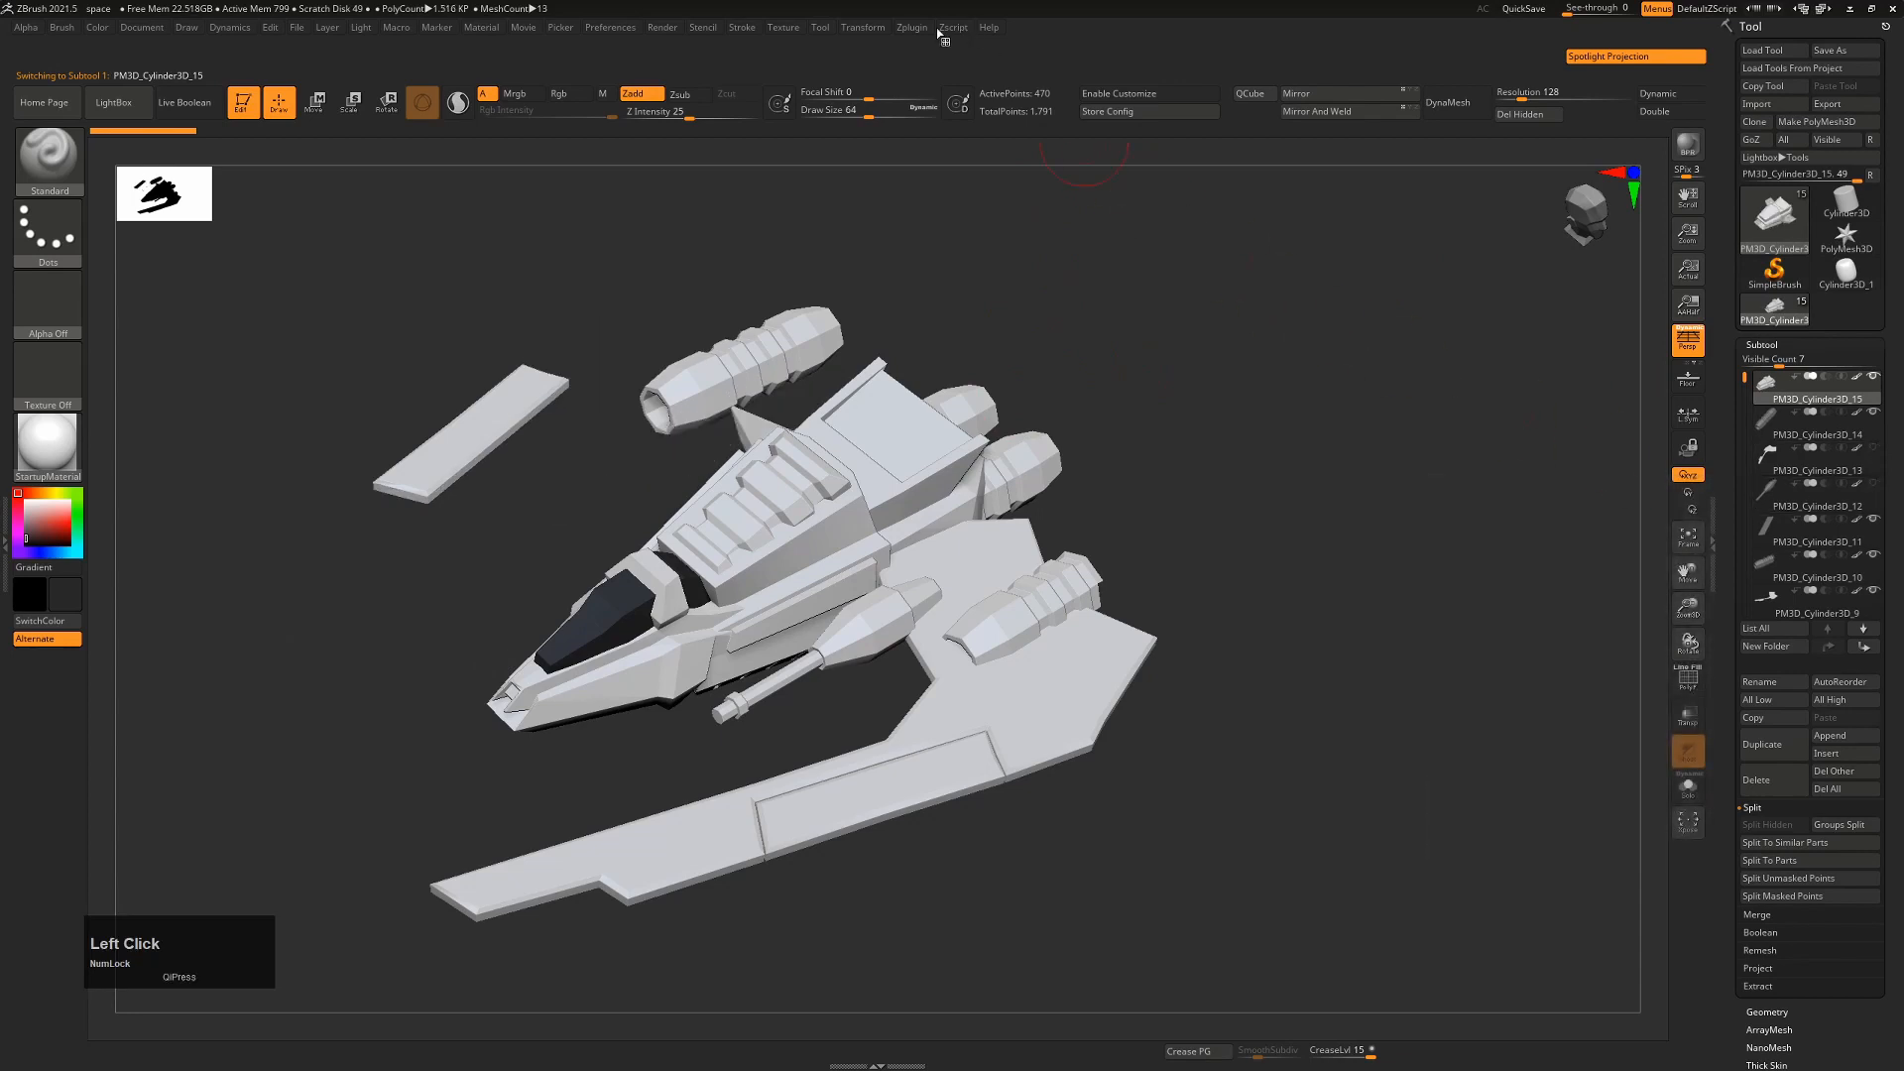
mouse_move(929, 36)
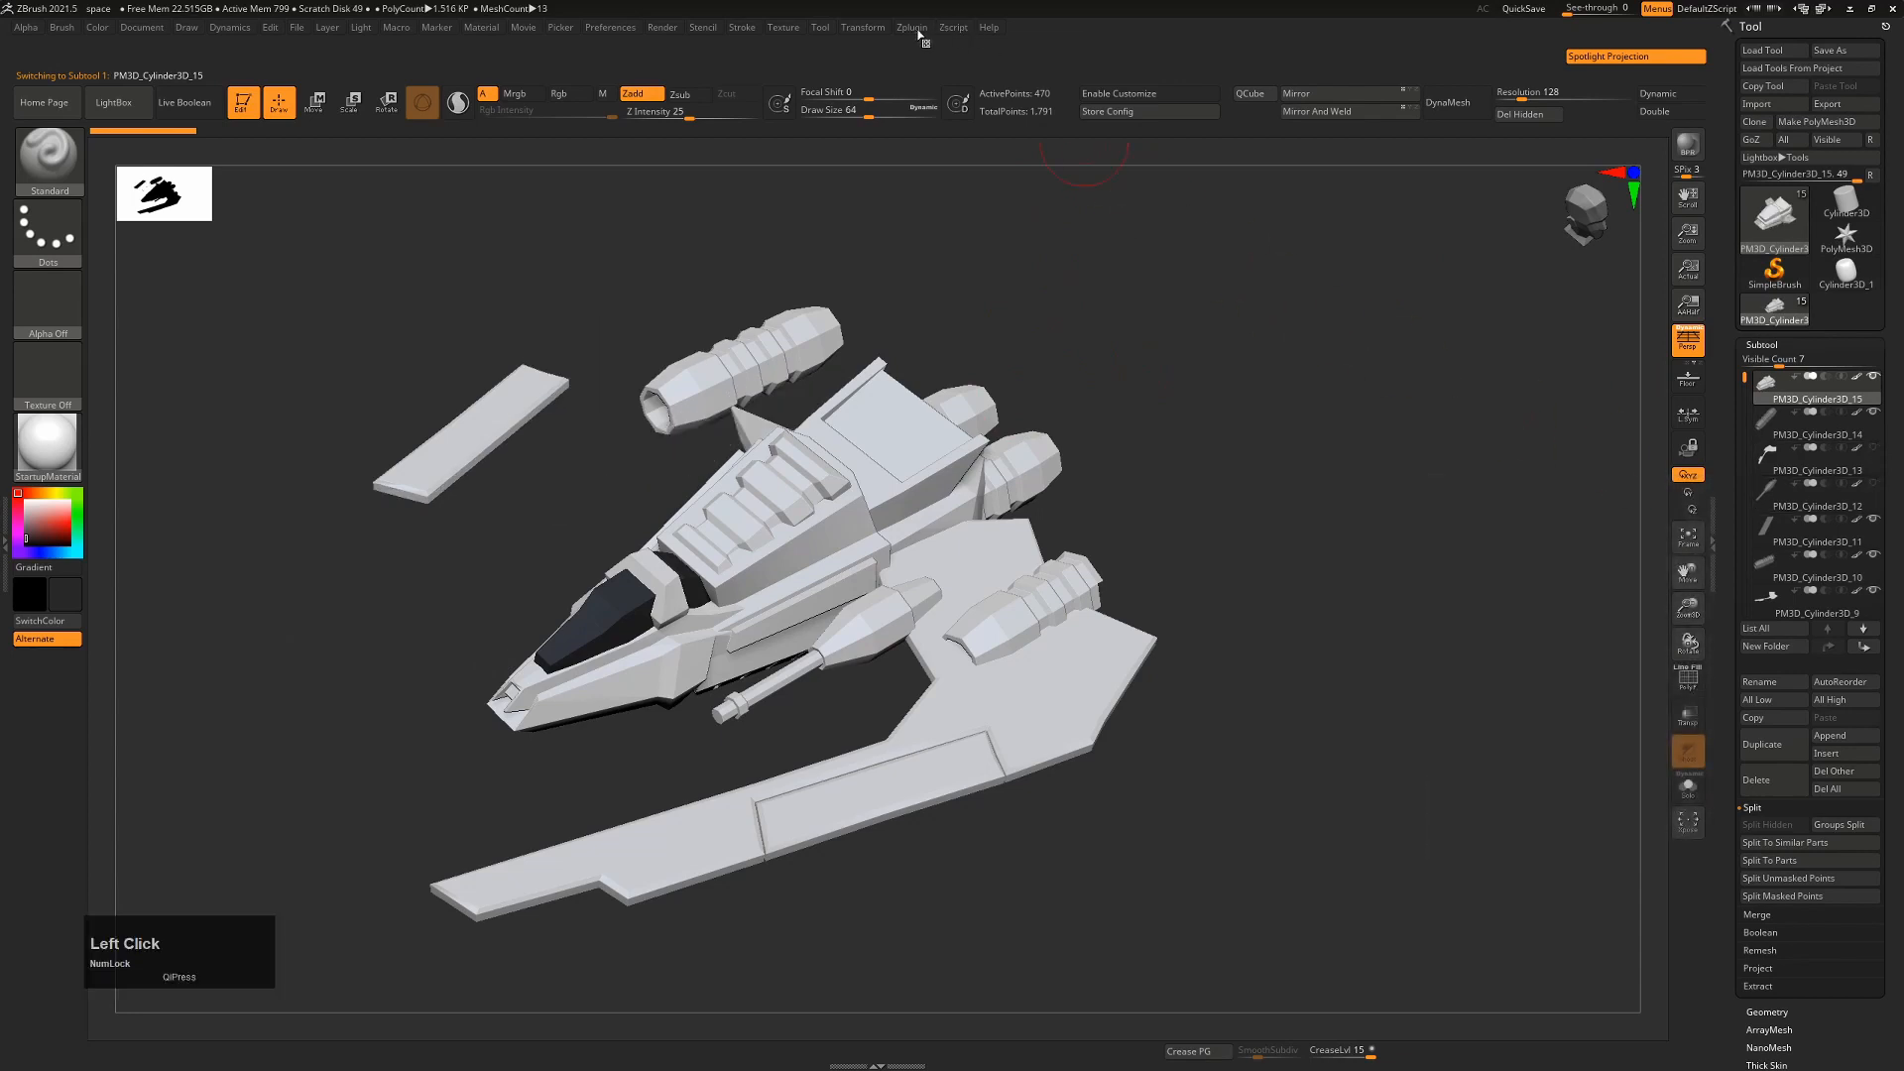
left_click(911, 26)
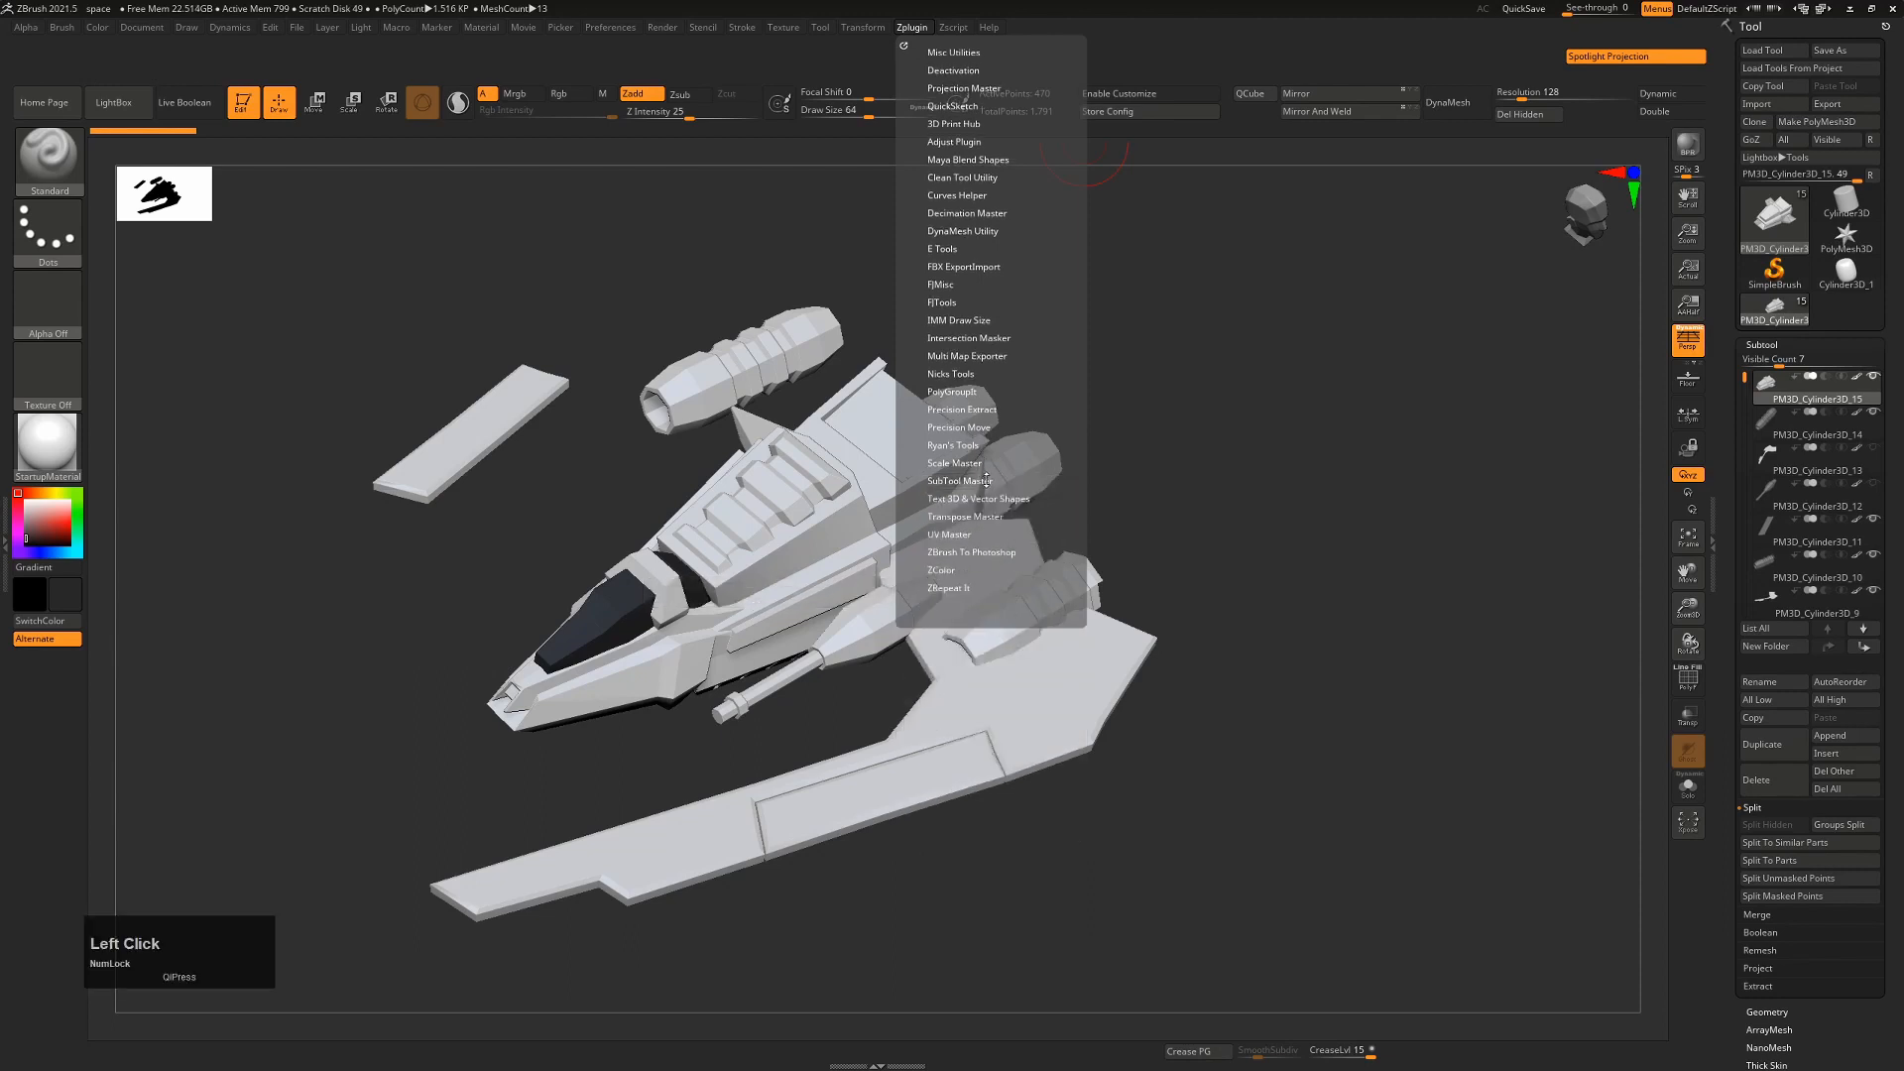
left_click(1119, 484)
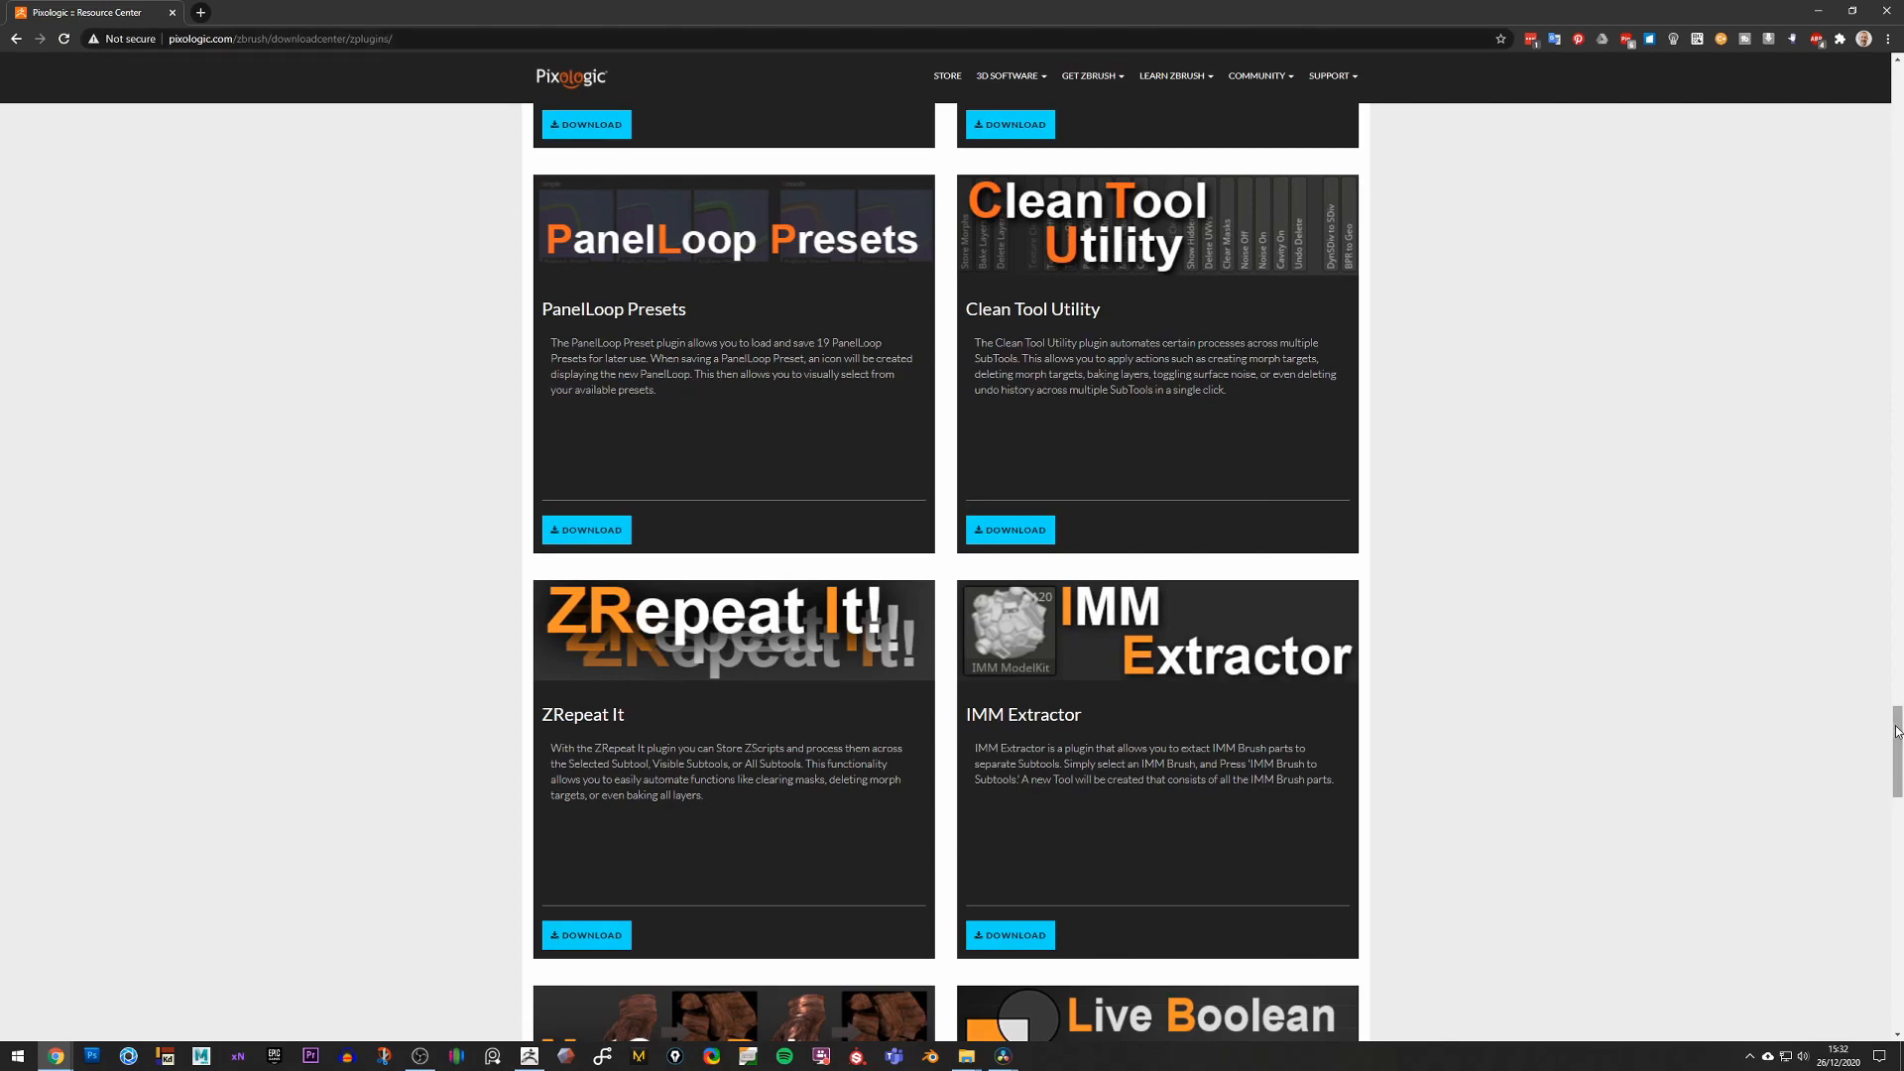
Step: Scroll the Pixologic plugins page to the ZRepeat It entry and back to the top
scroll("up", 3)
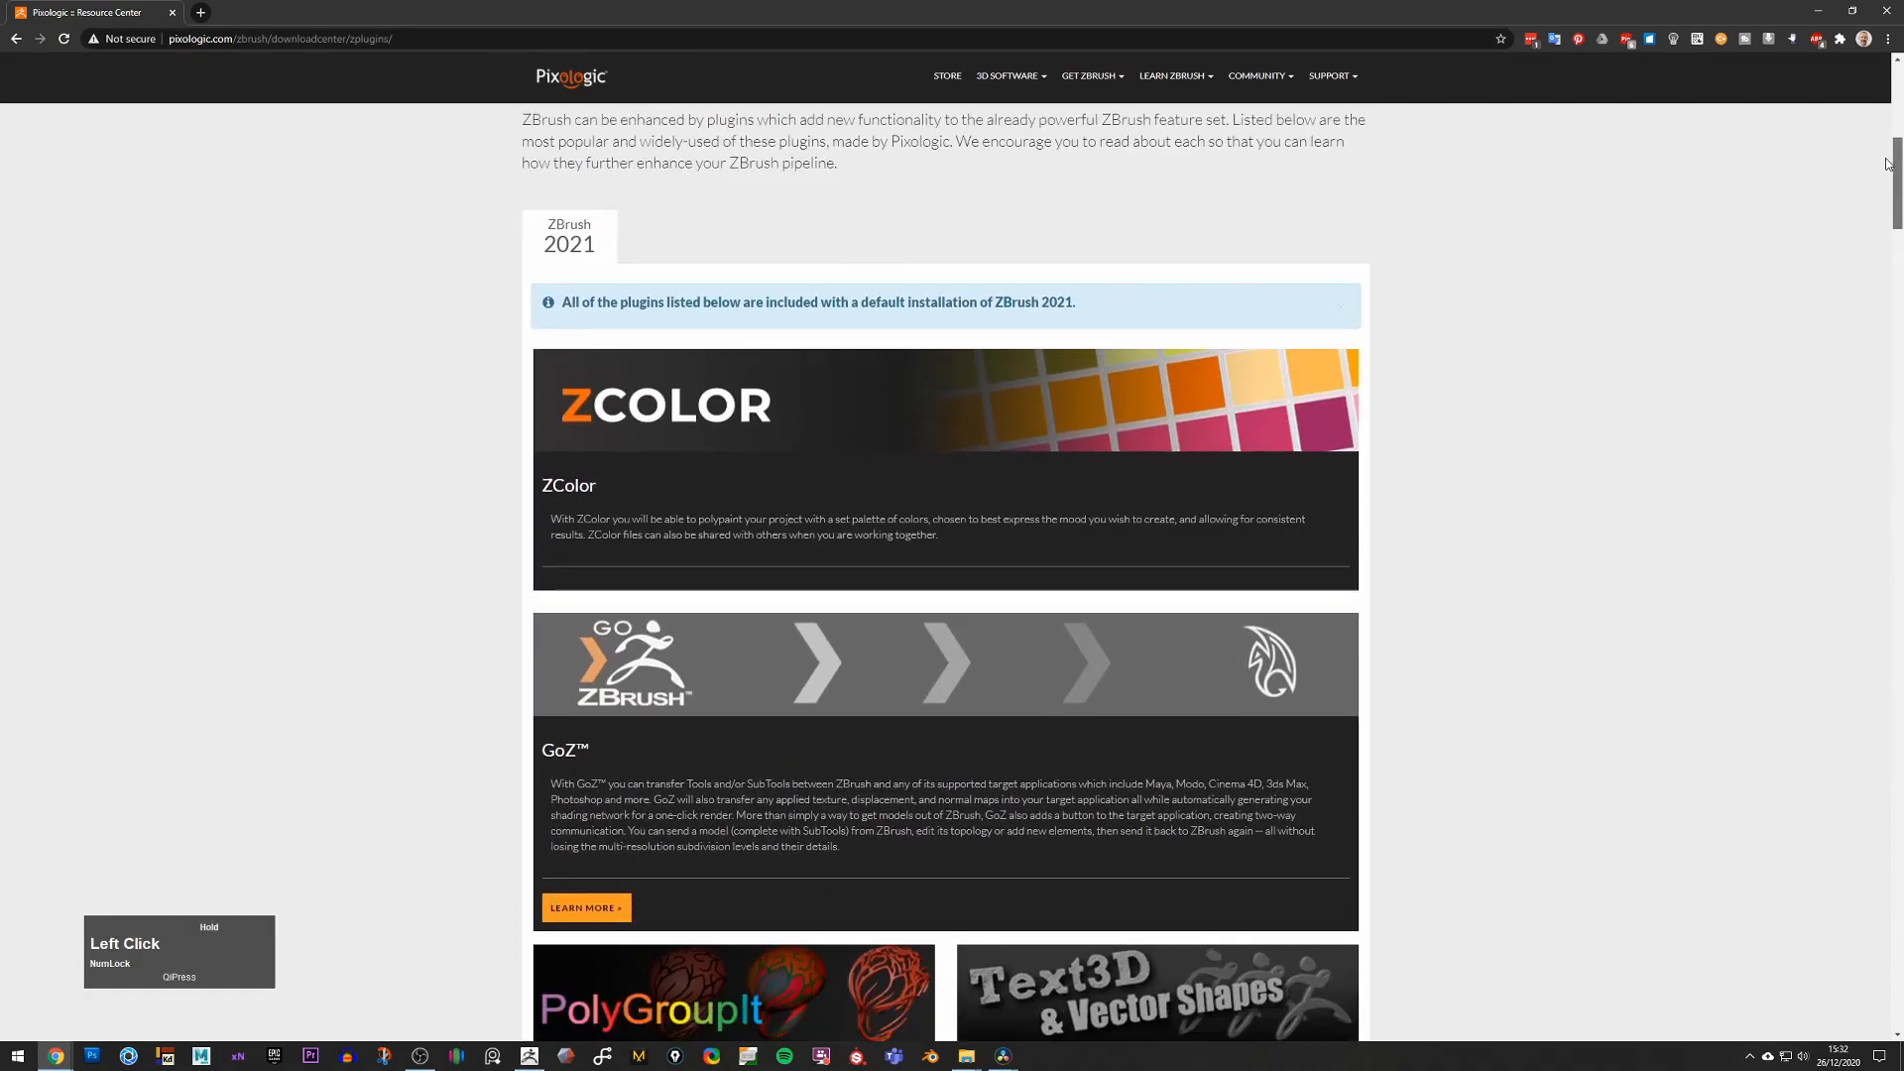
scroll("down", 3)
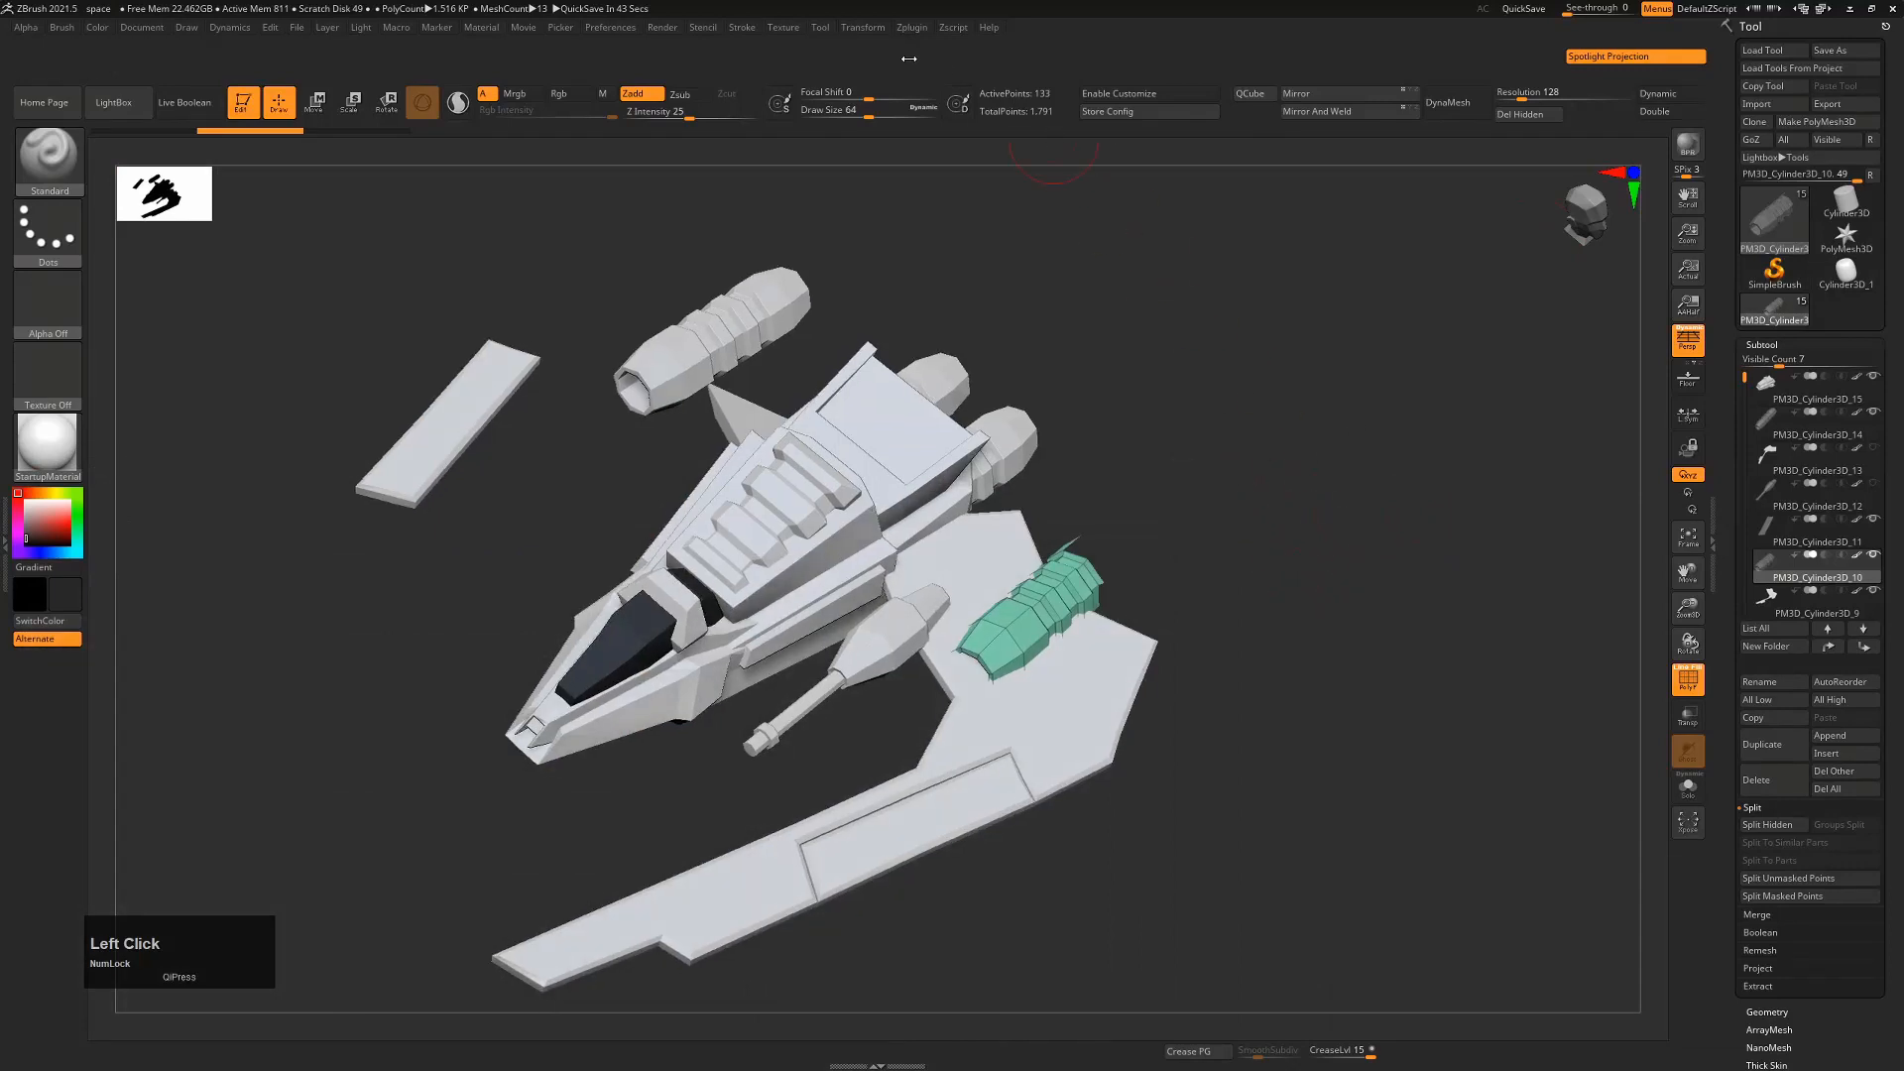
Step: Record an unhide action with ZRepeat It, end recording and keep it as unhide1
left_click(913, 25)
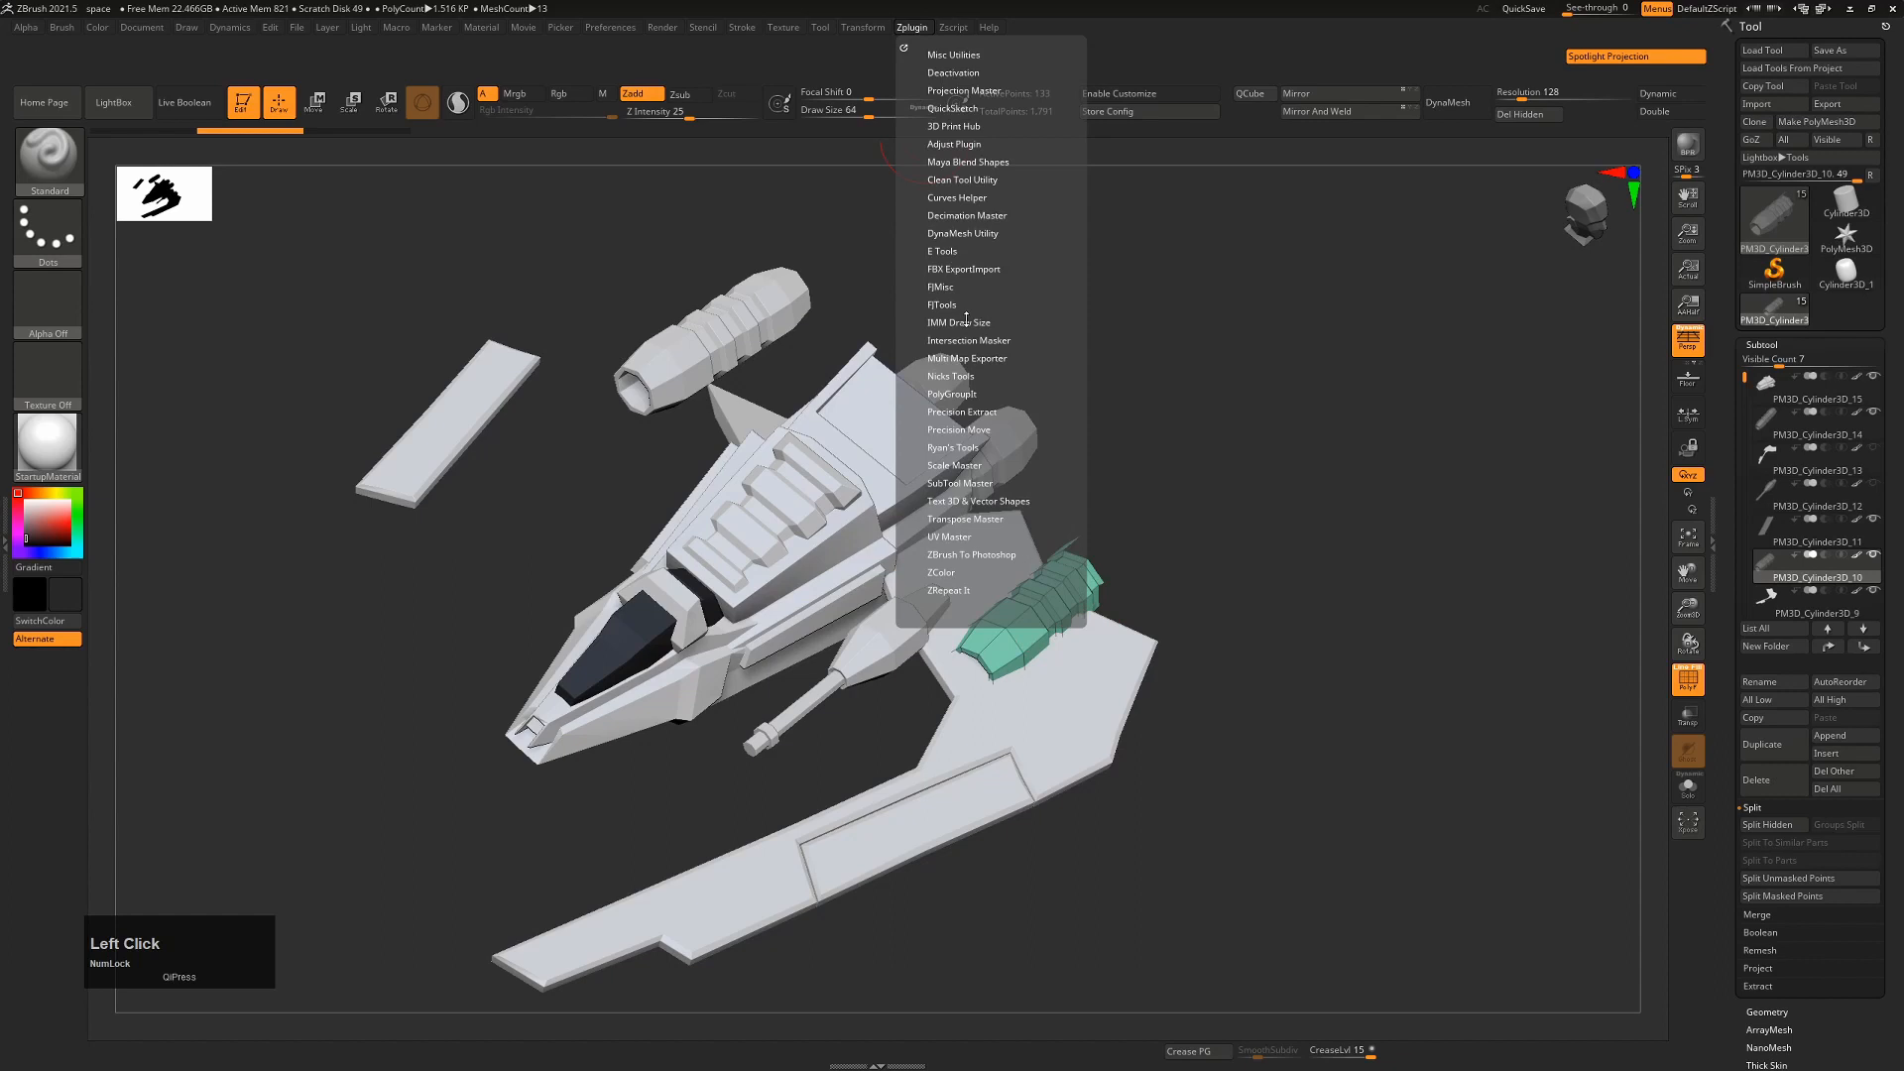
left_click(948, 590)
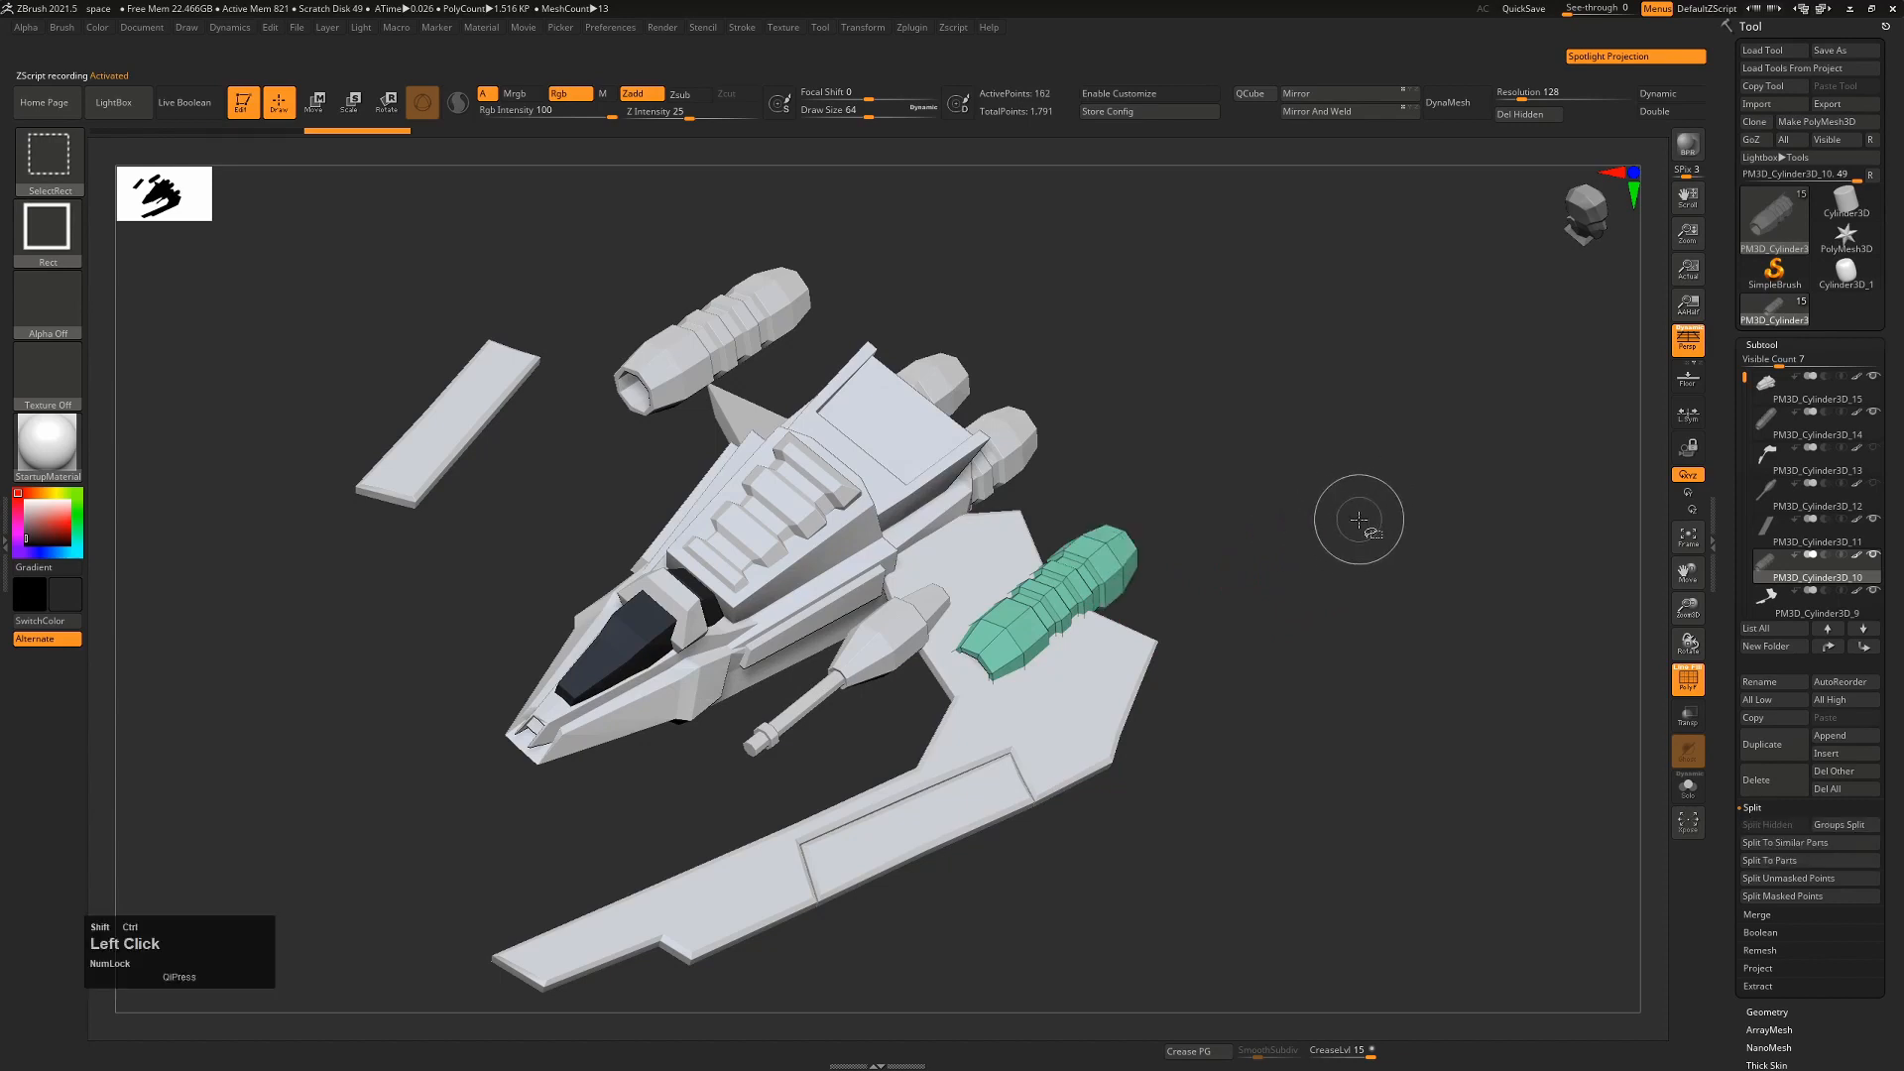
mouse_move(1369, 517)
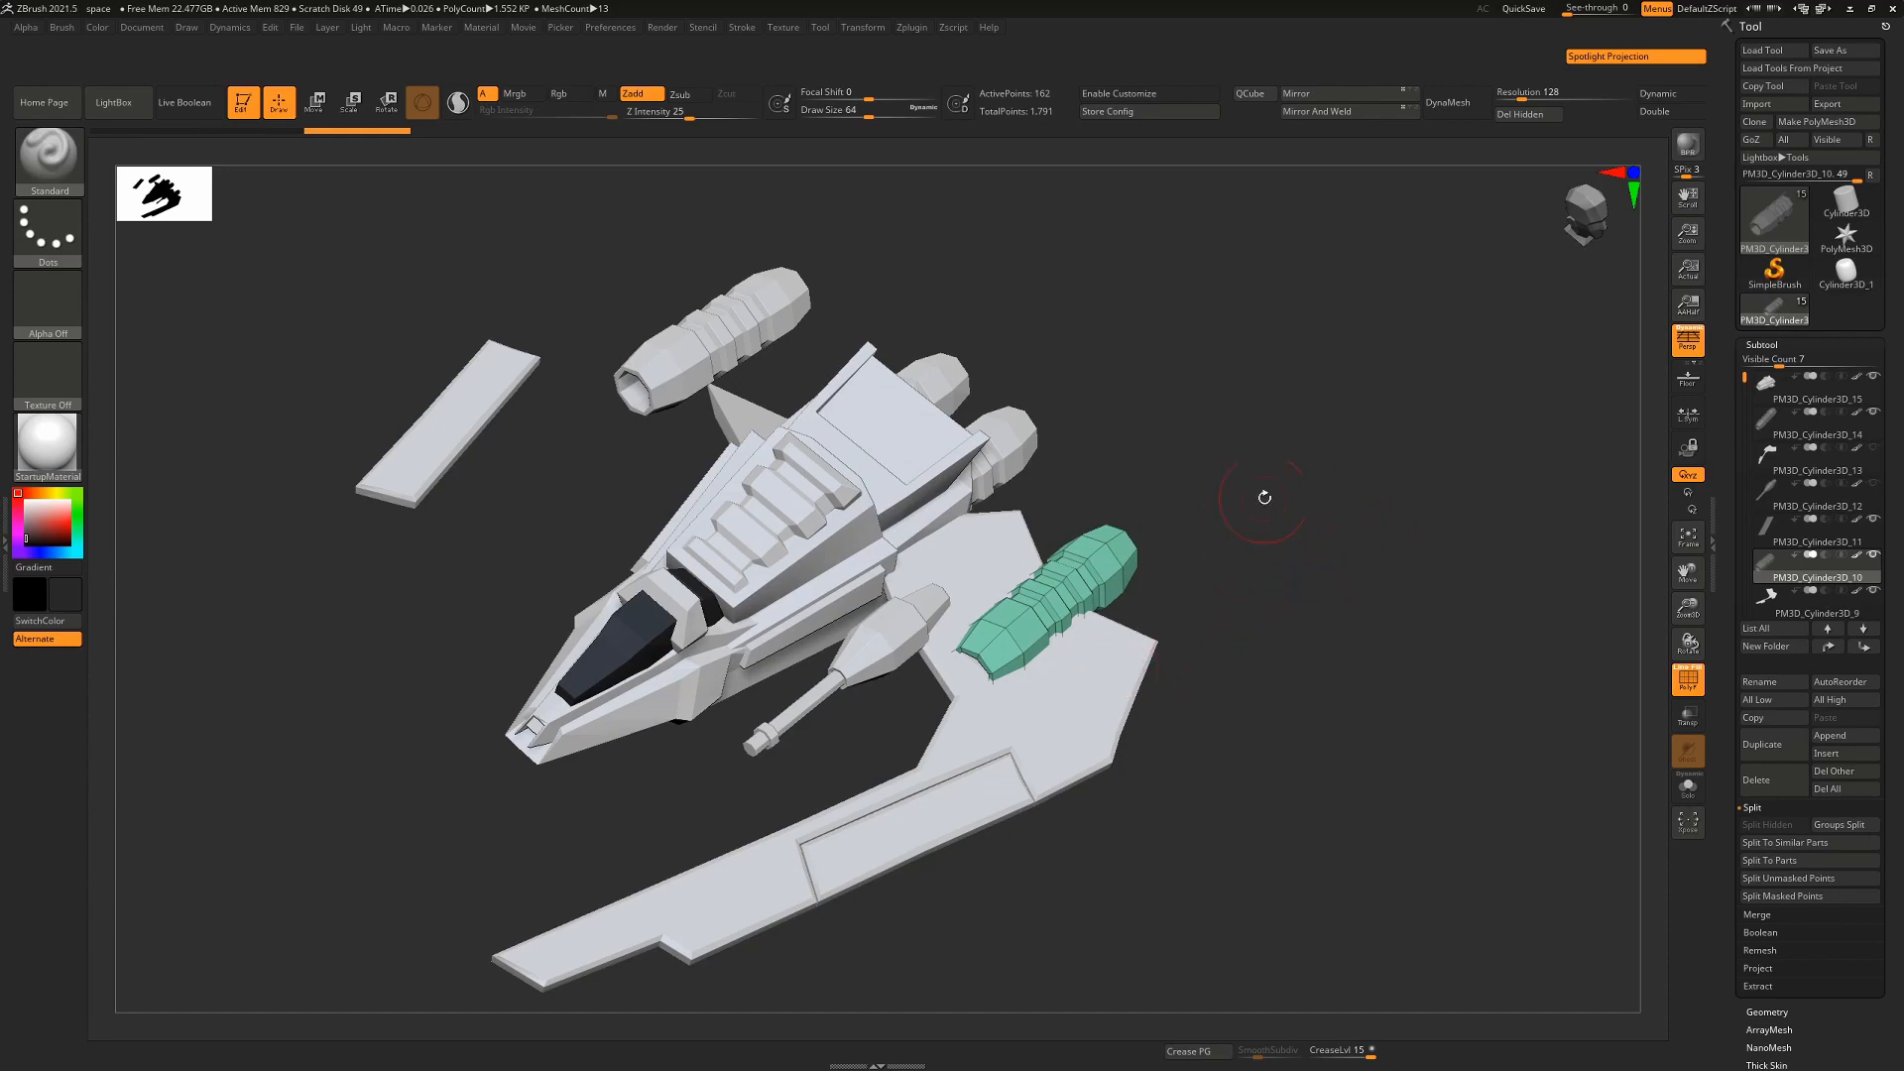
left_click(911, 26)
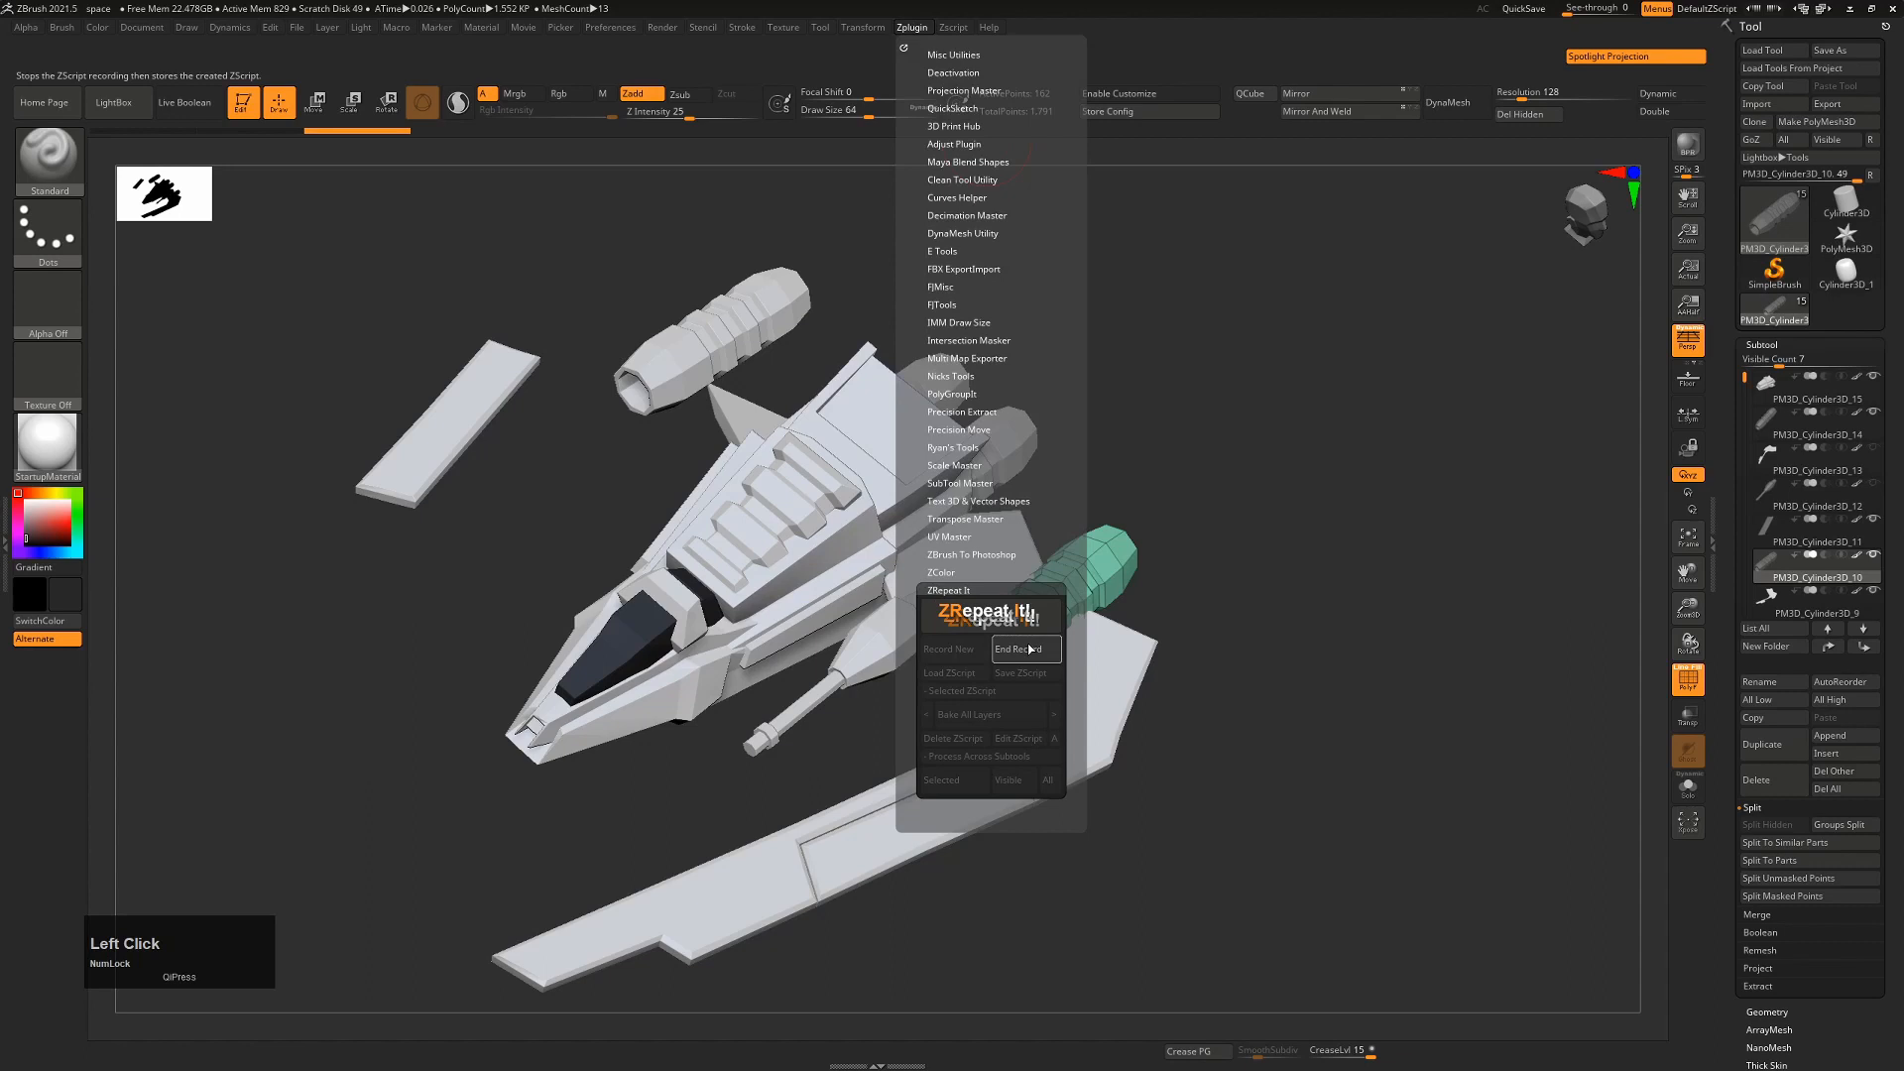
left_click(1017, 646)
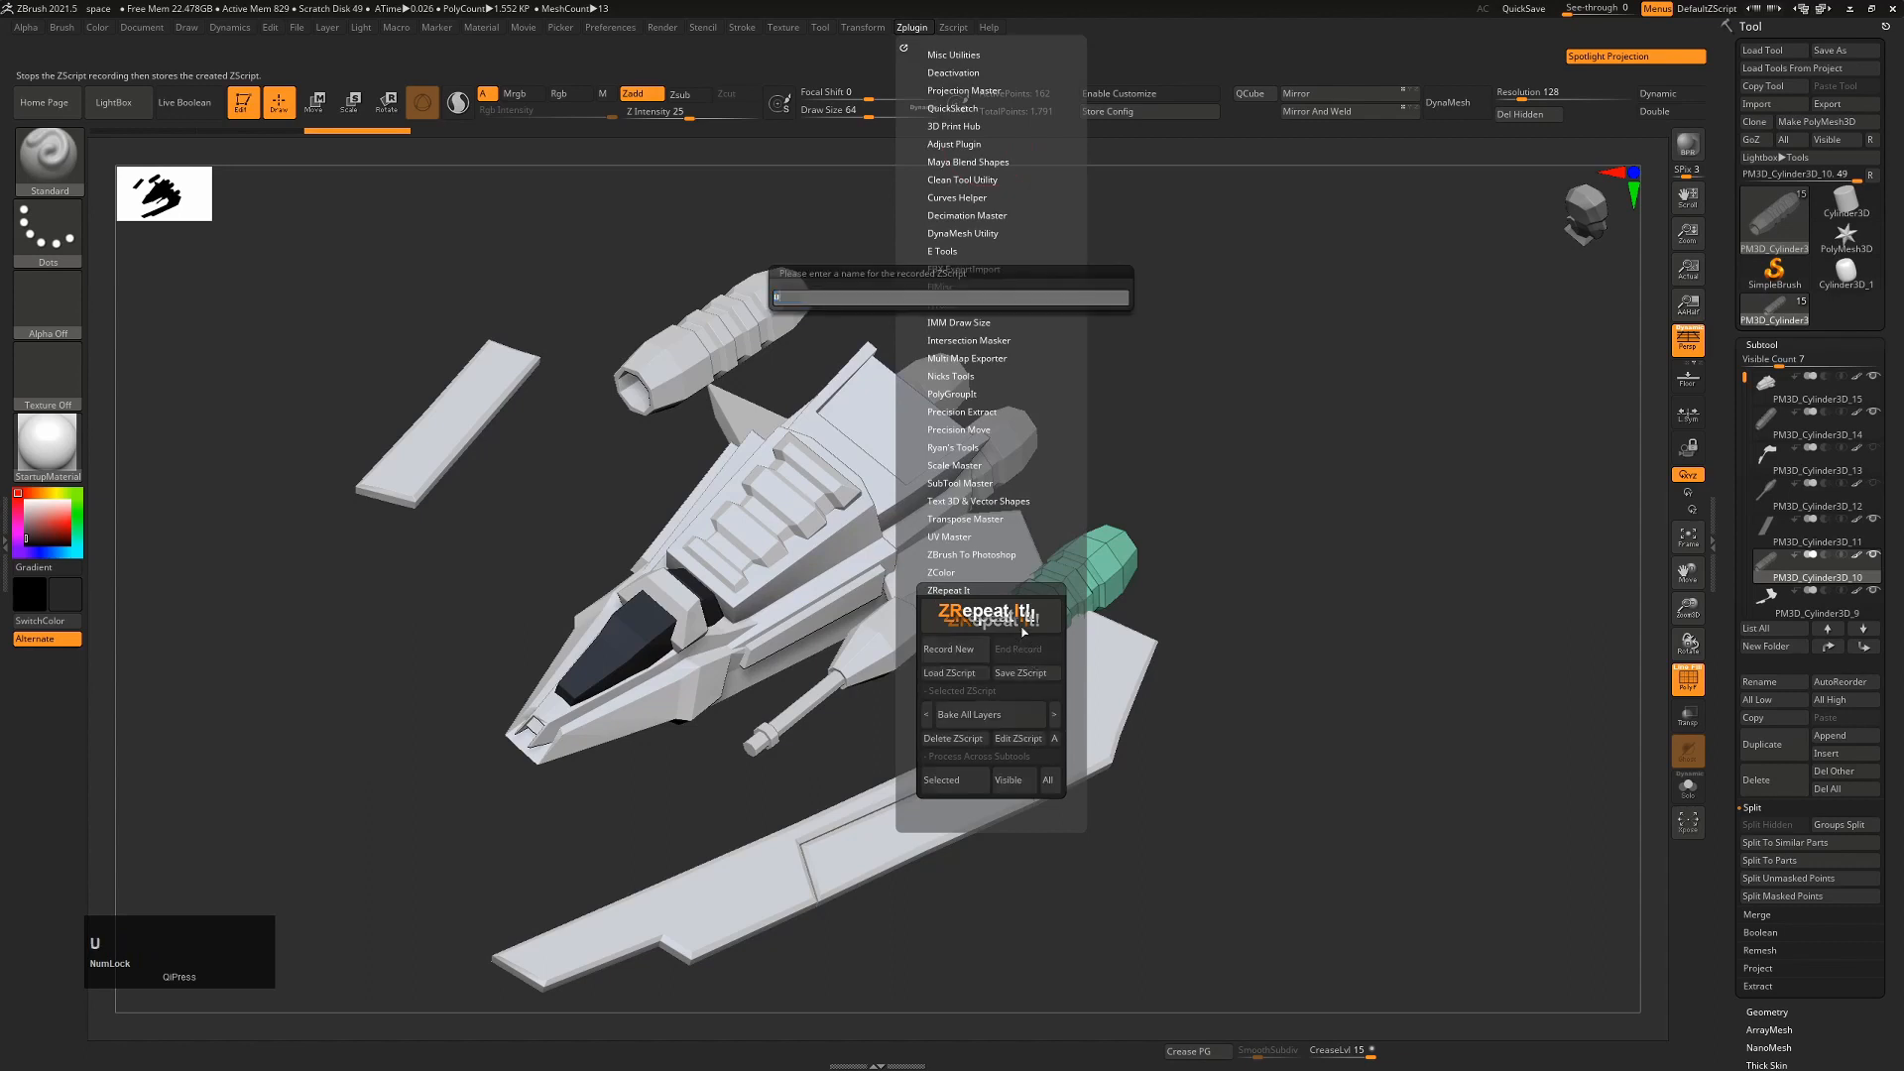
key("Return")
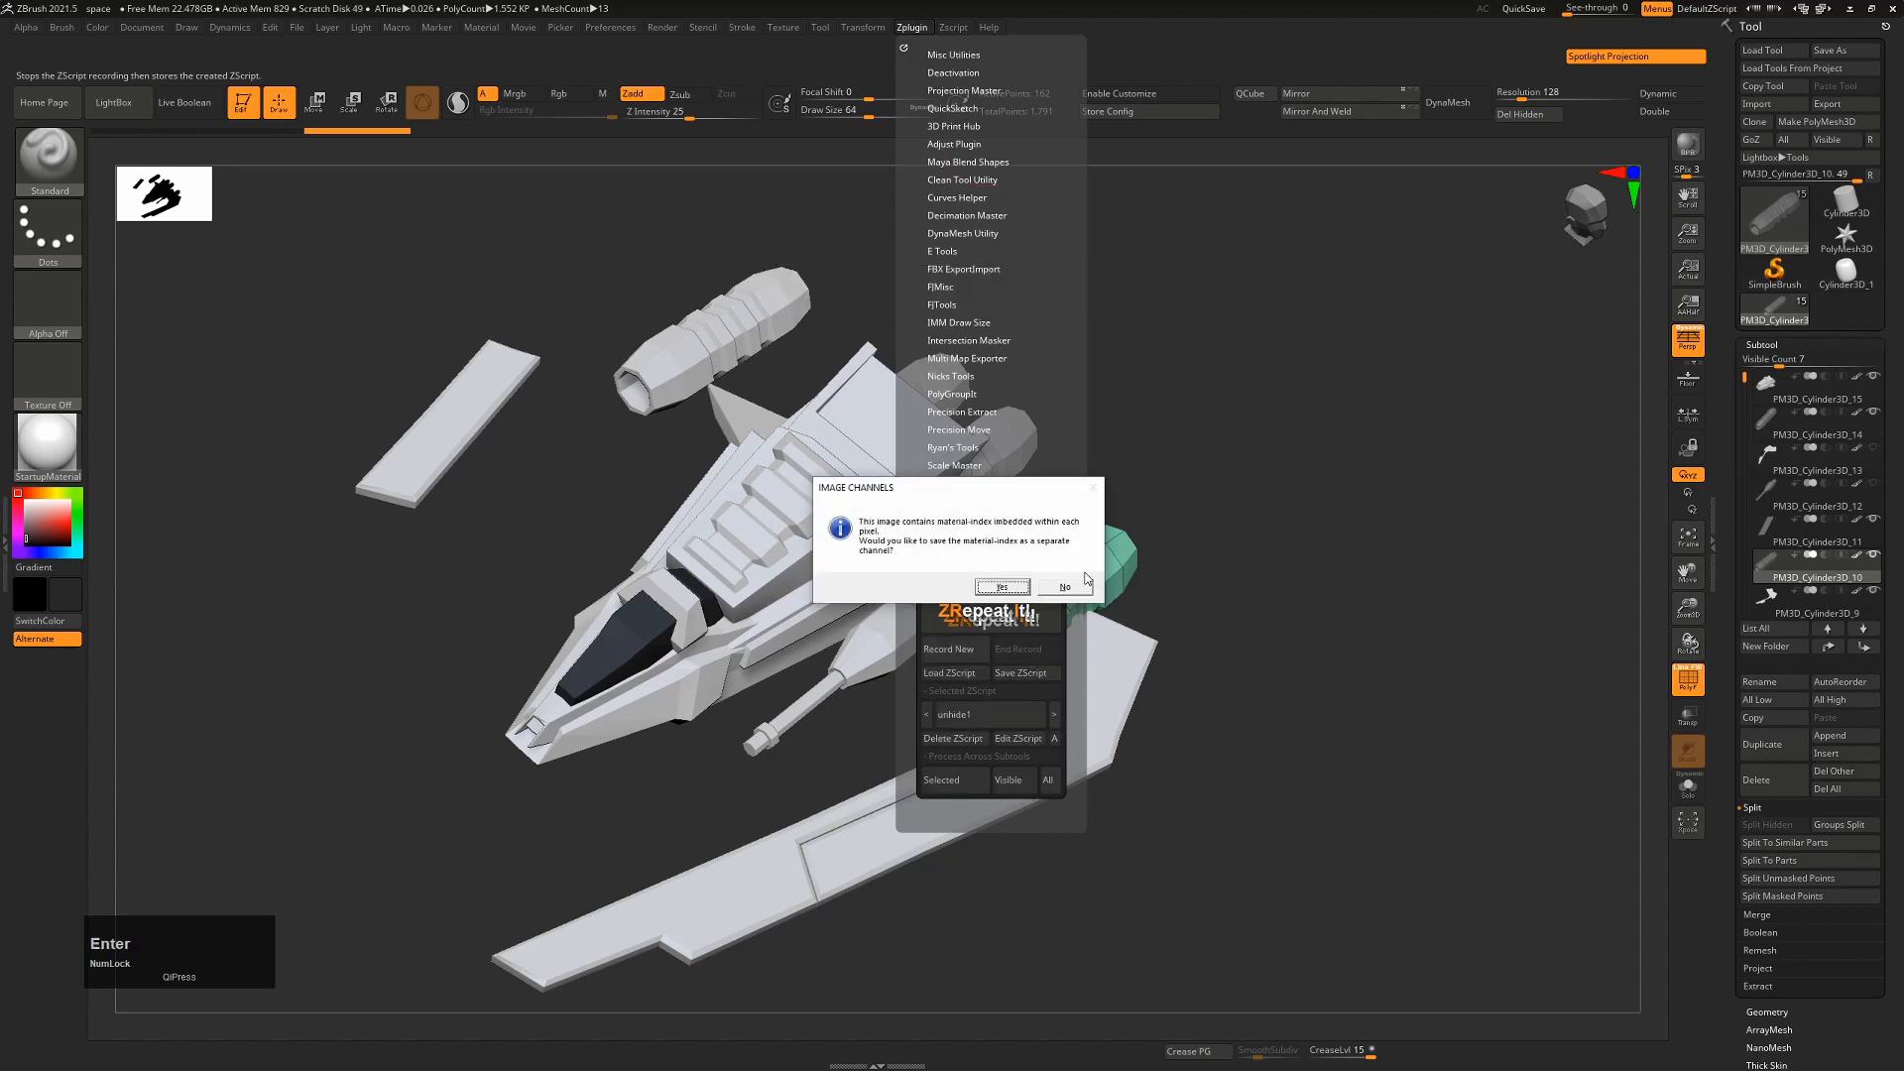
left_click(1064, 587)
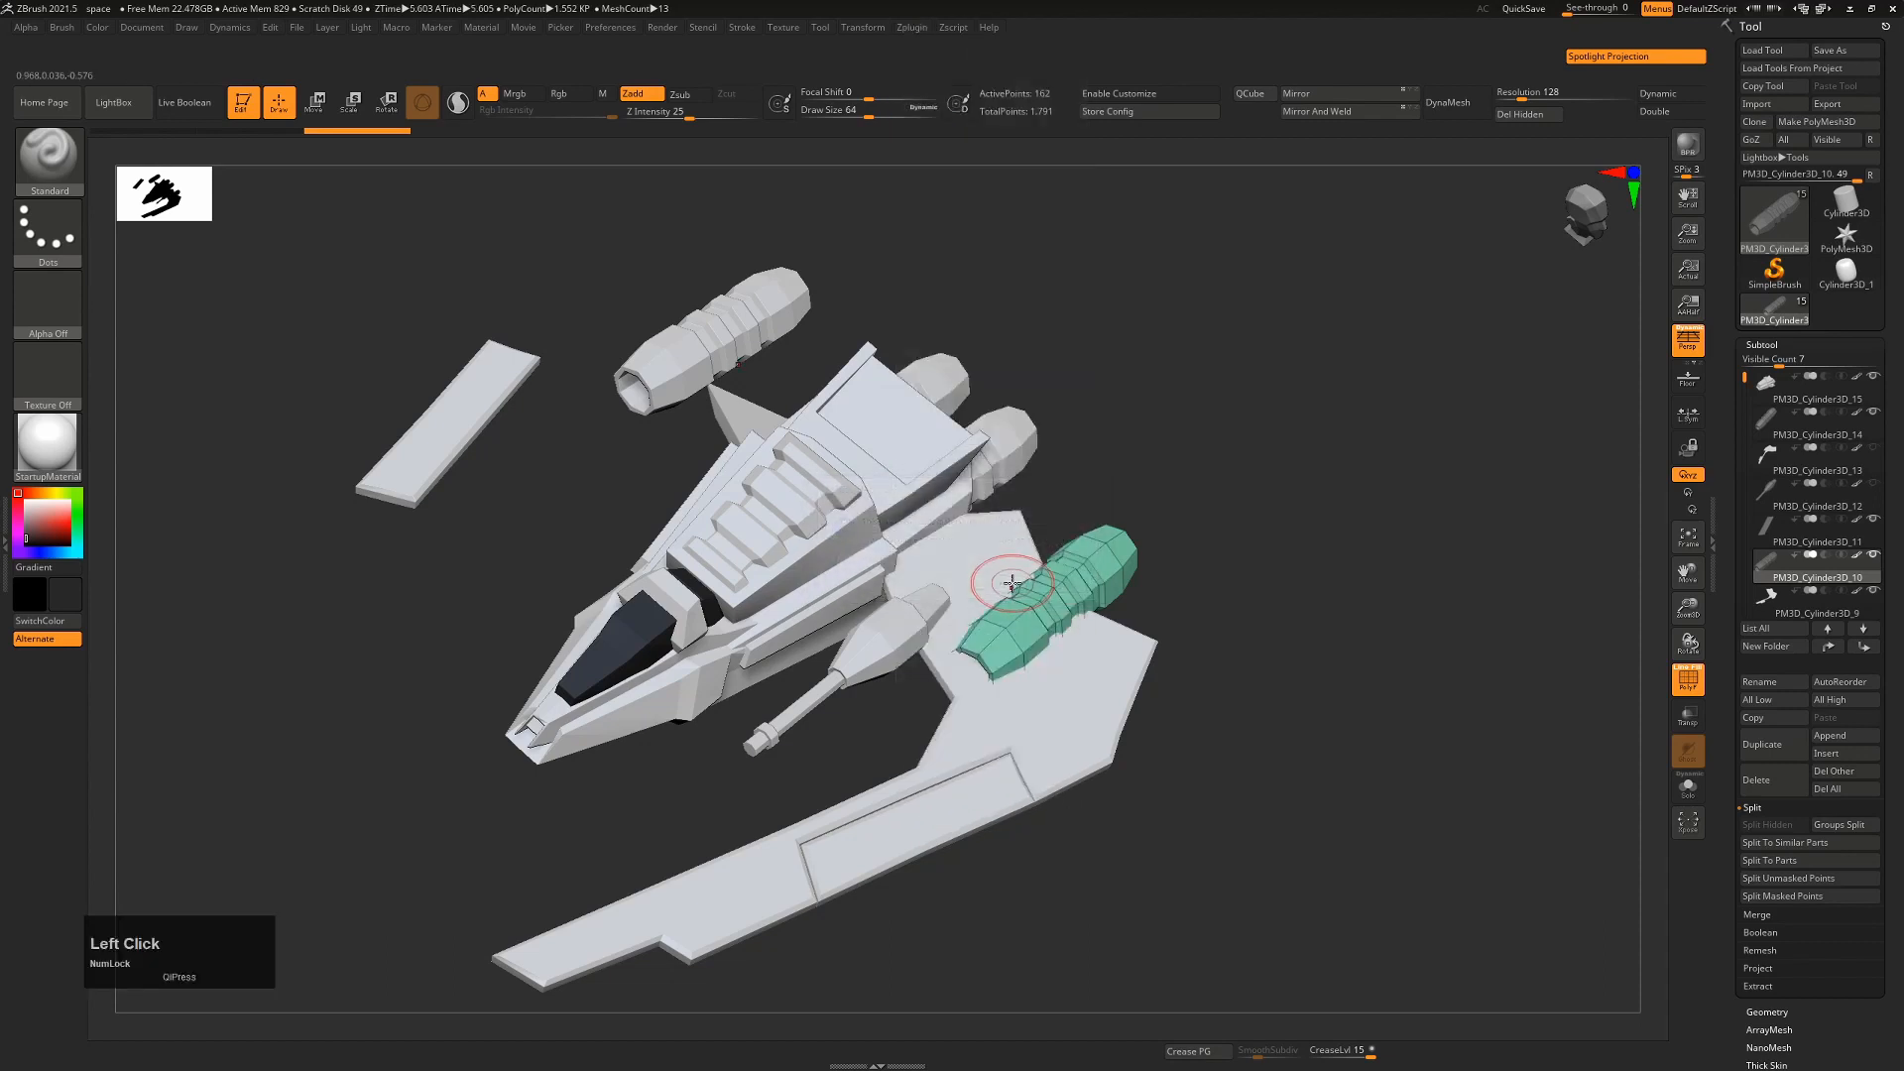
Step: Run the unhide1 script across all visible subtools so the hidden wings and guns reappear
left_click(911, 26)
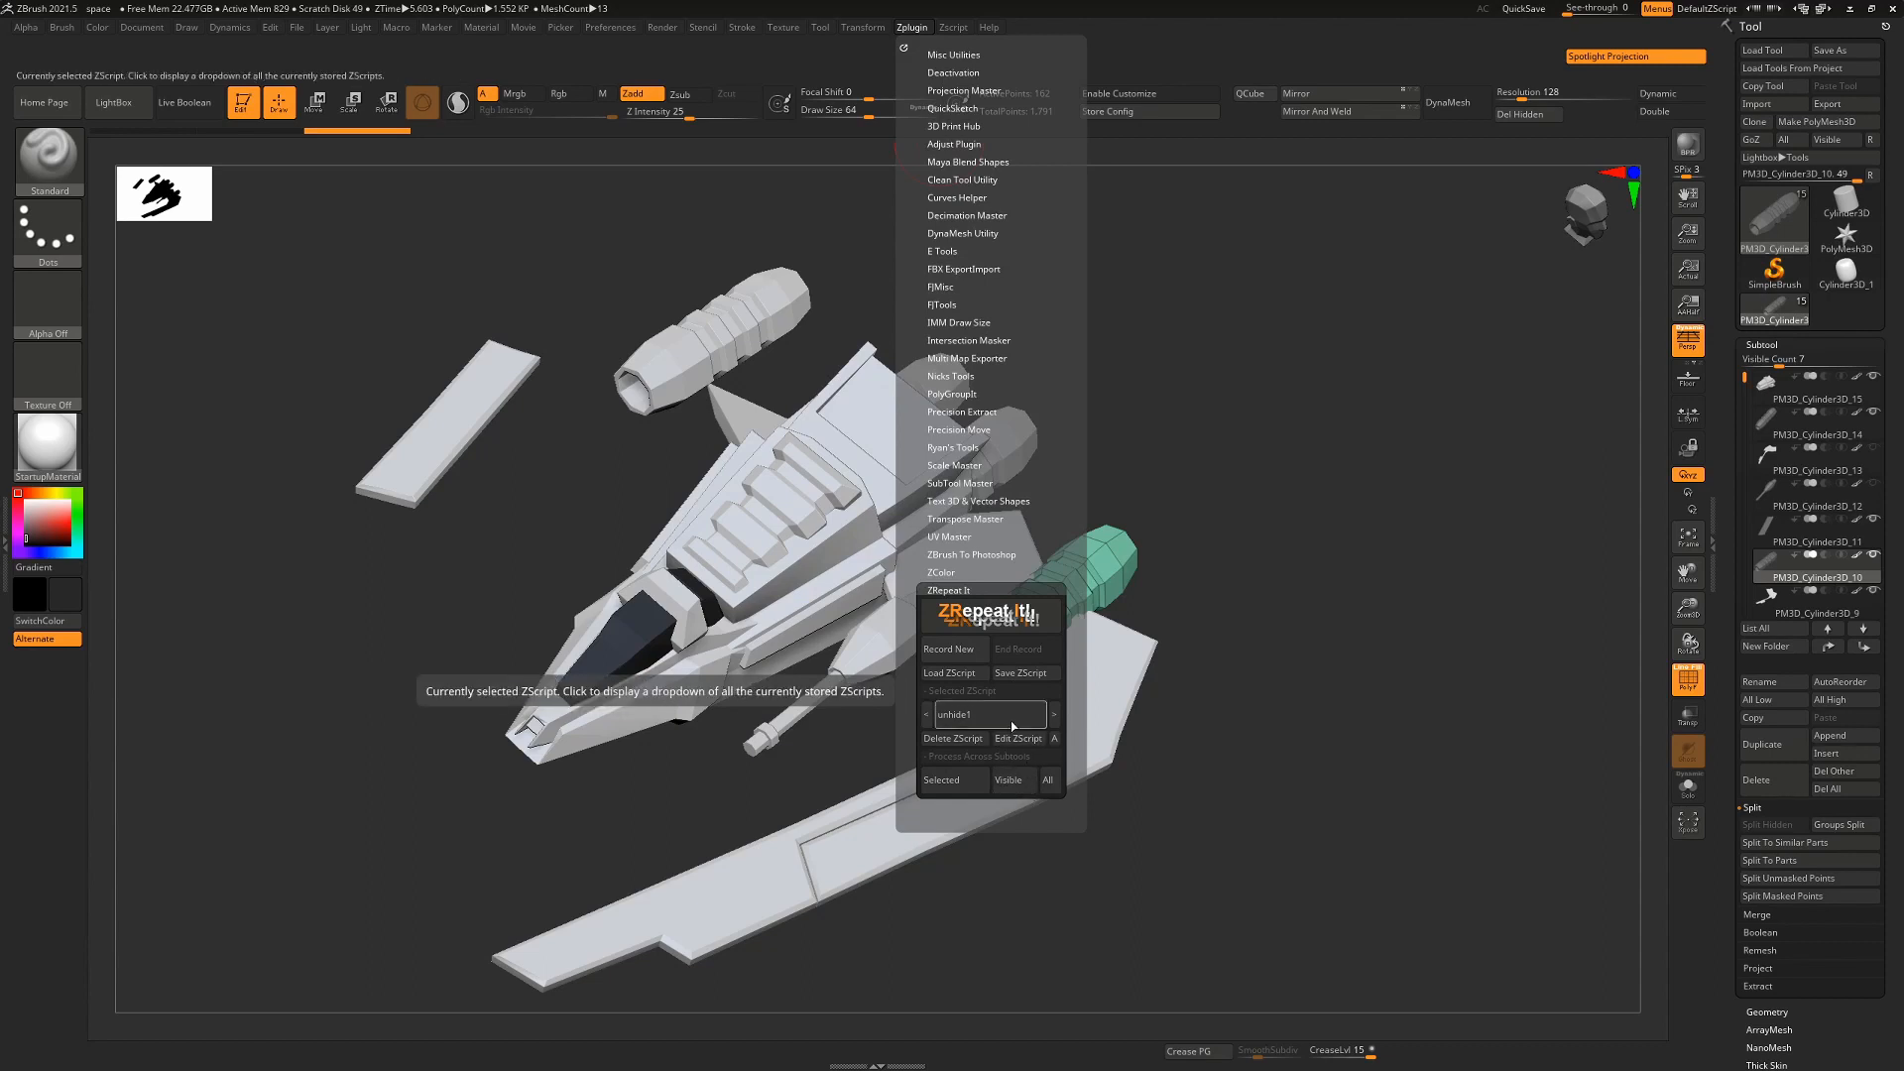
mouse_move(1047, 779)
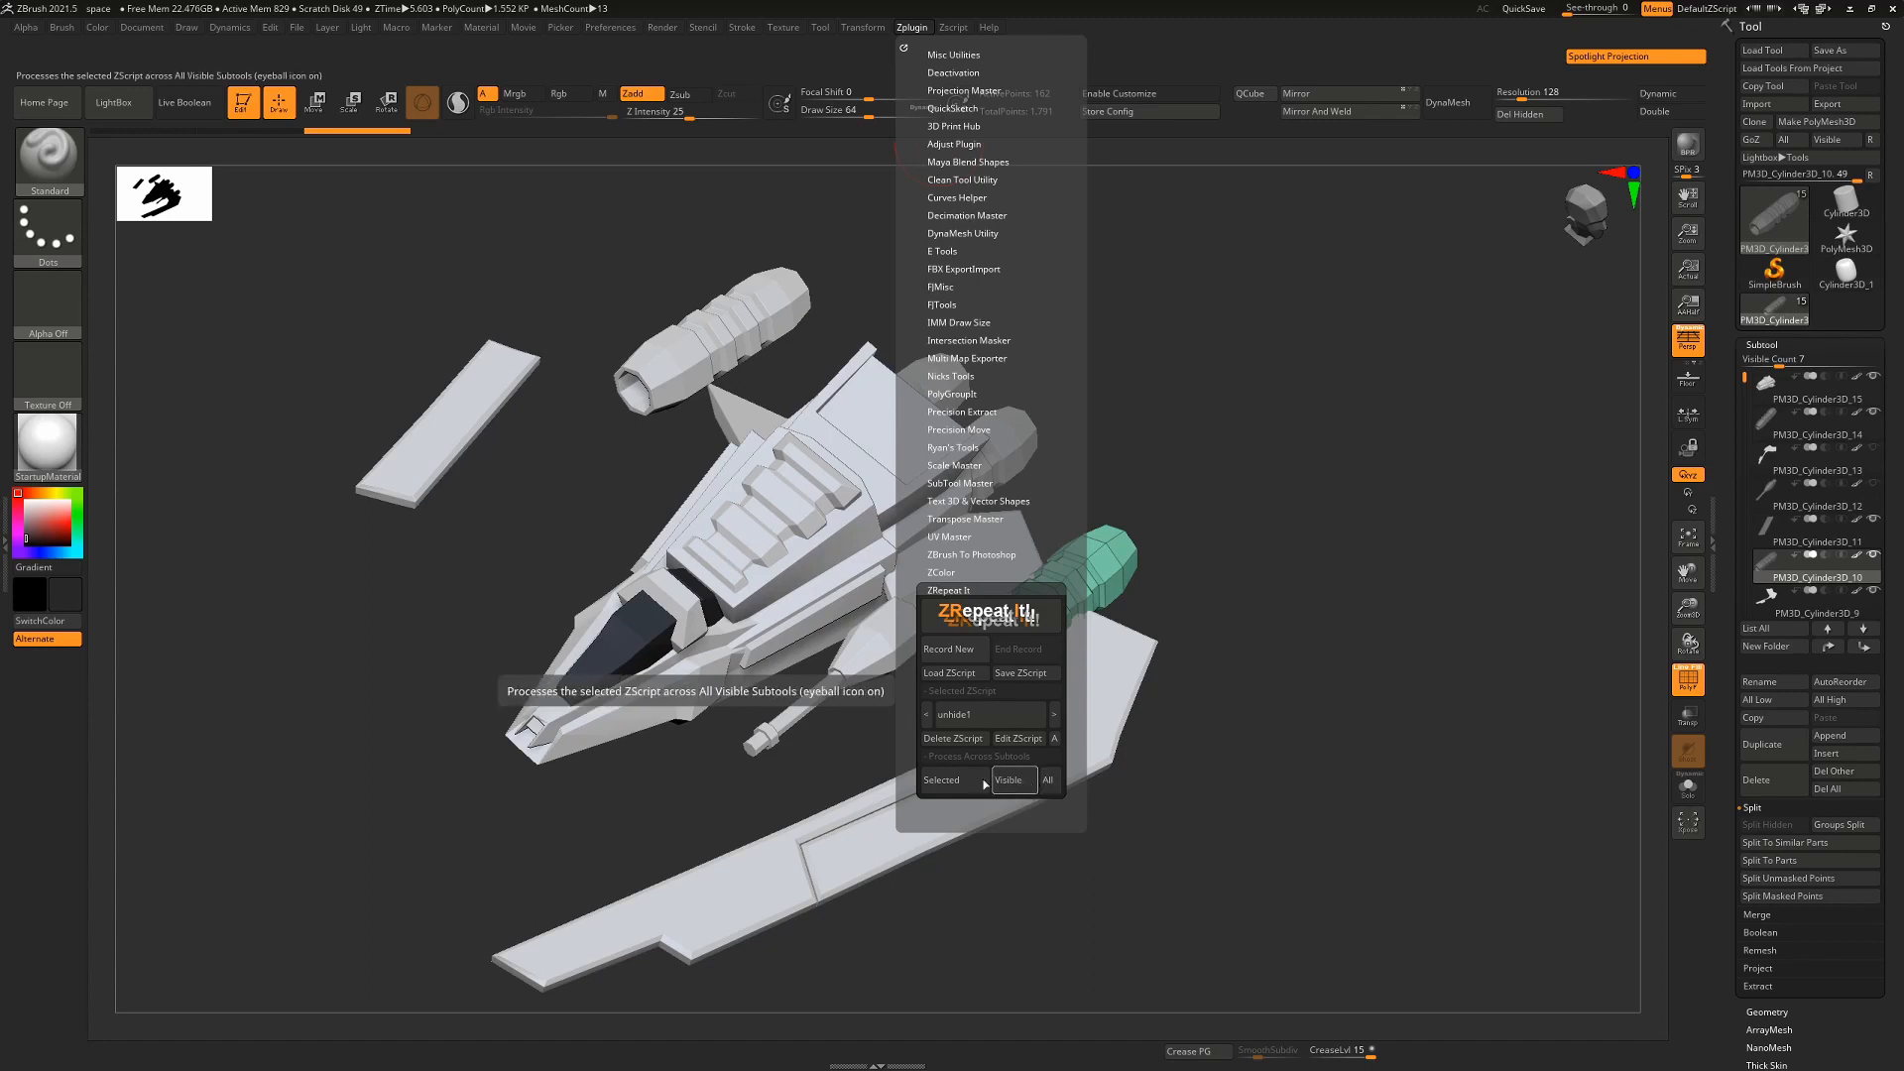
left_click(1048, 780)
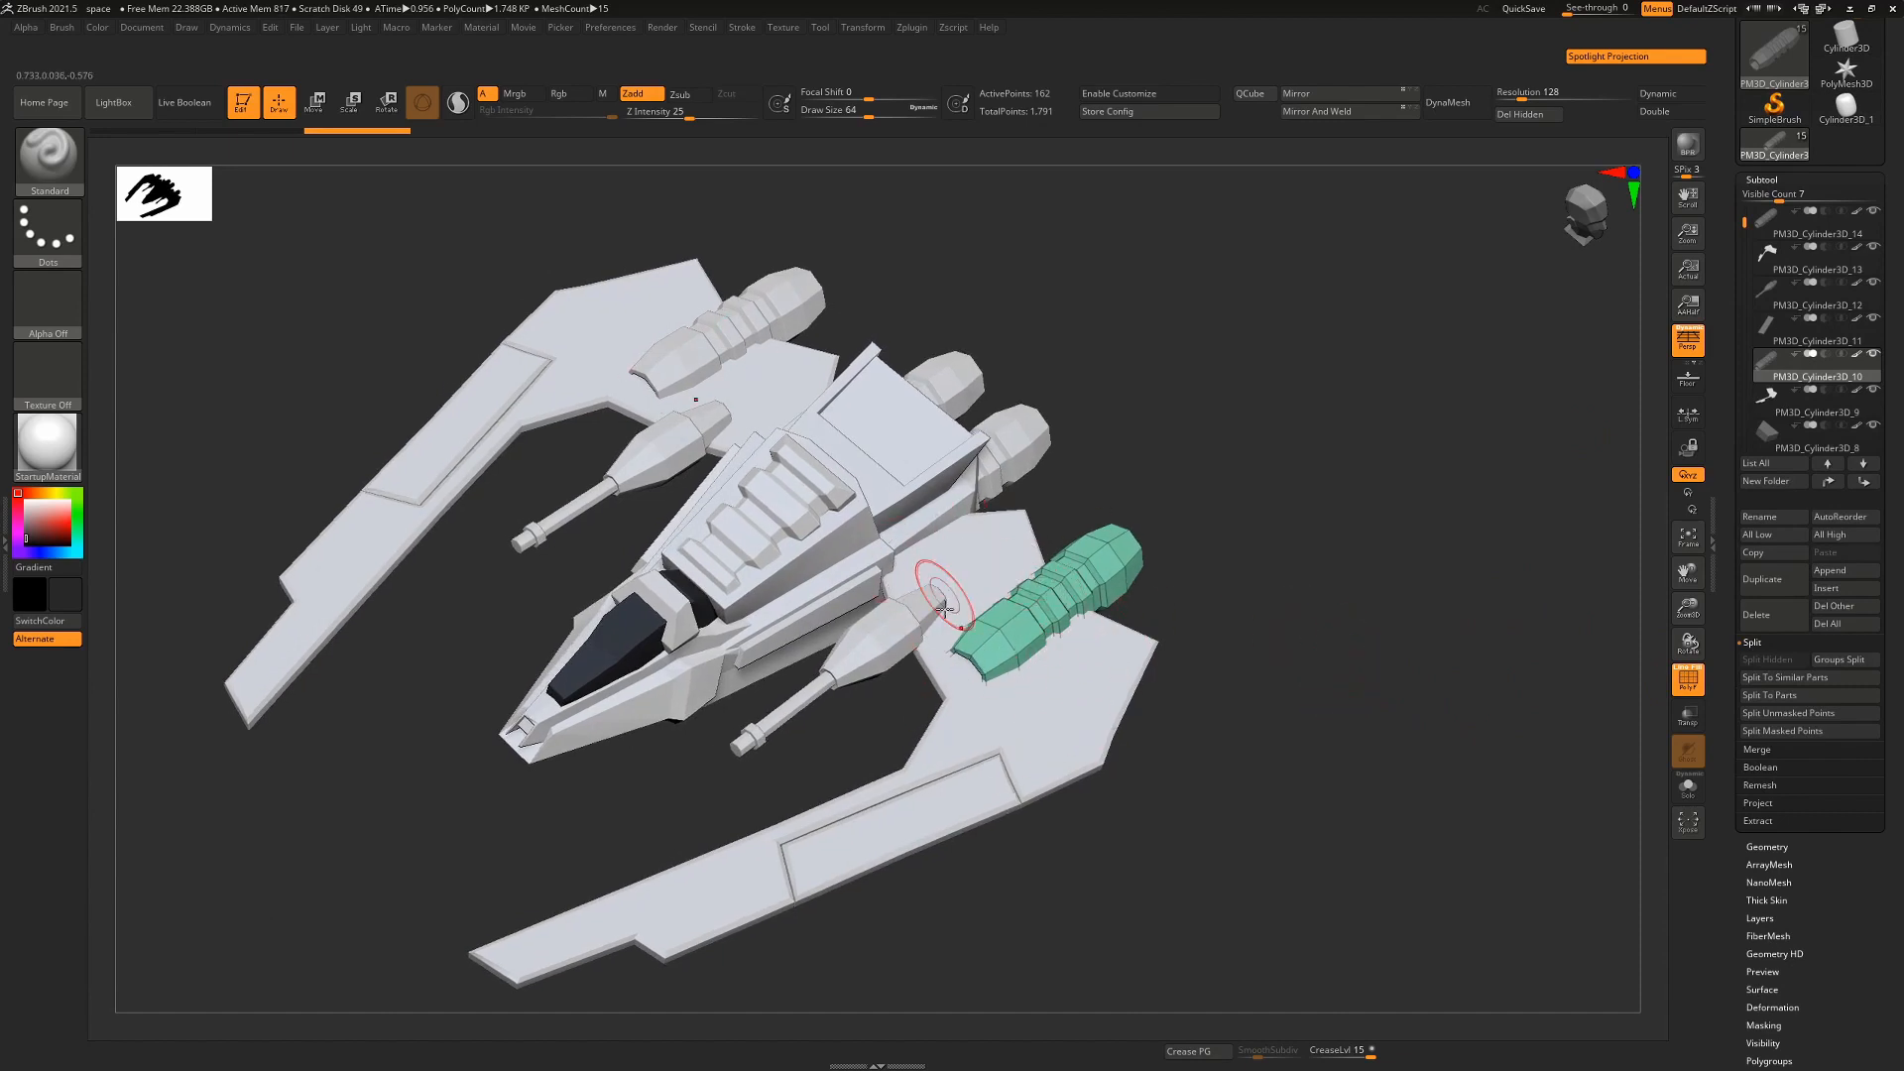
mouse_move(972, 544)
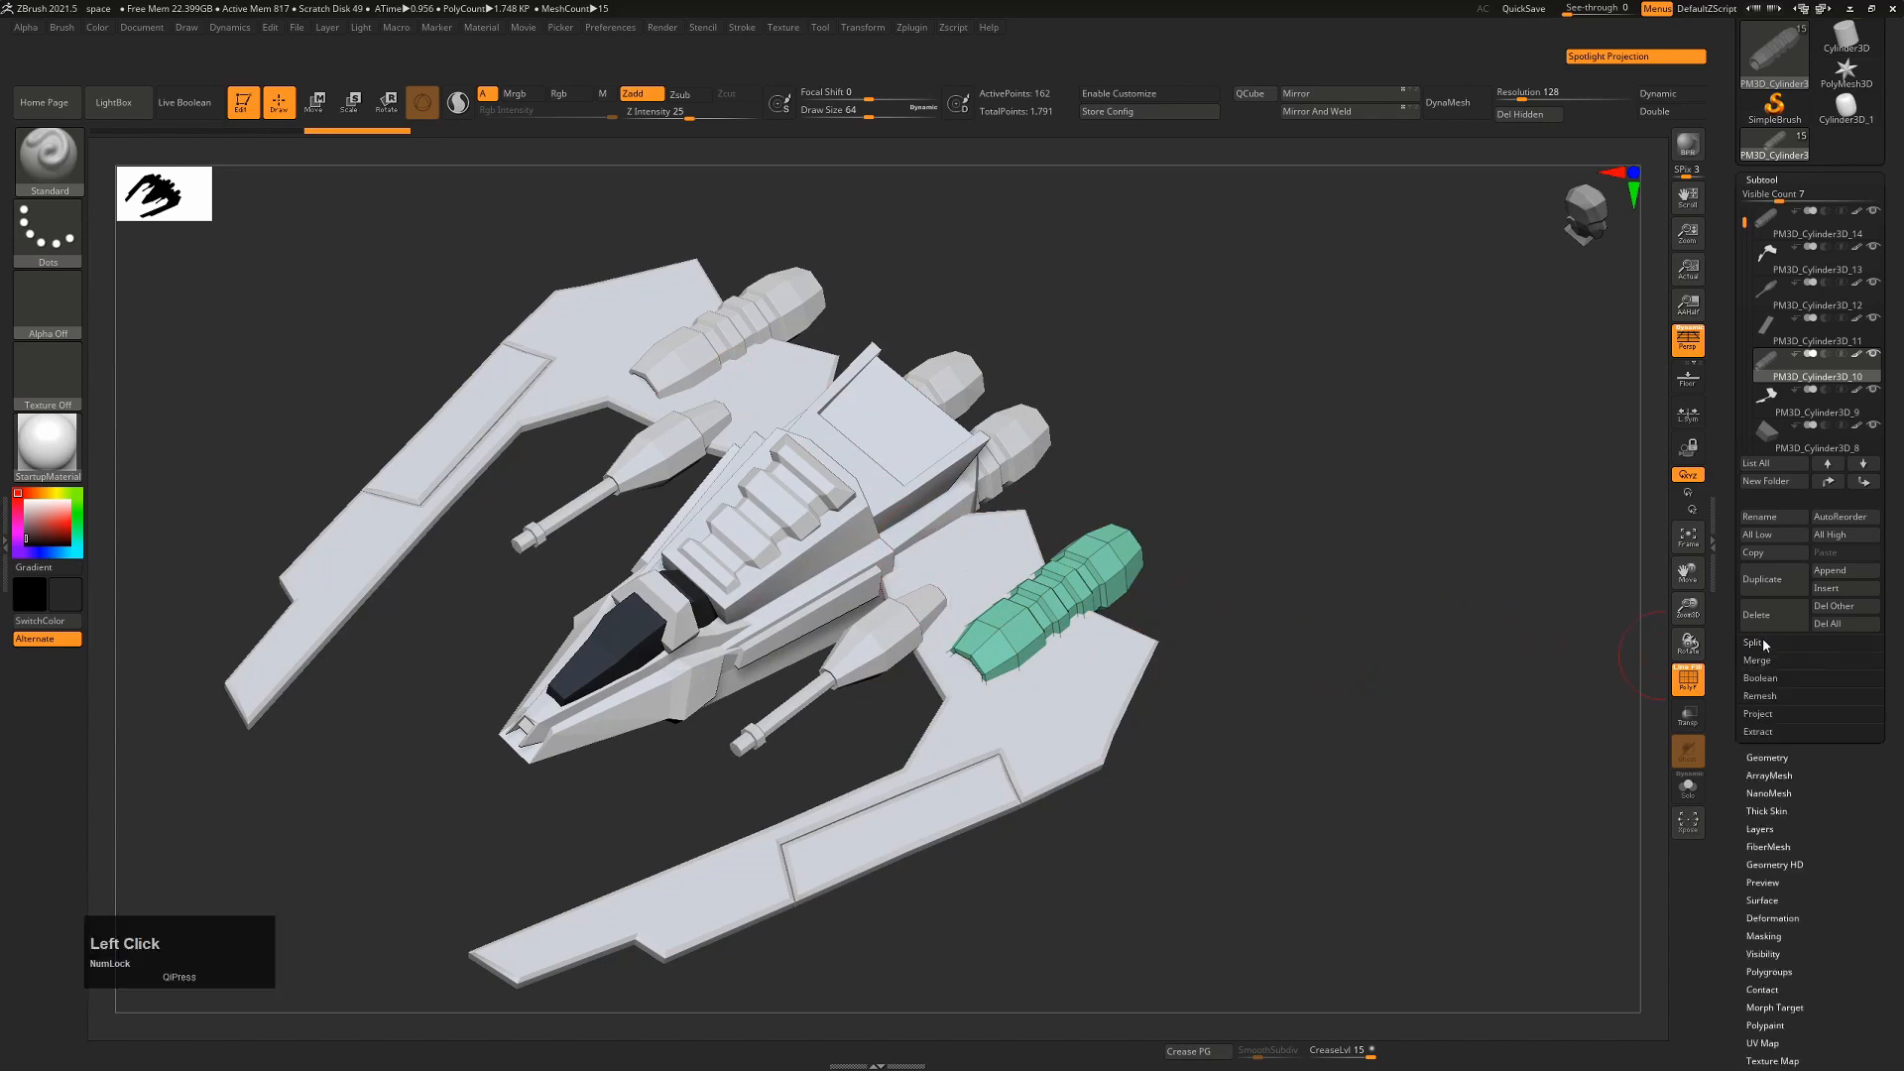
Step: Run Check Mesh Integrity on the cannon subtool from Geometry > MeshIntegrity and reopen the Subtool list
left_click(1767, 757)
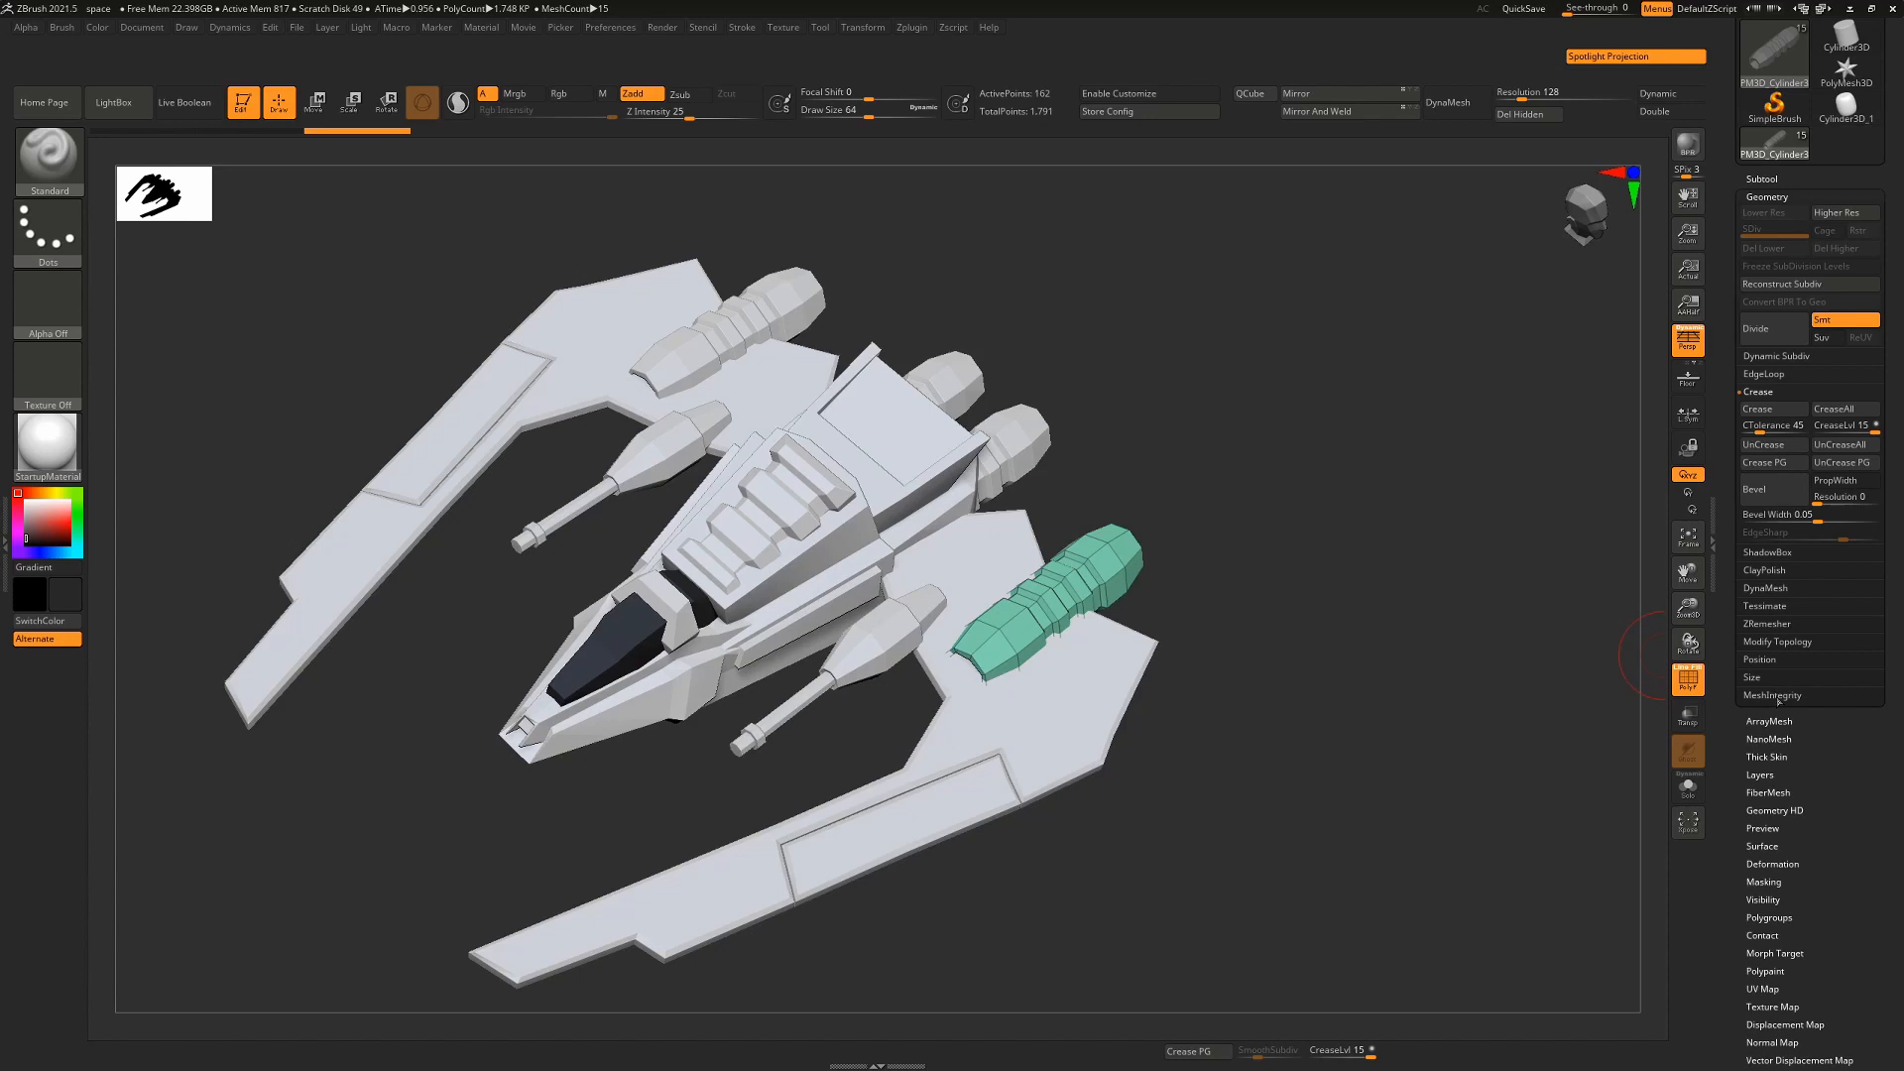
left_click(1758, 391)
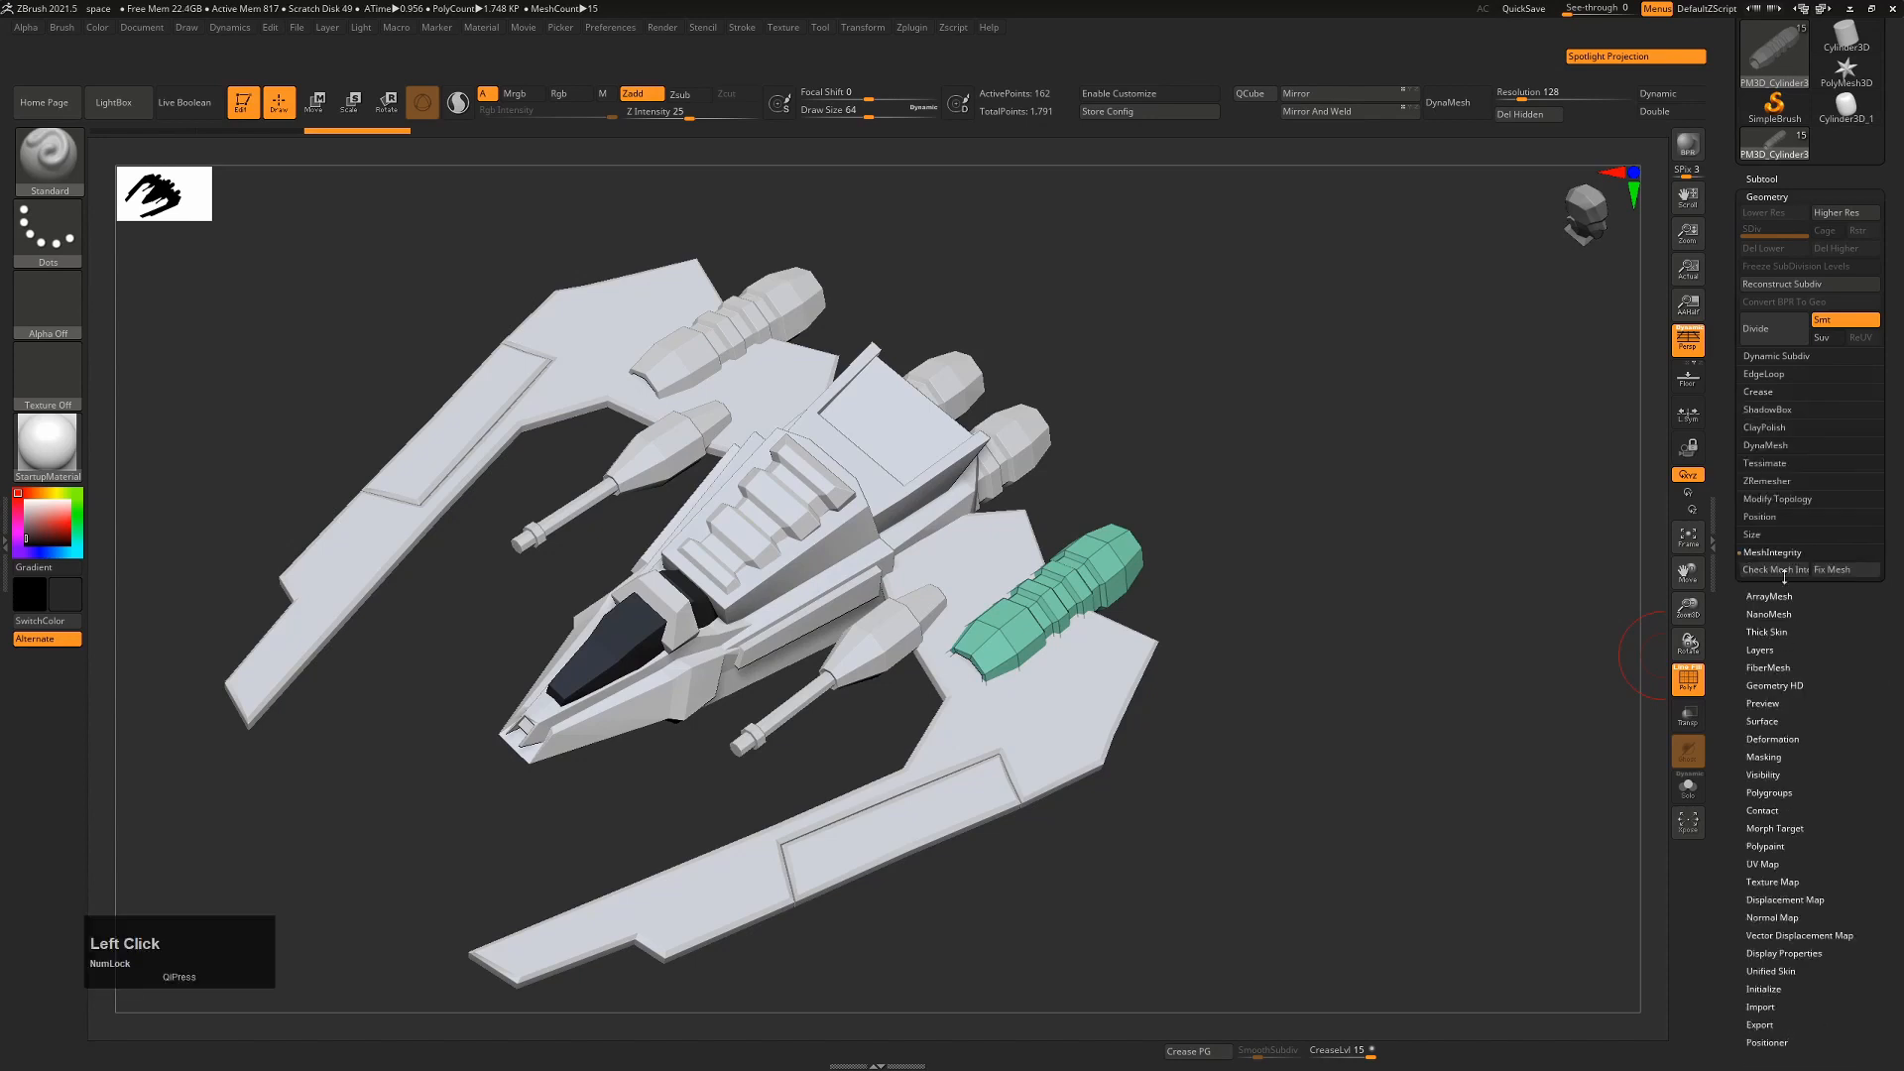
mouse_move(1774, 570)
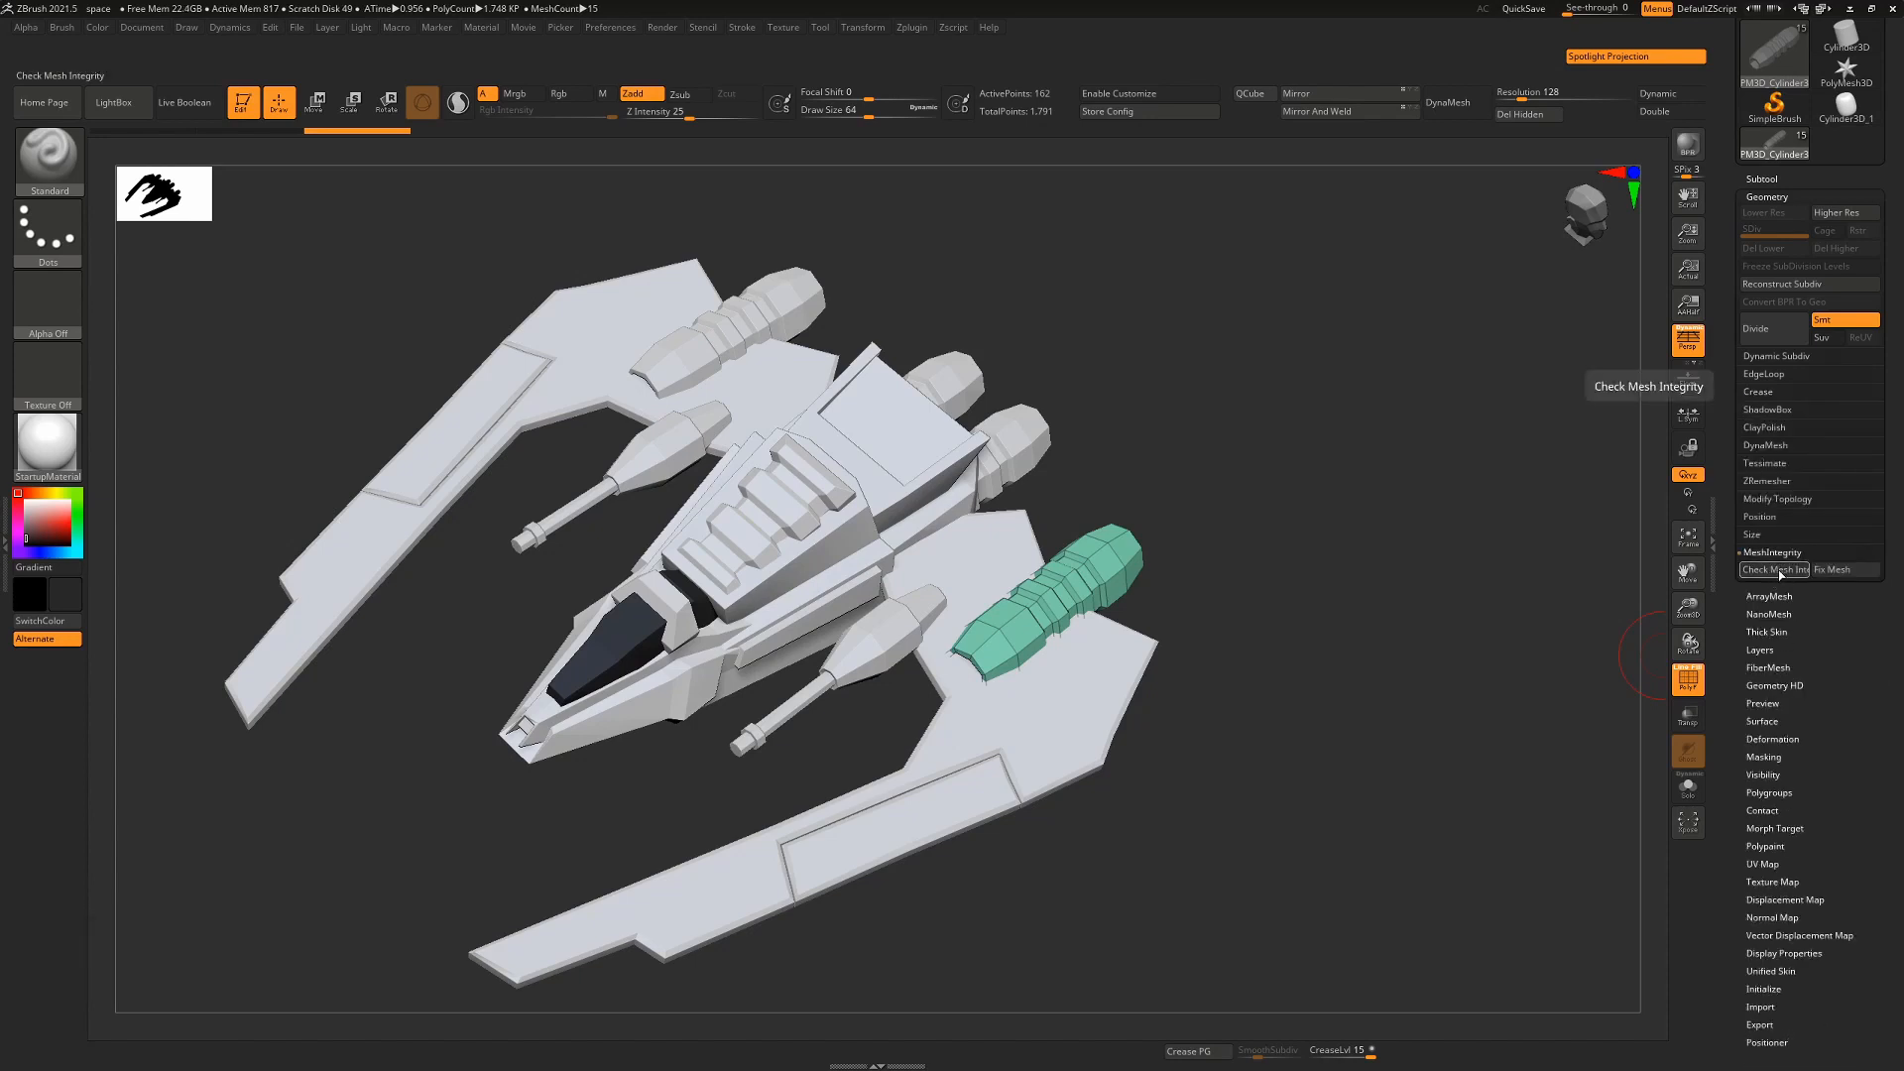
left_click(1774, 569)
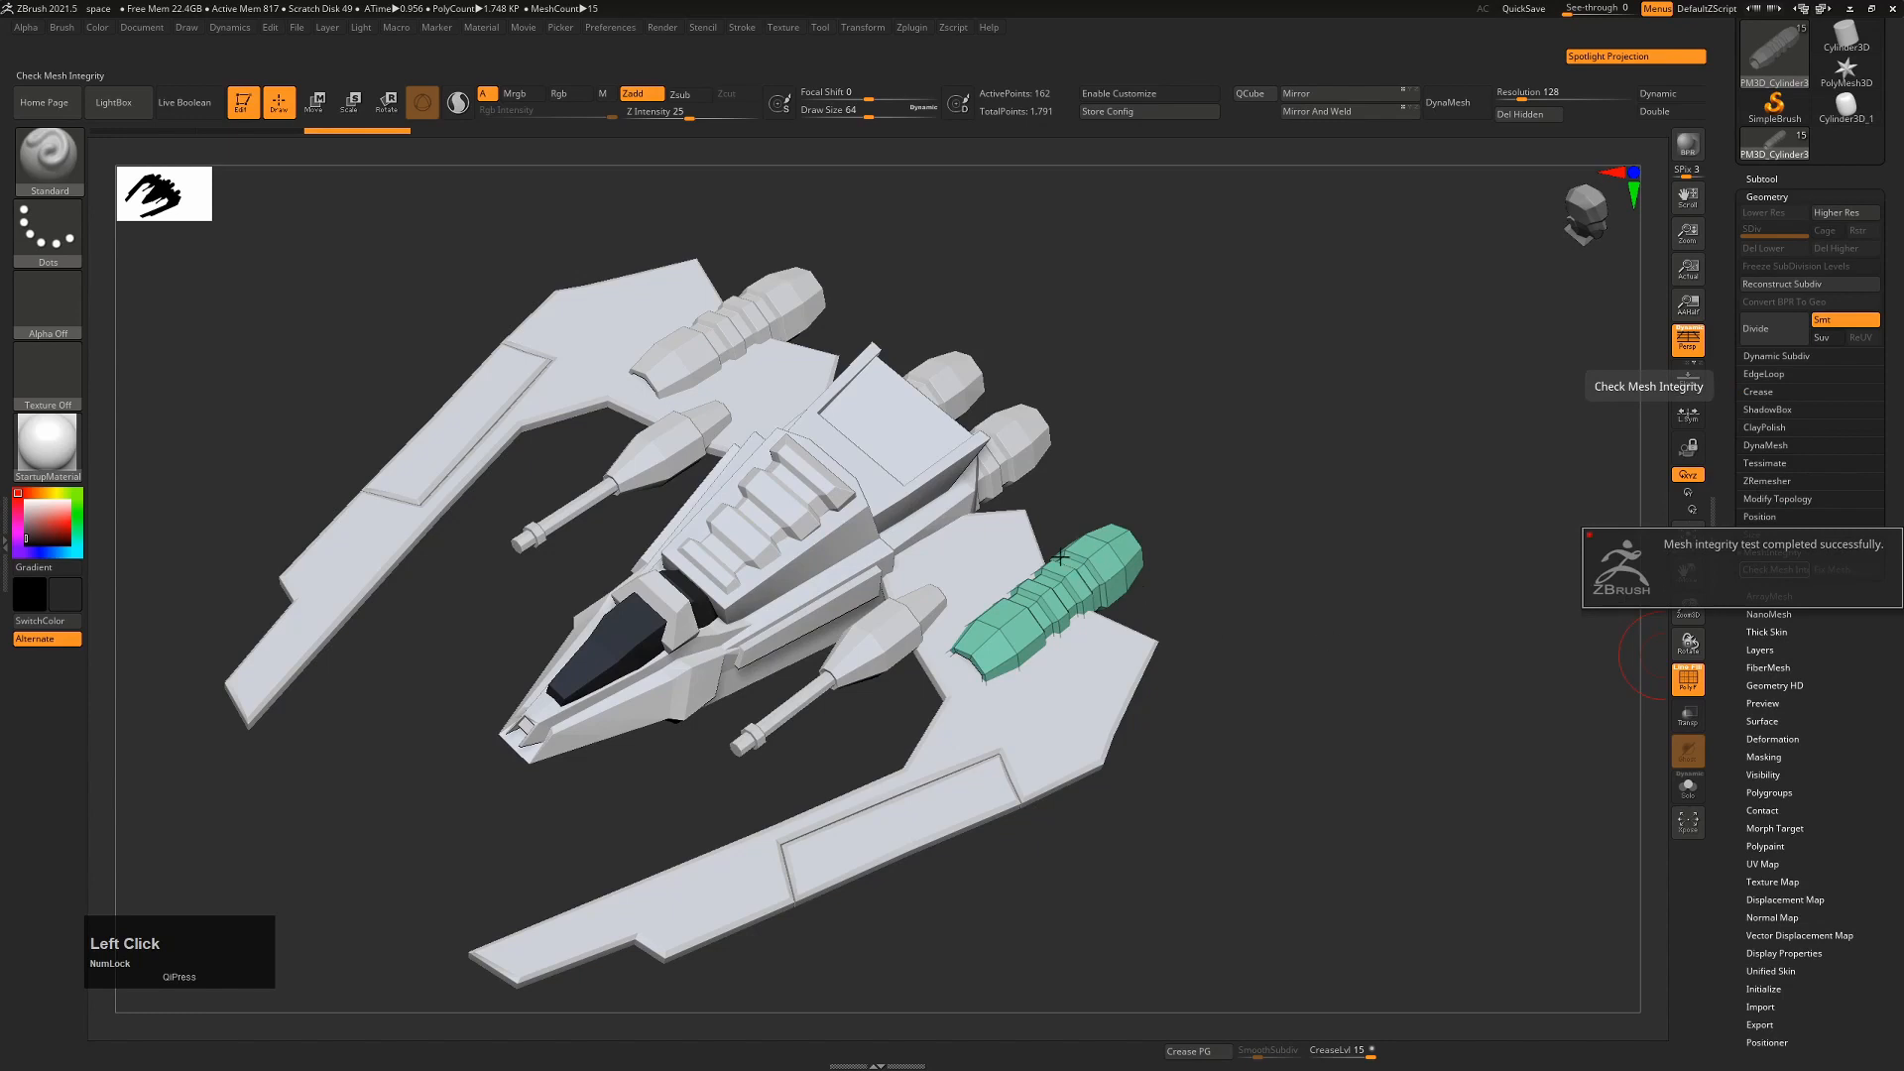
mouse_move(1127, 576)
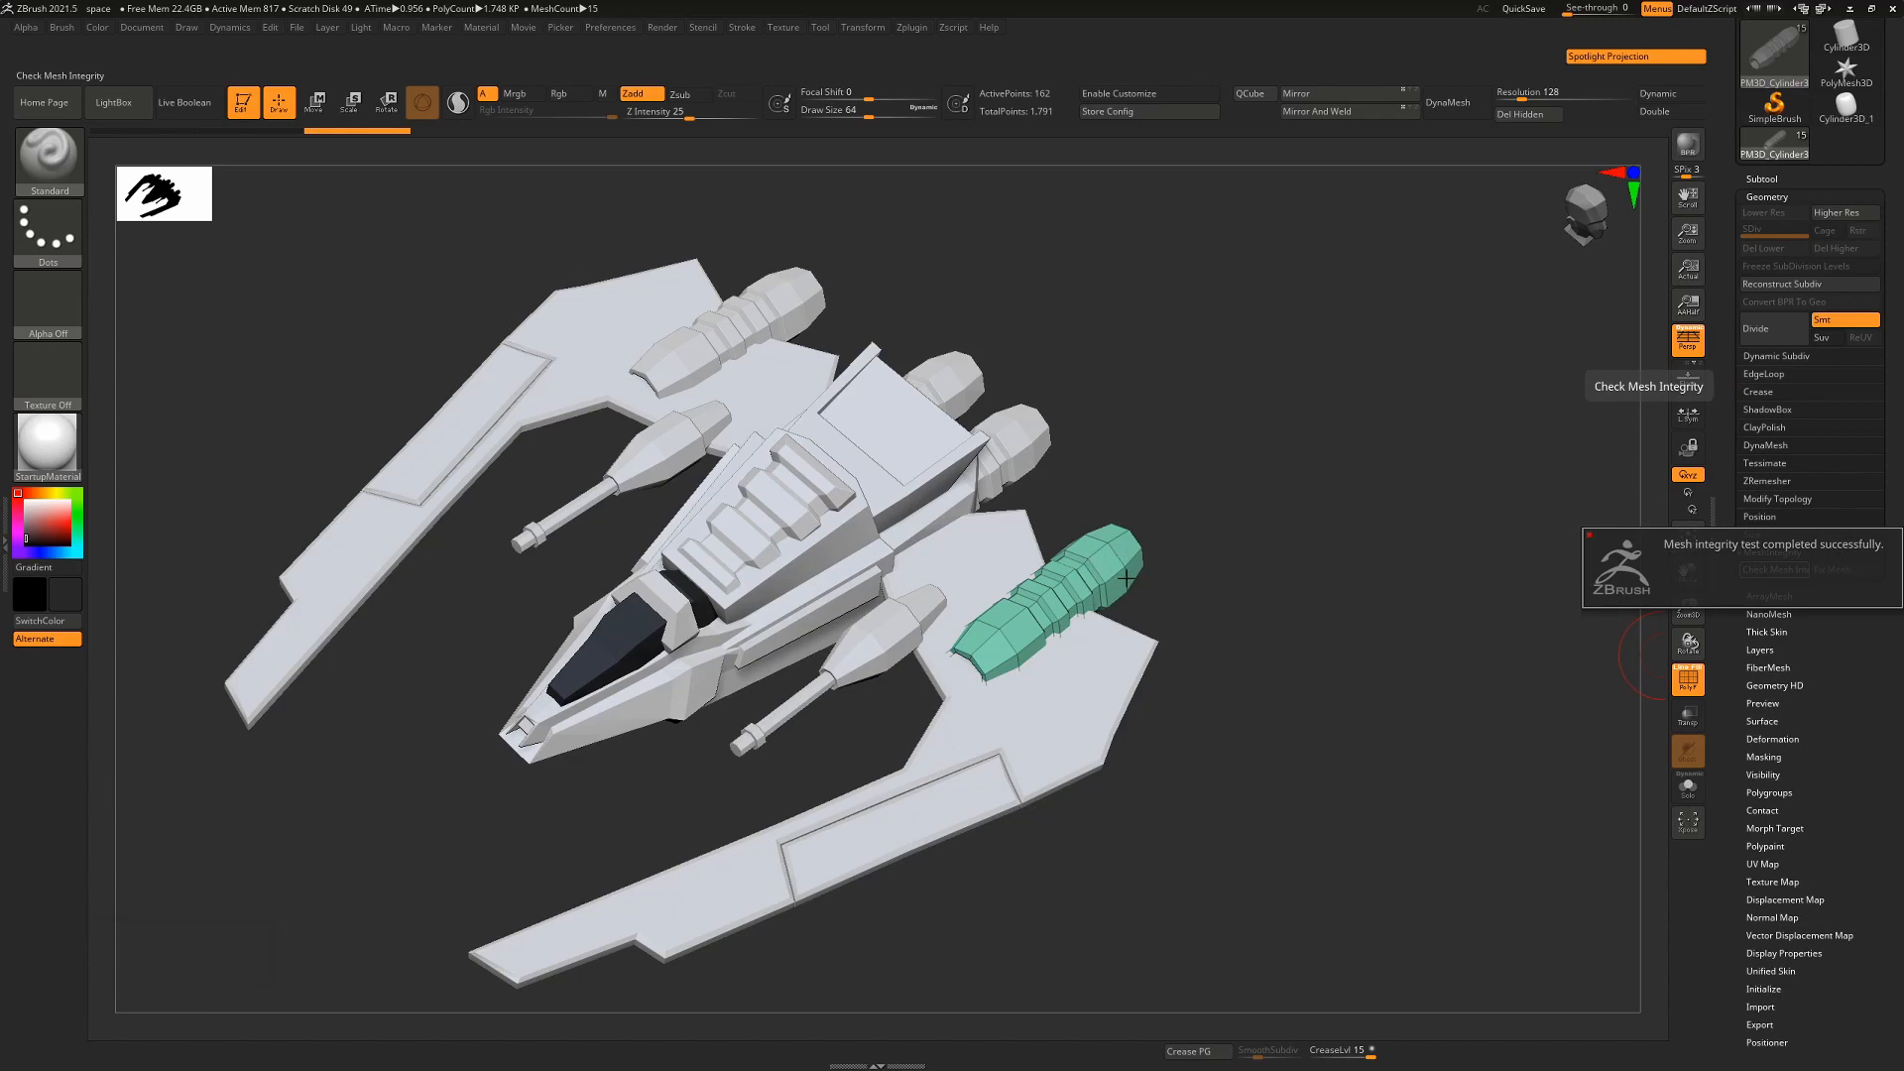
mouse_move(1380, 597)
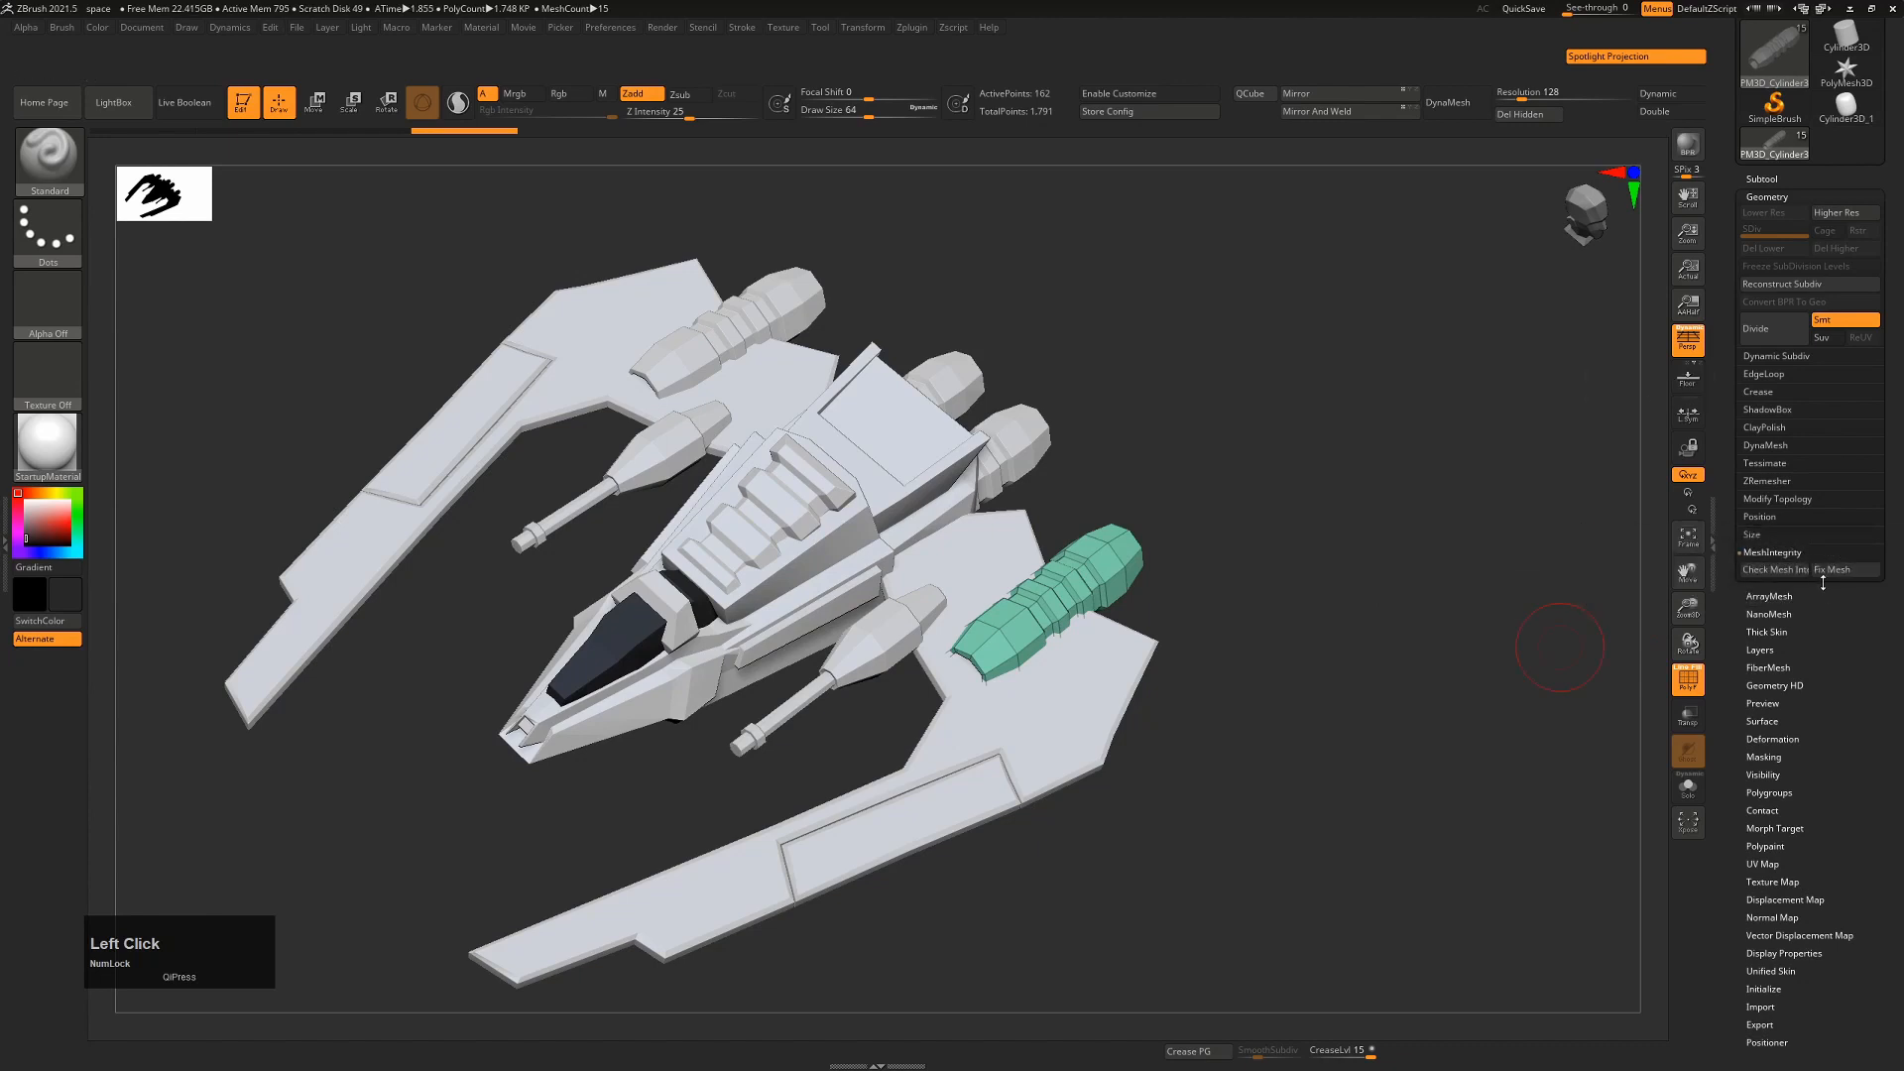
mouse_move(1089, 669)
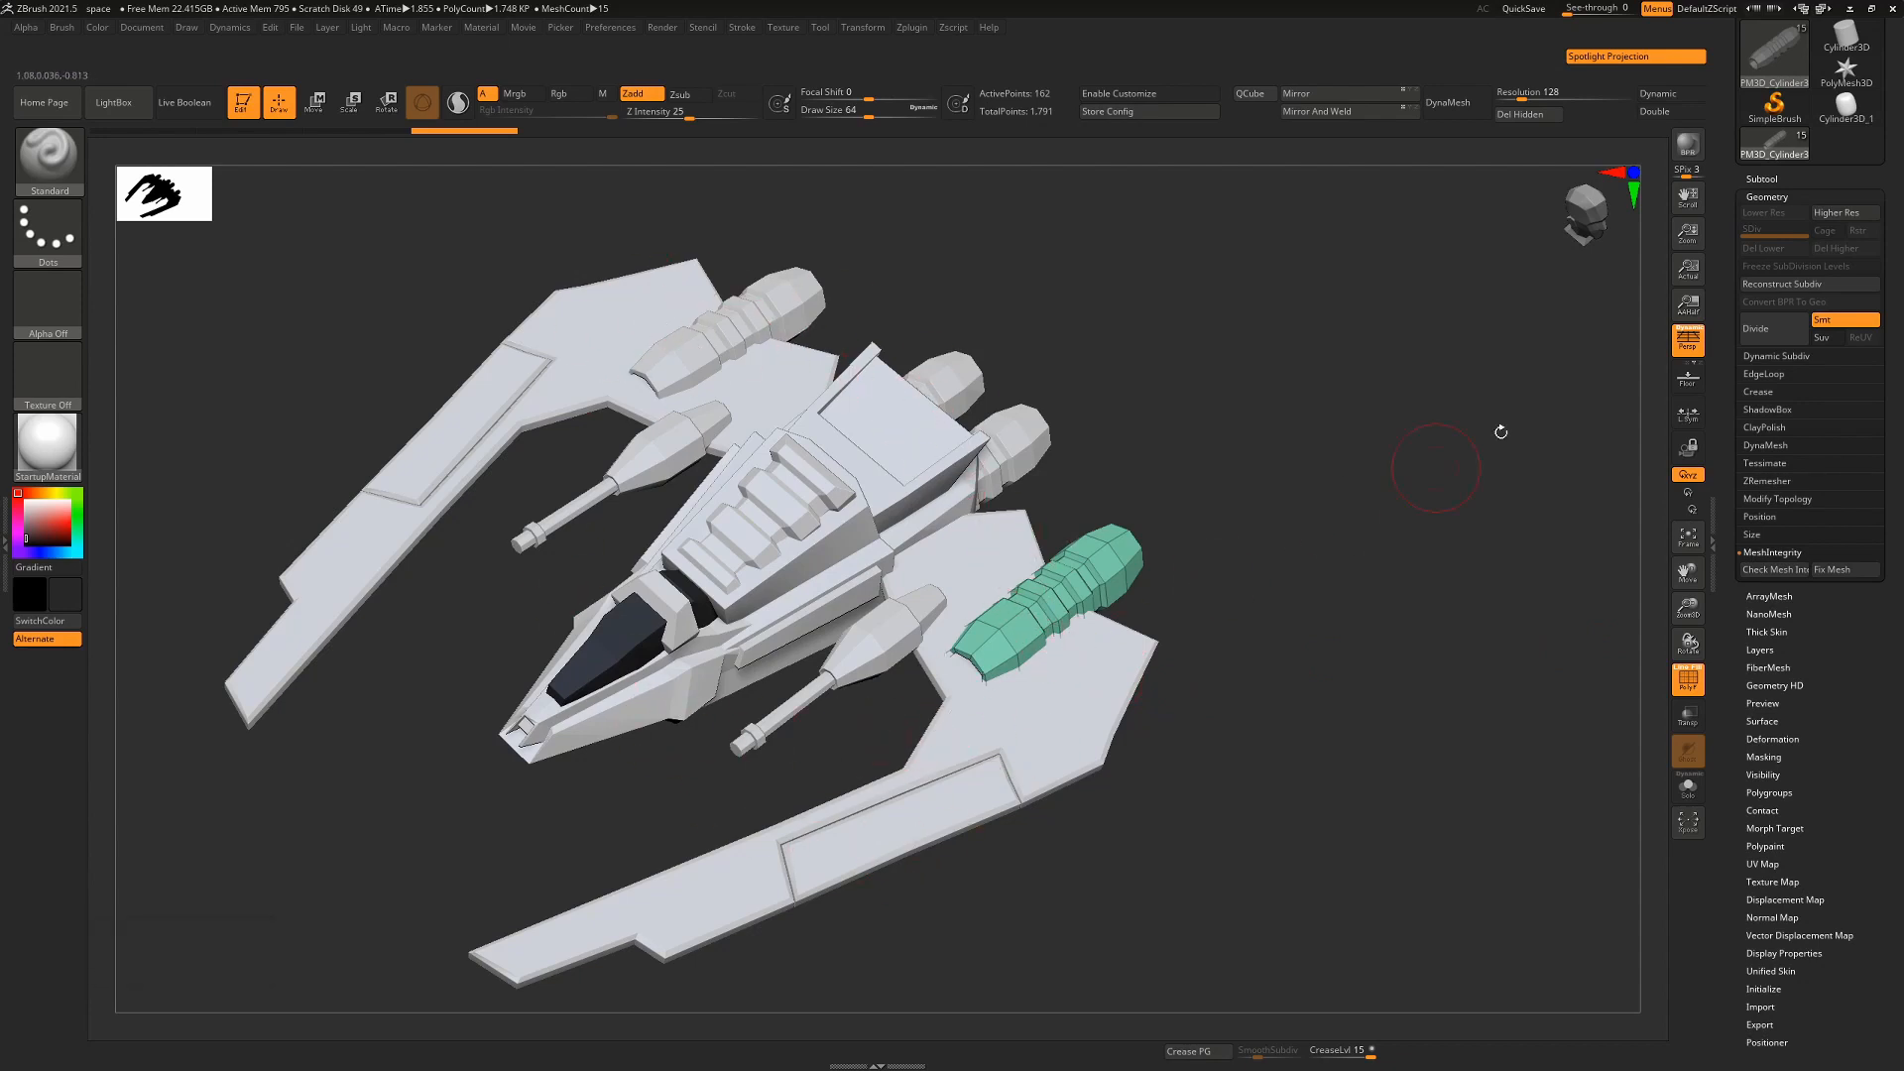
left_click(1762, 179)
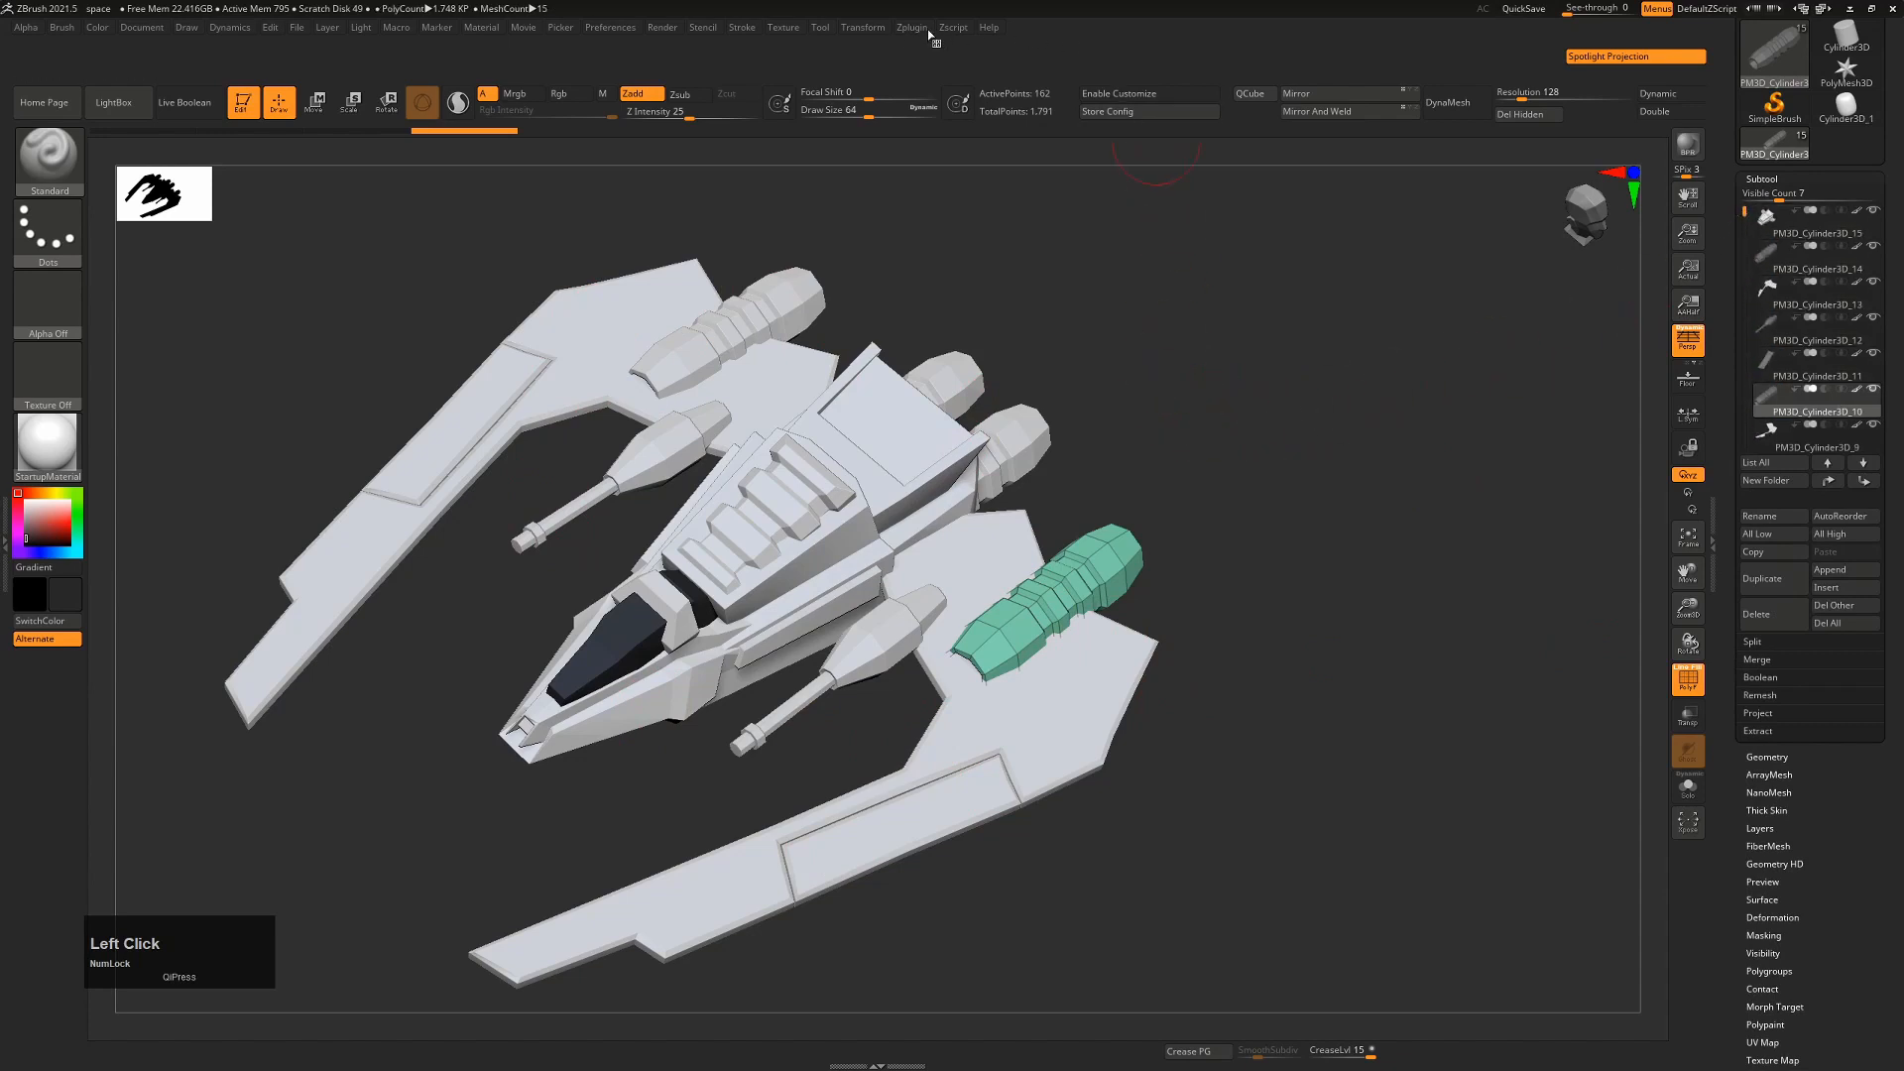
Step: Record a Fix Mesh action with ZRepeat It, end recording and name it fixmeshes
left_click(910, 26)
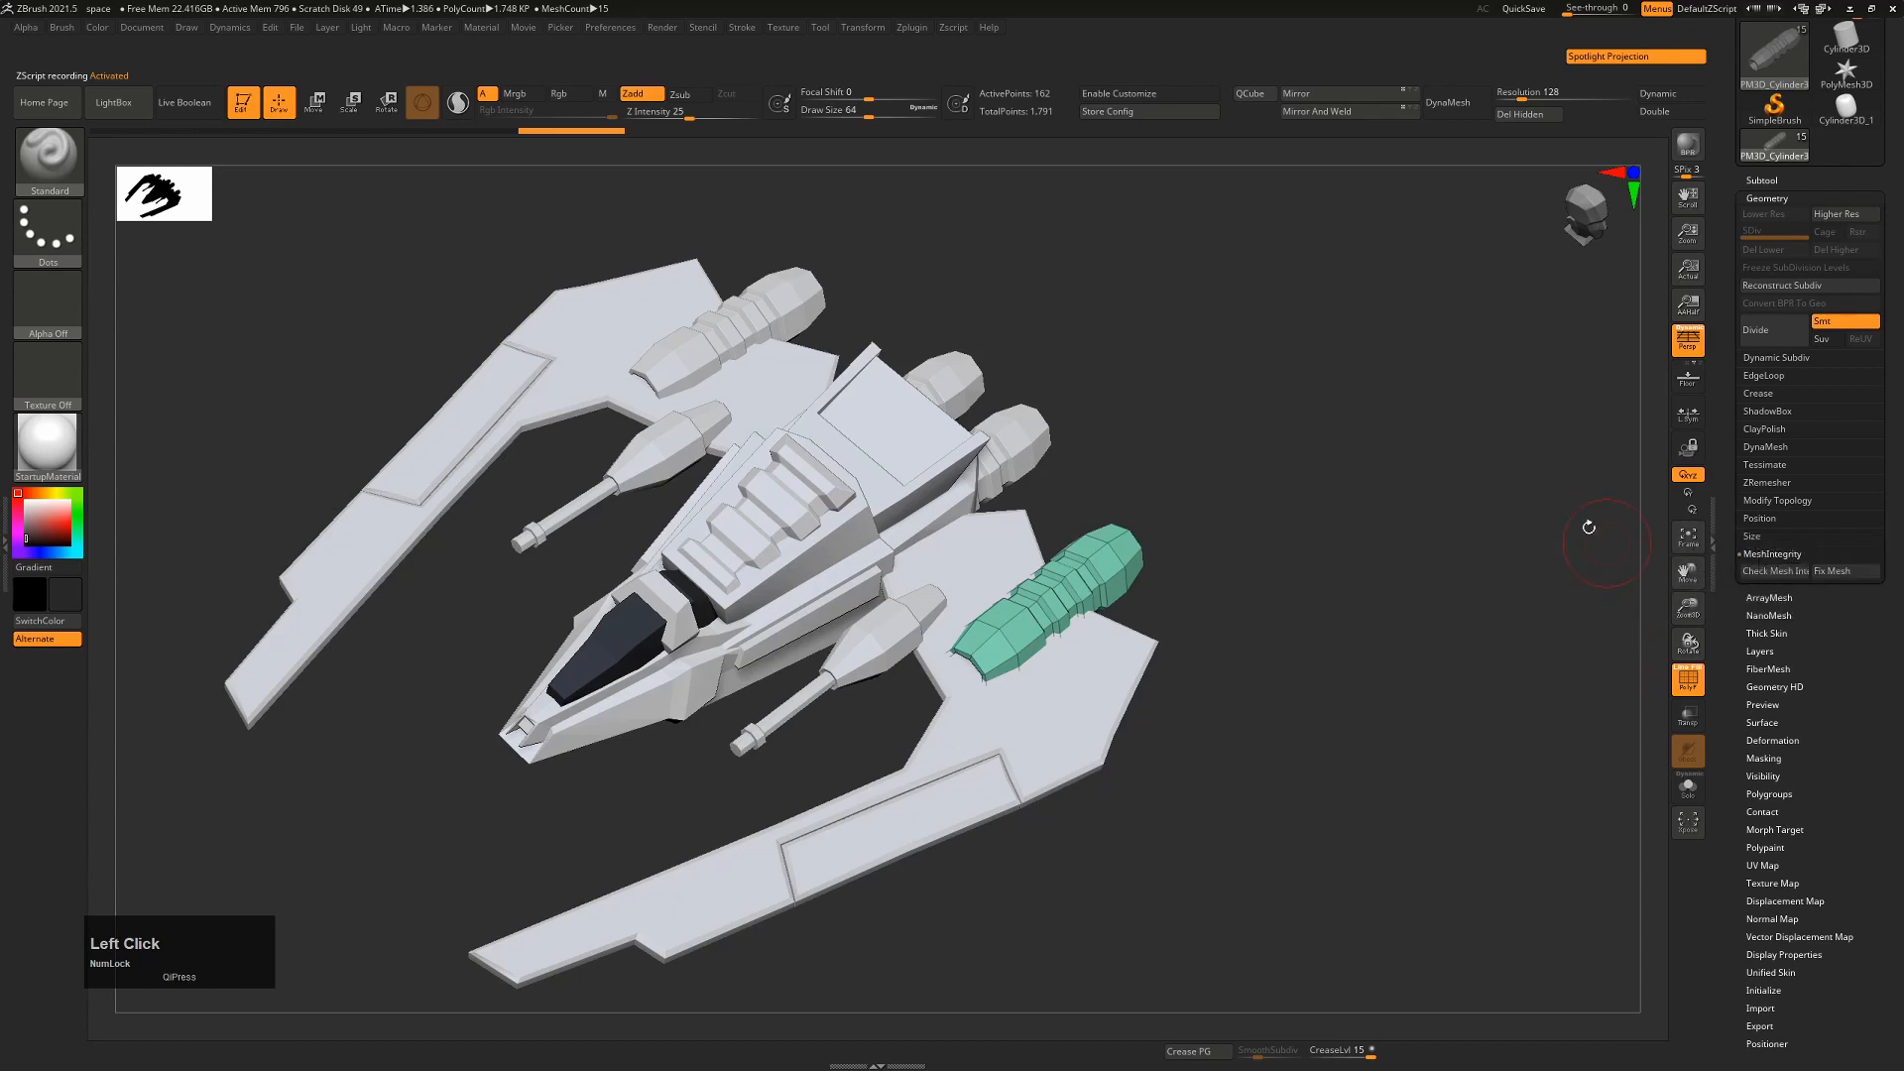
left_click(910, 26)
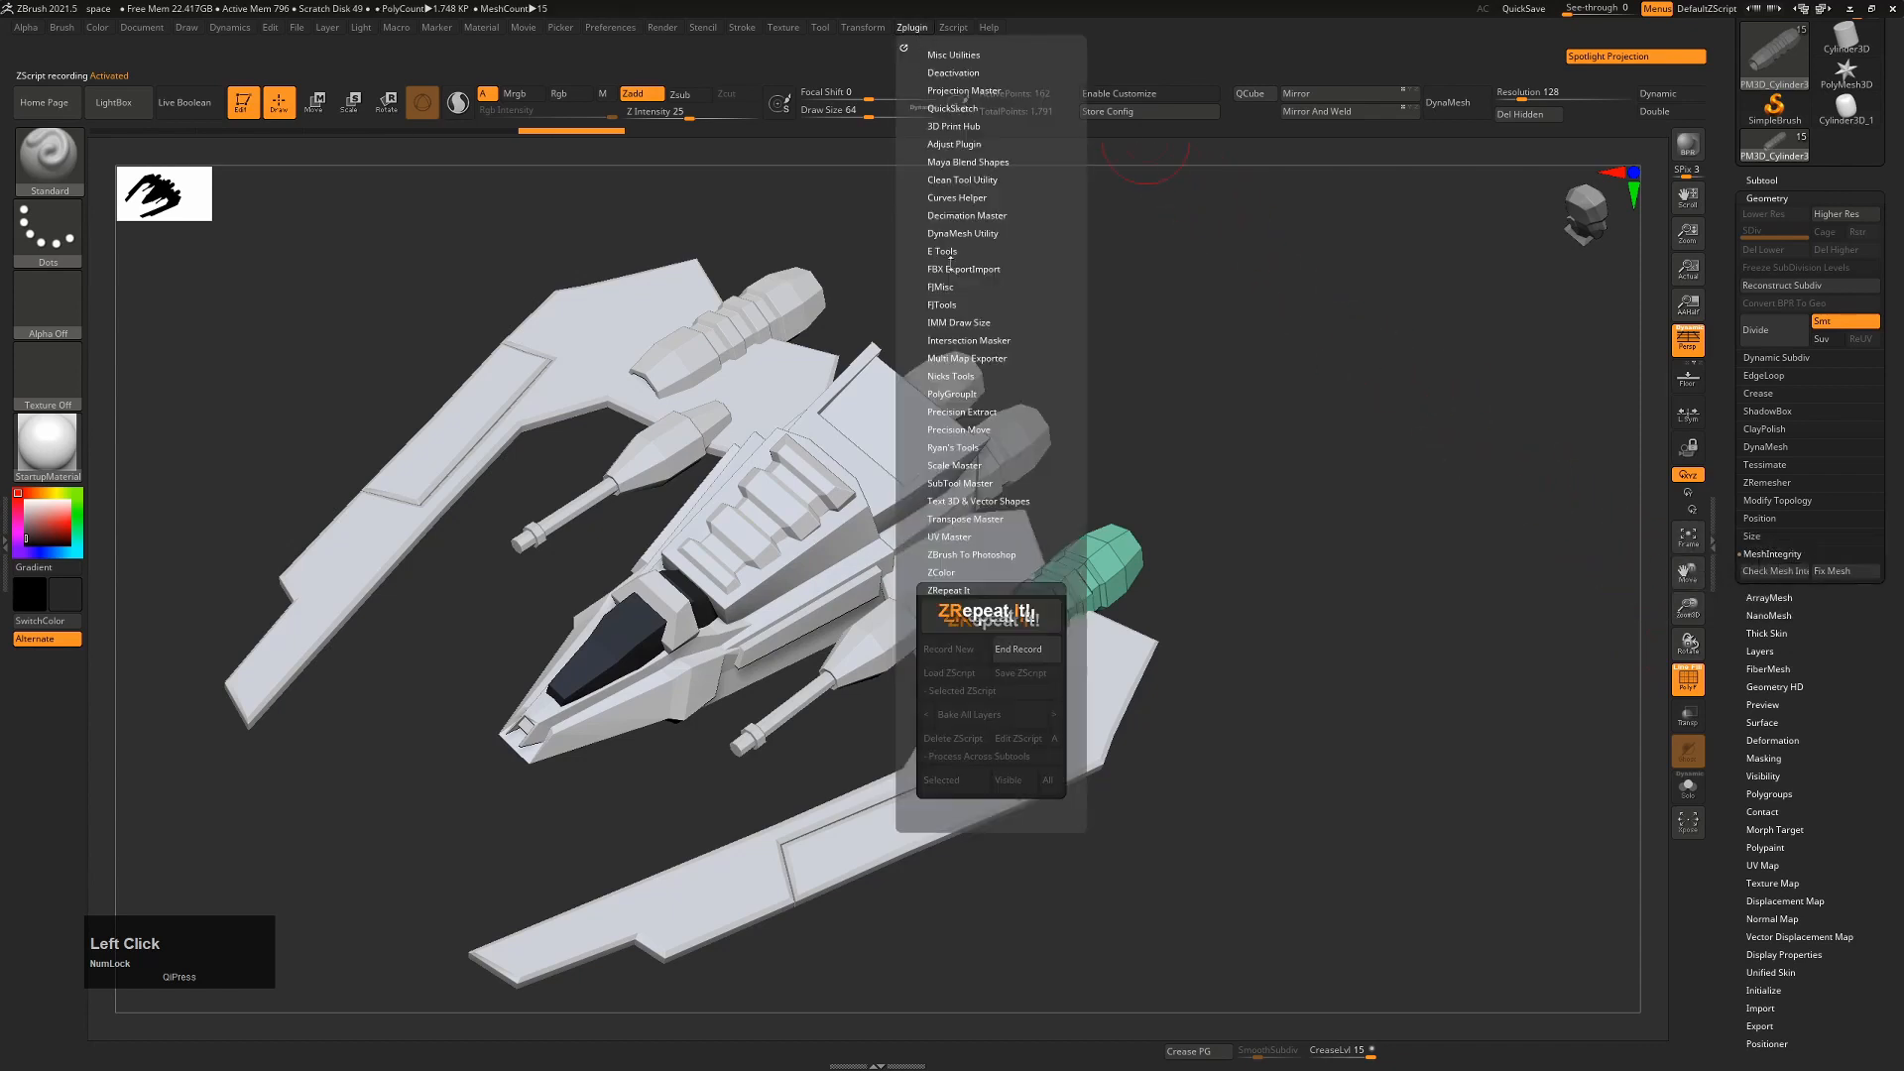
left_click(1017, 648)
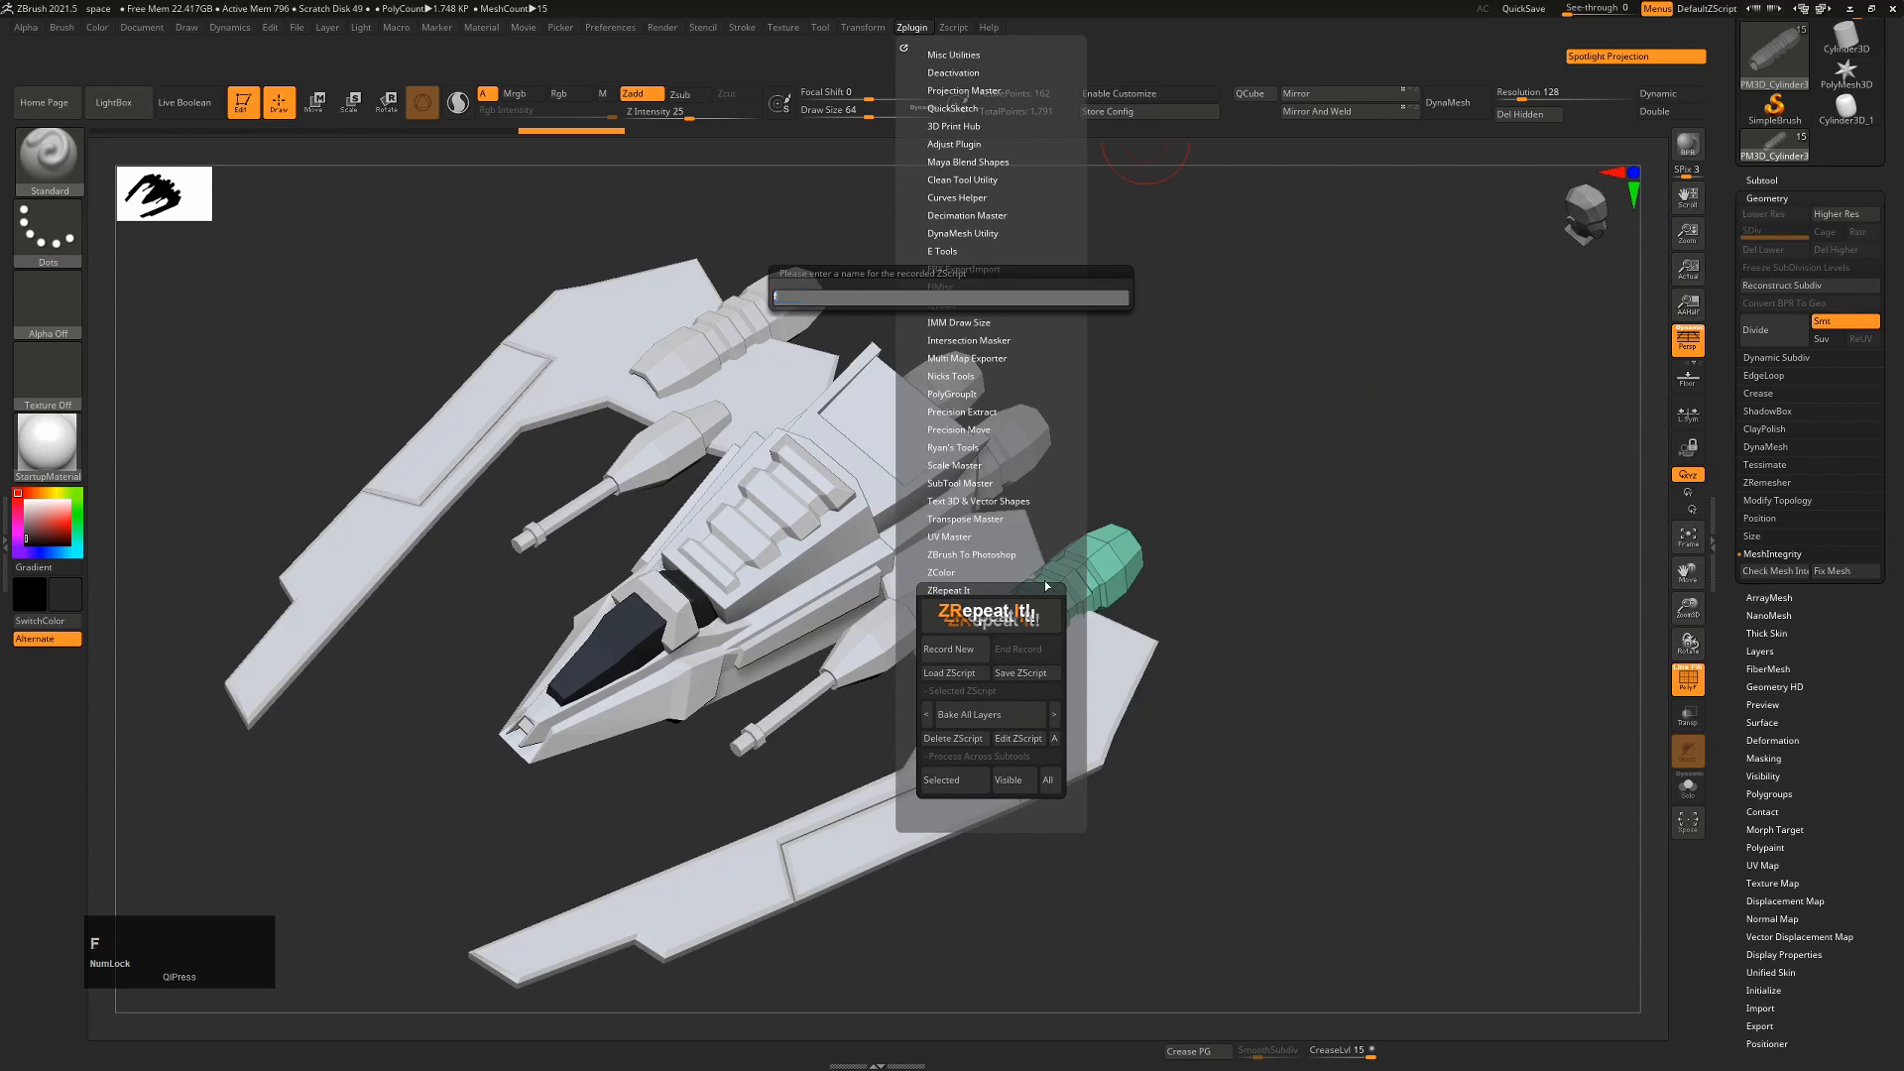
type("fixme")
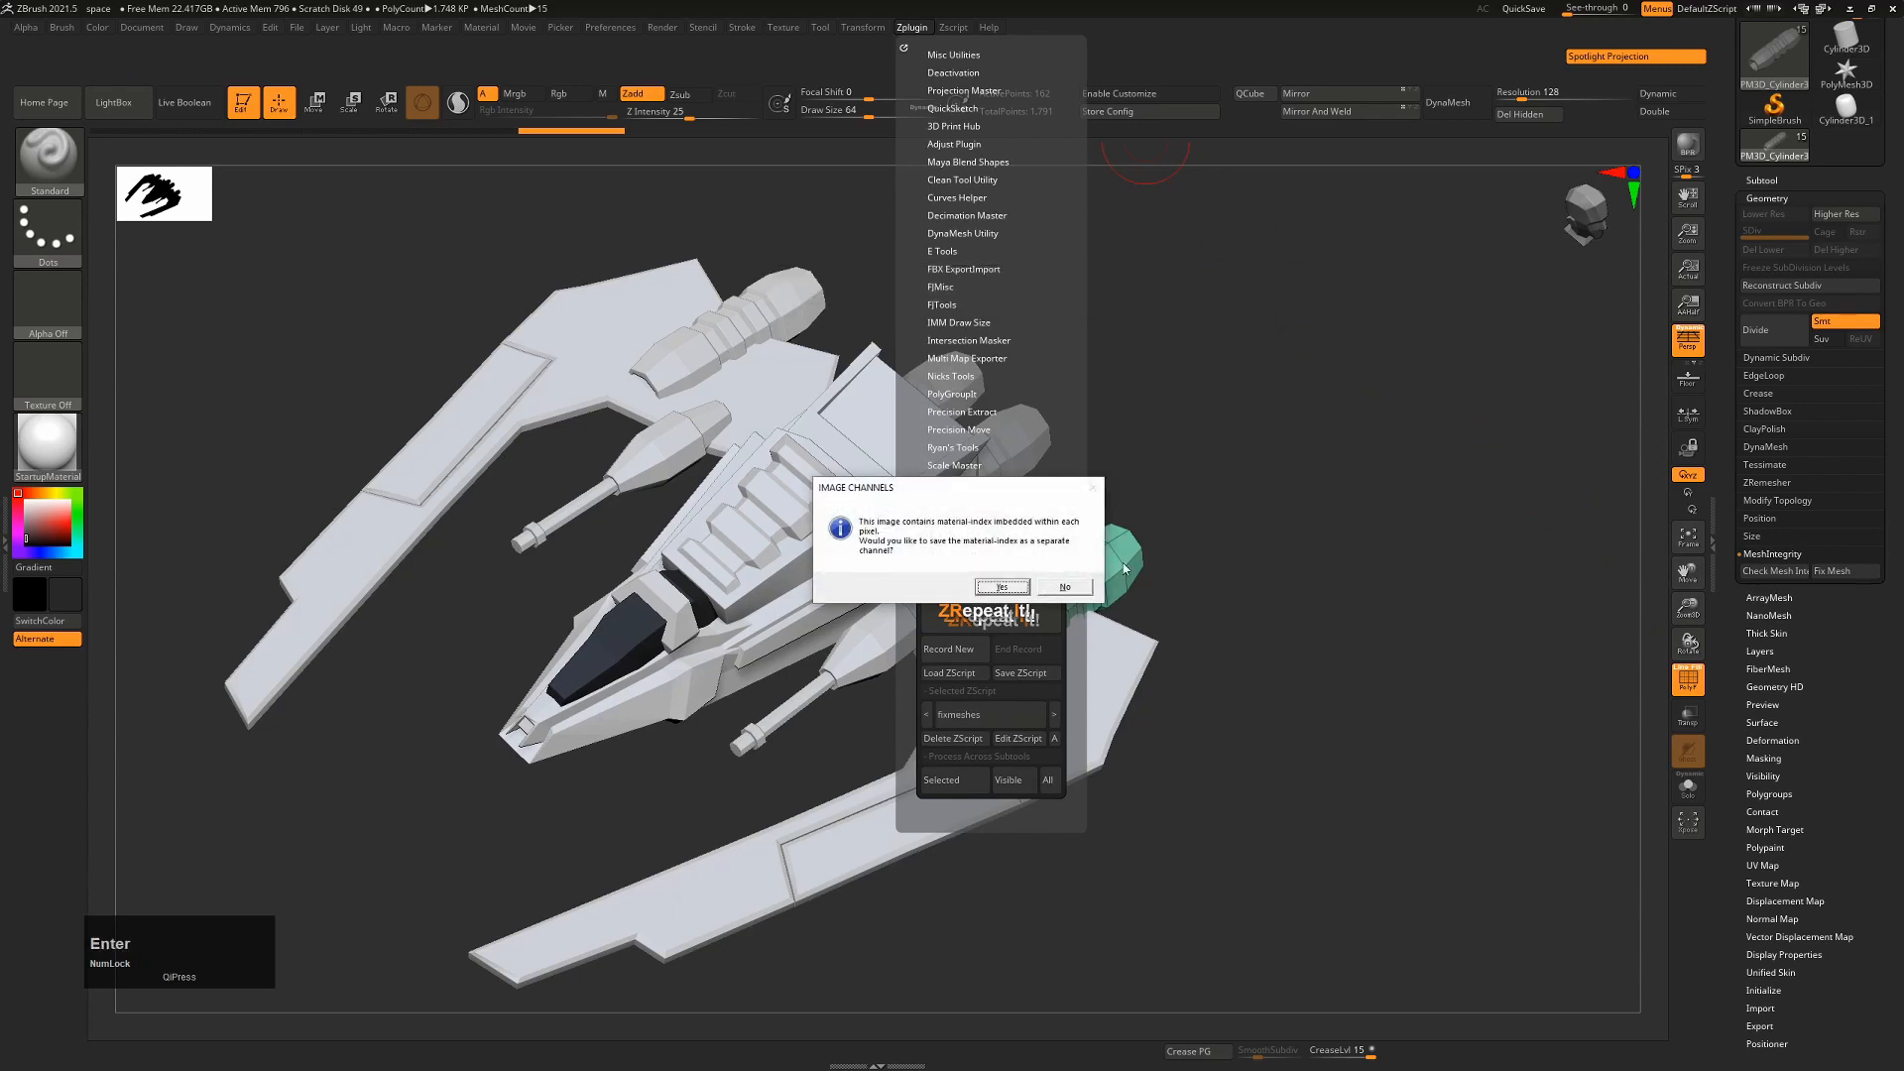
left_click(1063, 588)
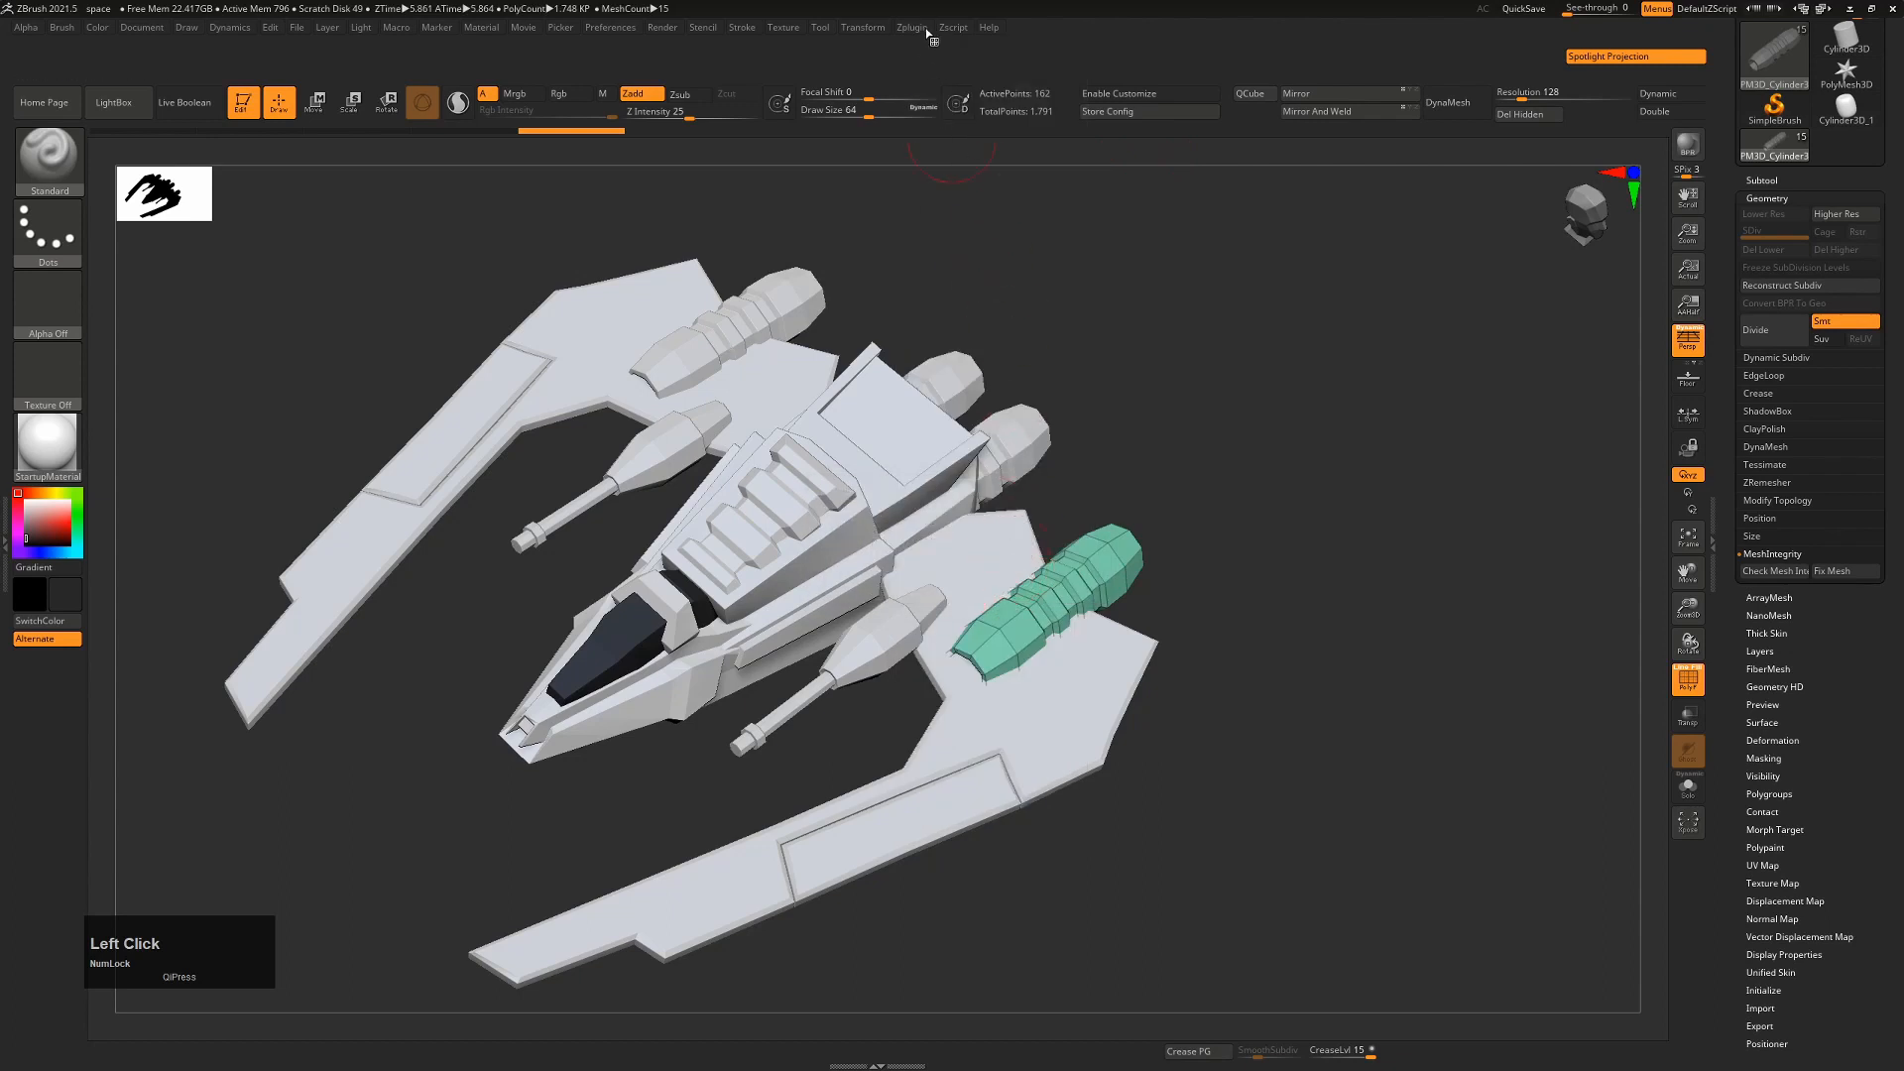
Step: Run the fixmeshes script on All subtools so every ship part gets its mesh fixed
left_click(910, 26)
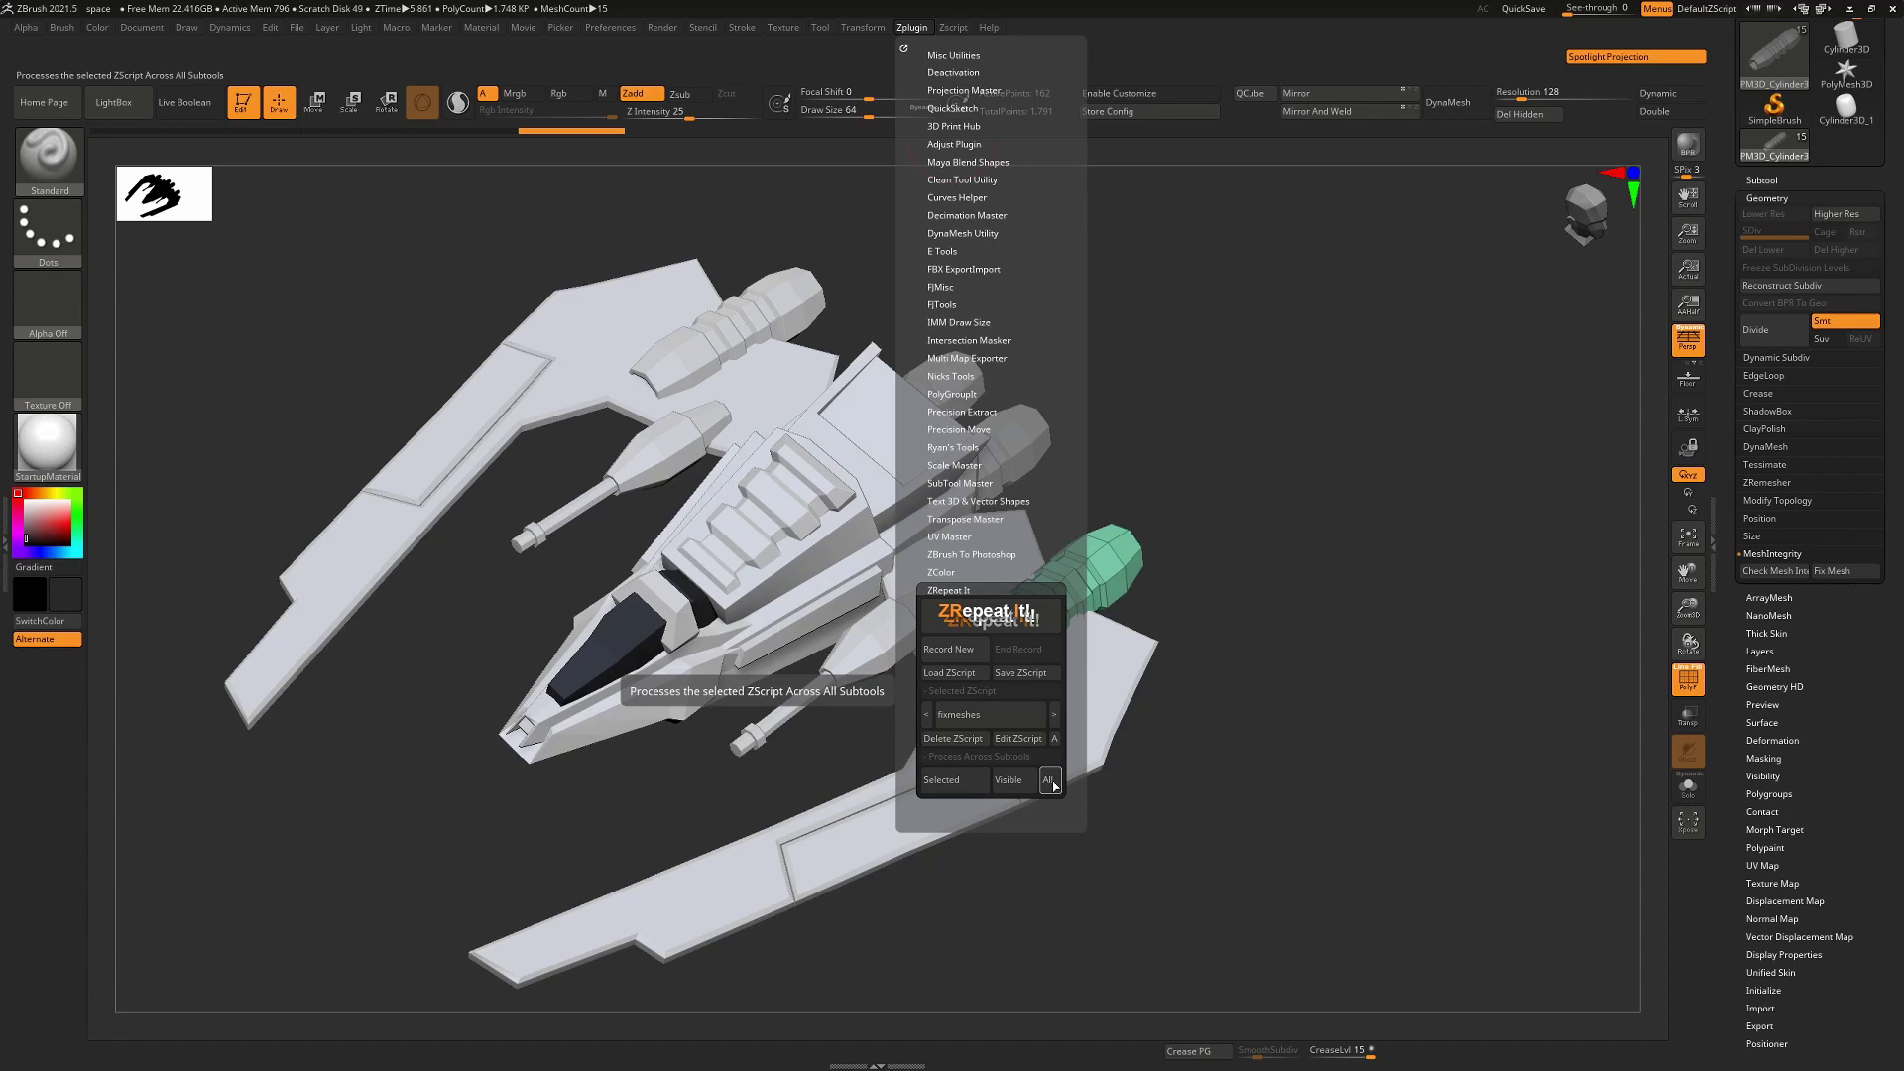
left_click(1049, 779)
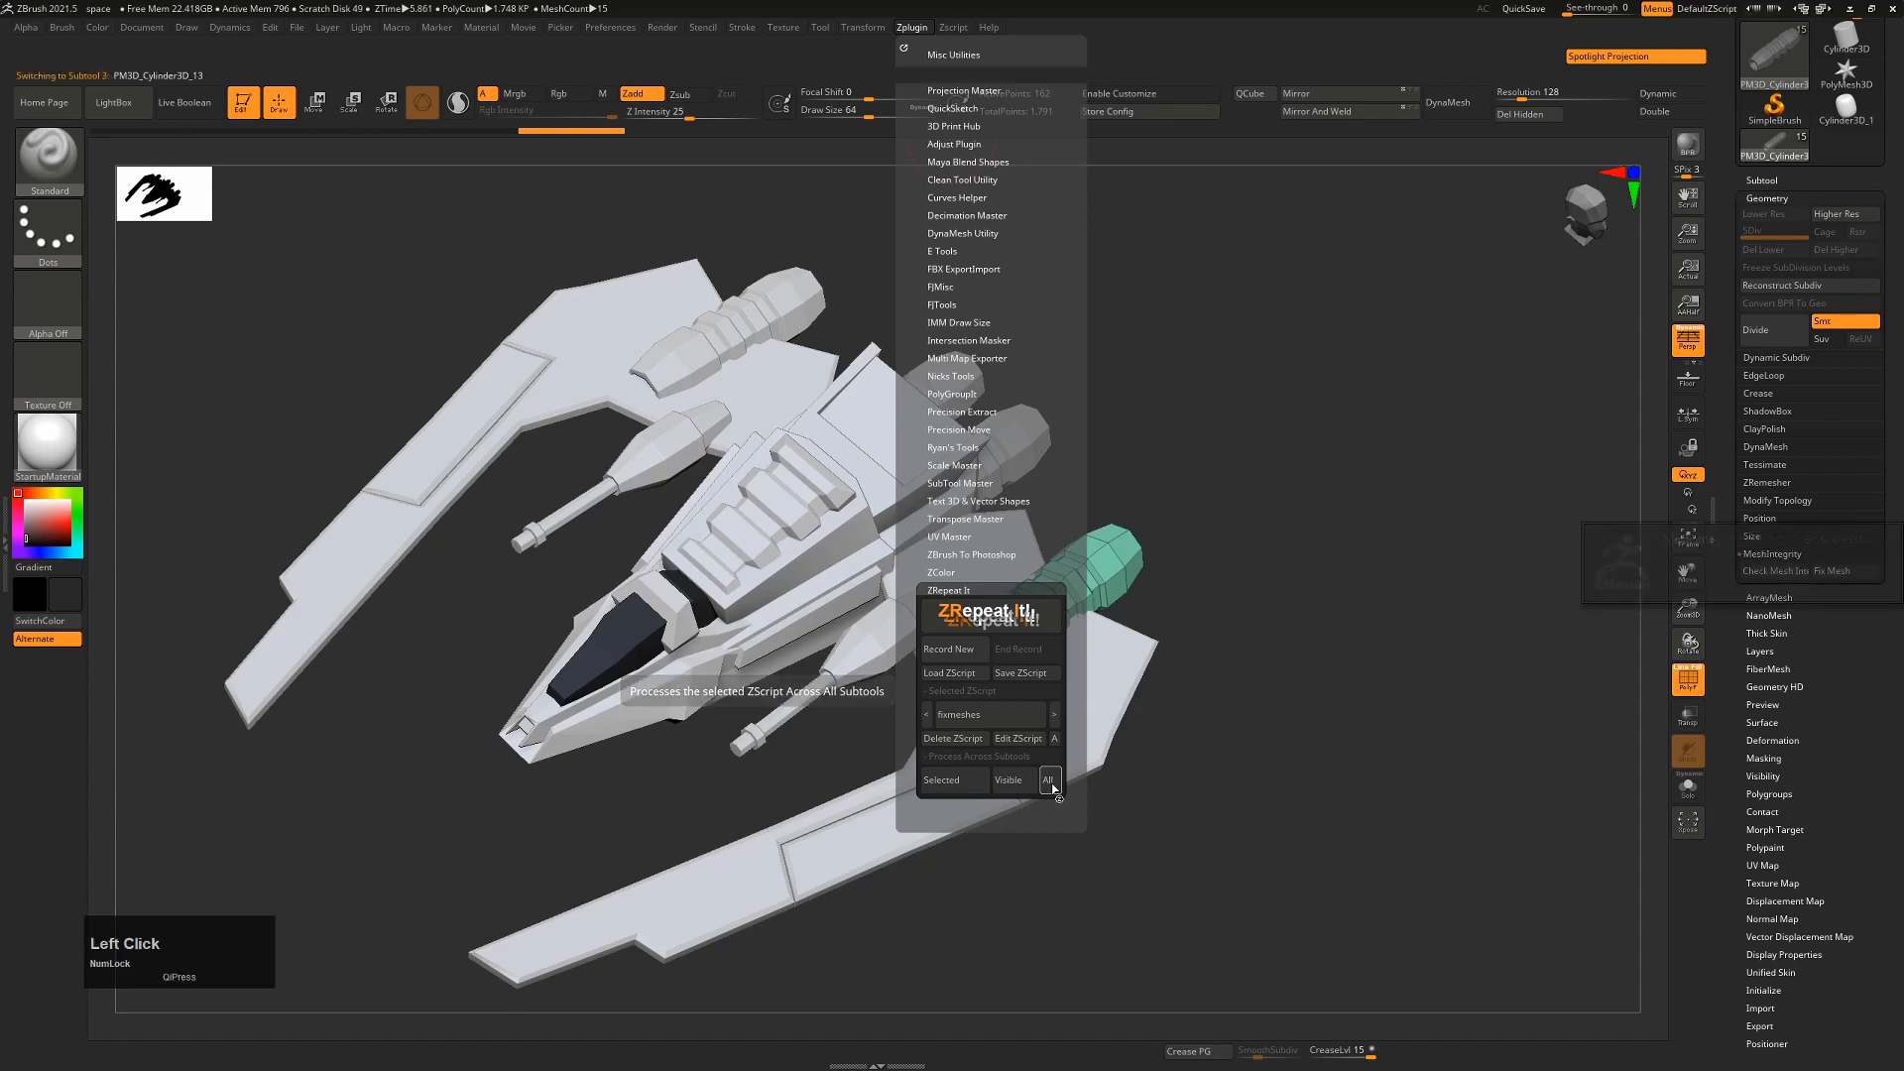
left_click(1048, 780)
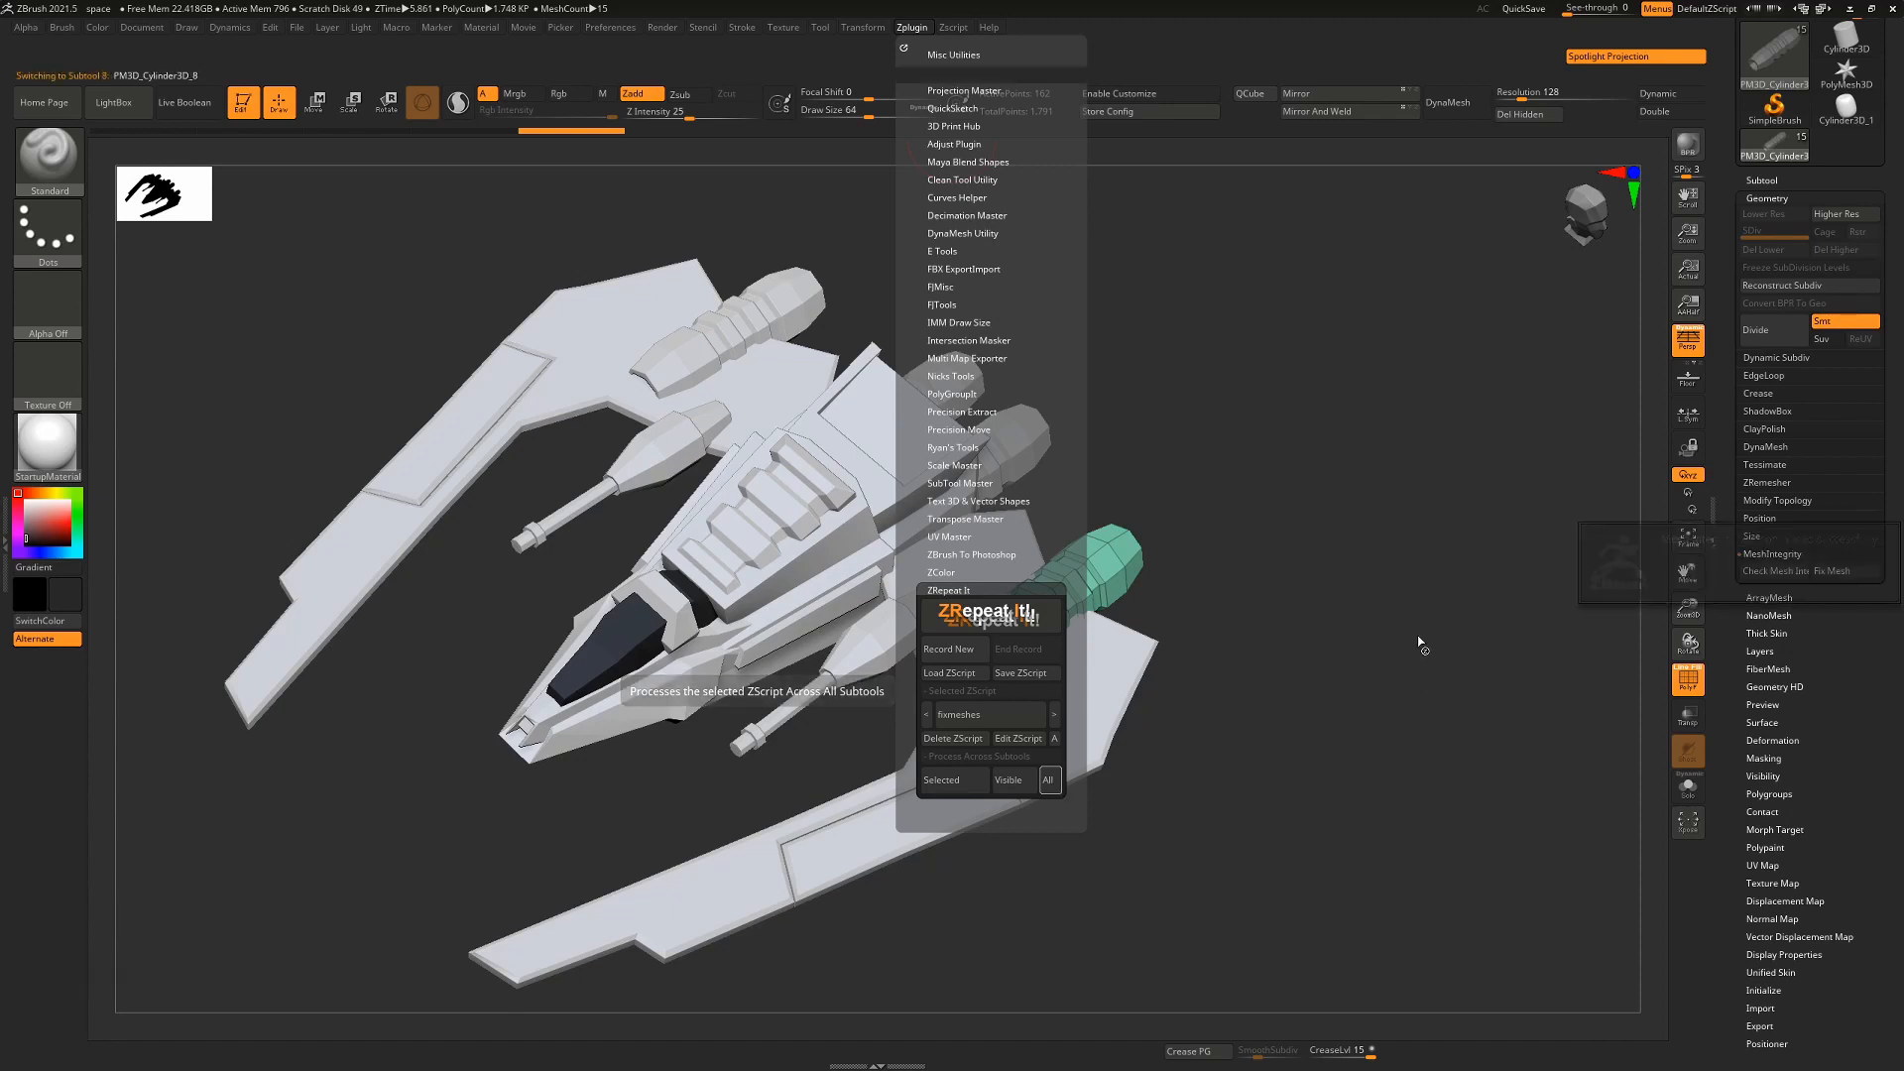
left_click(1777, 571)
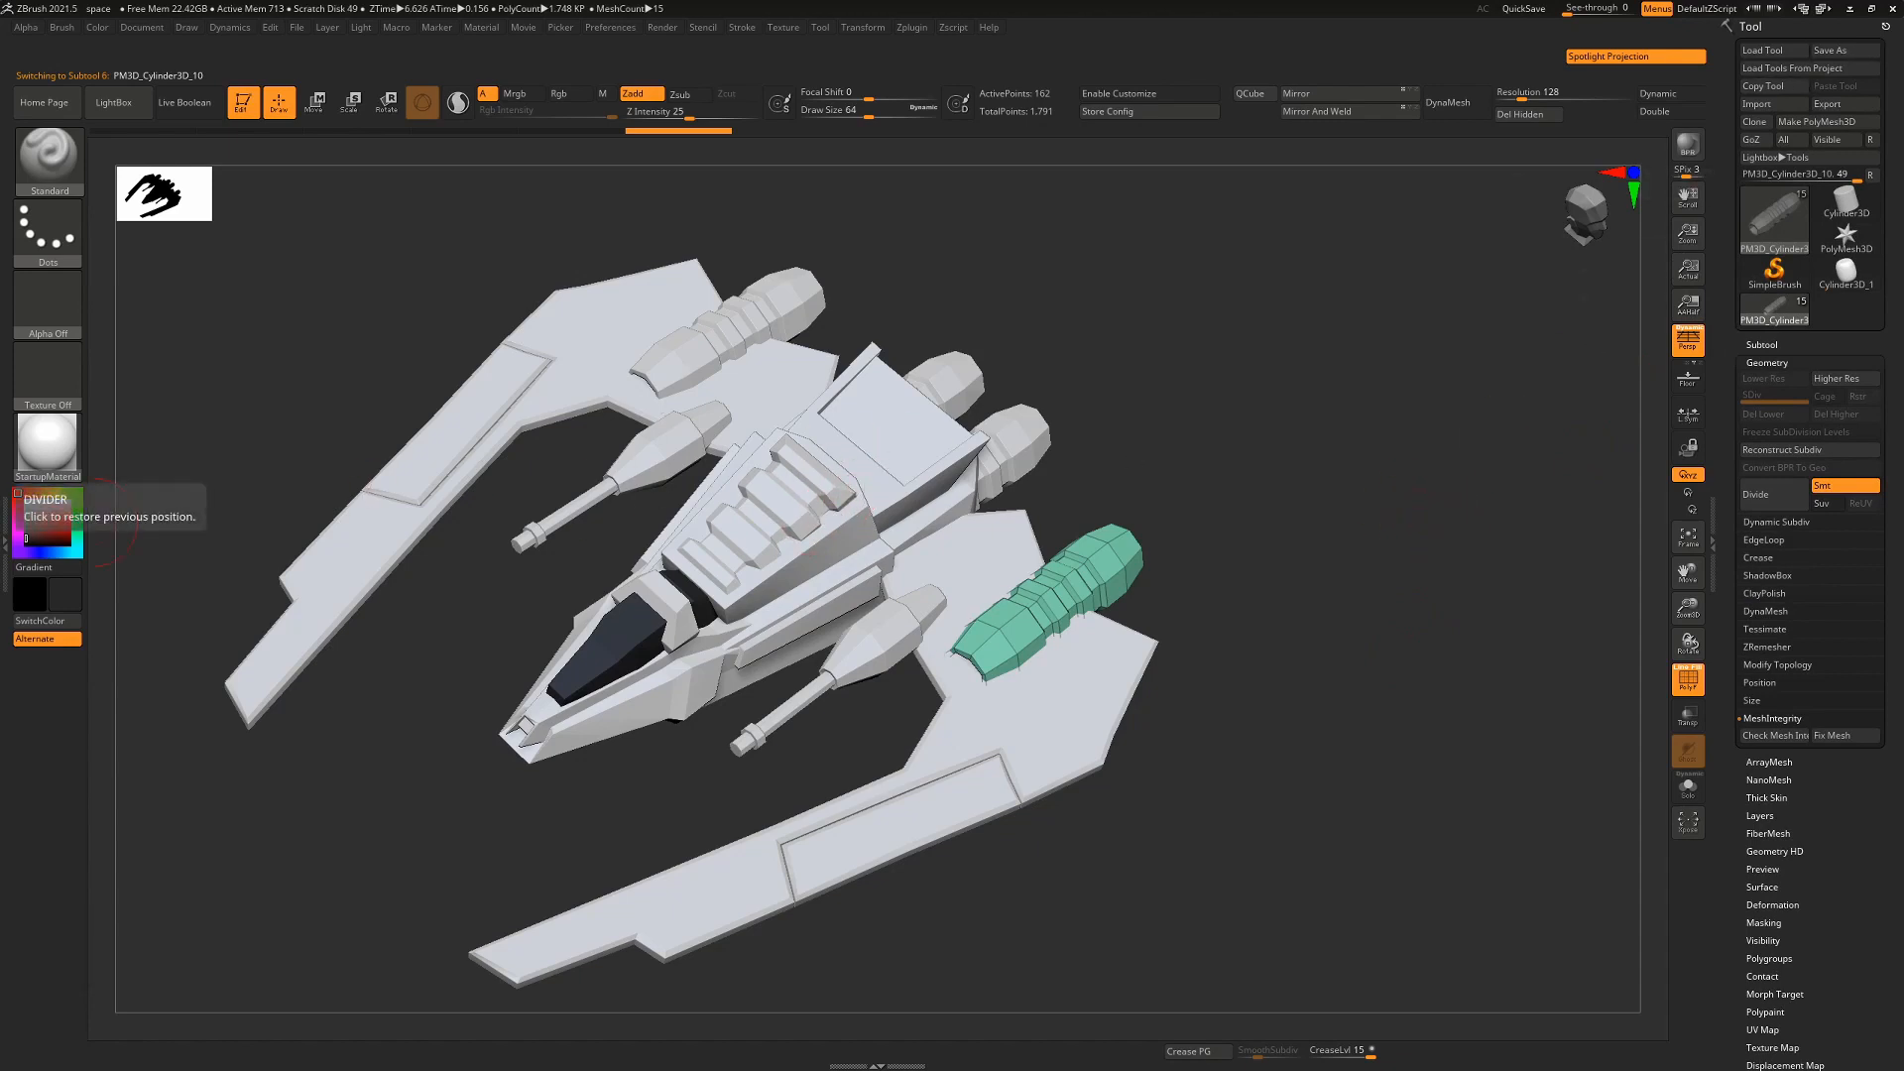
mouse_move(934, 491)
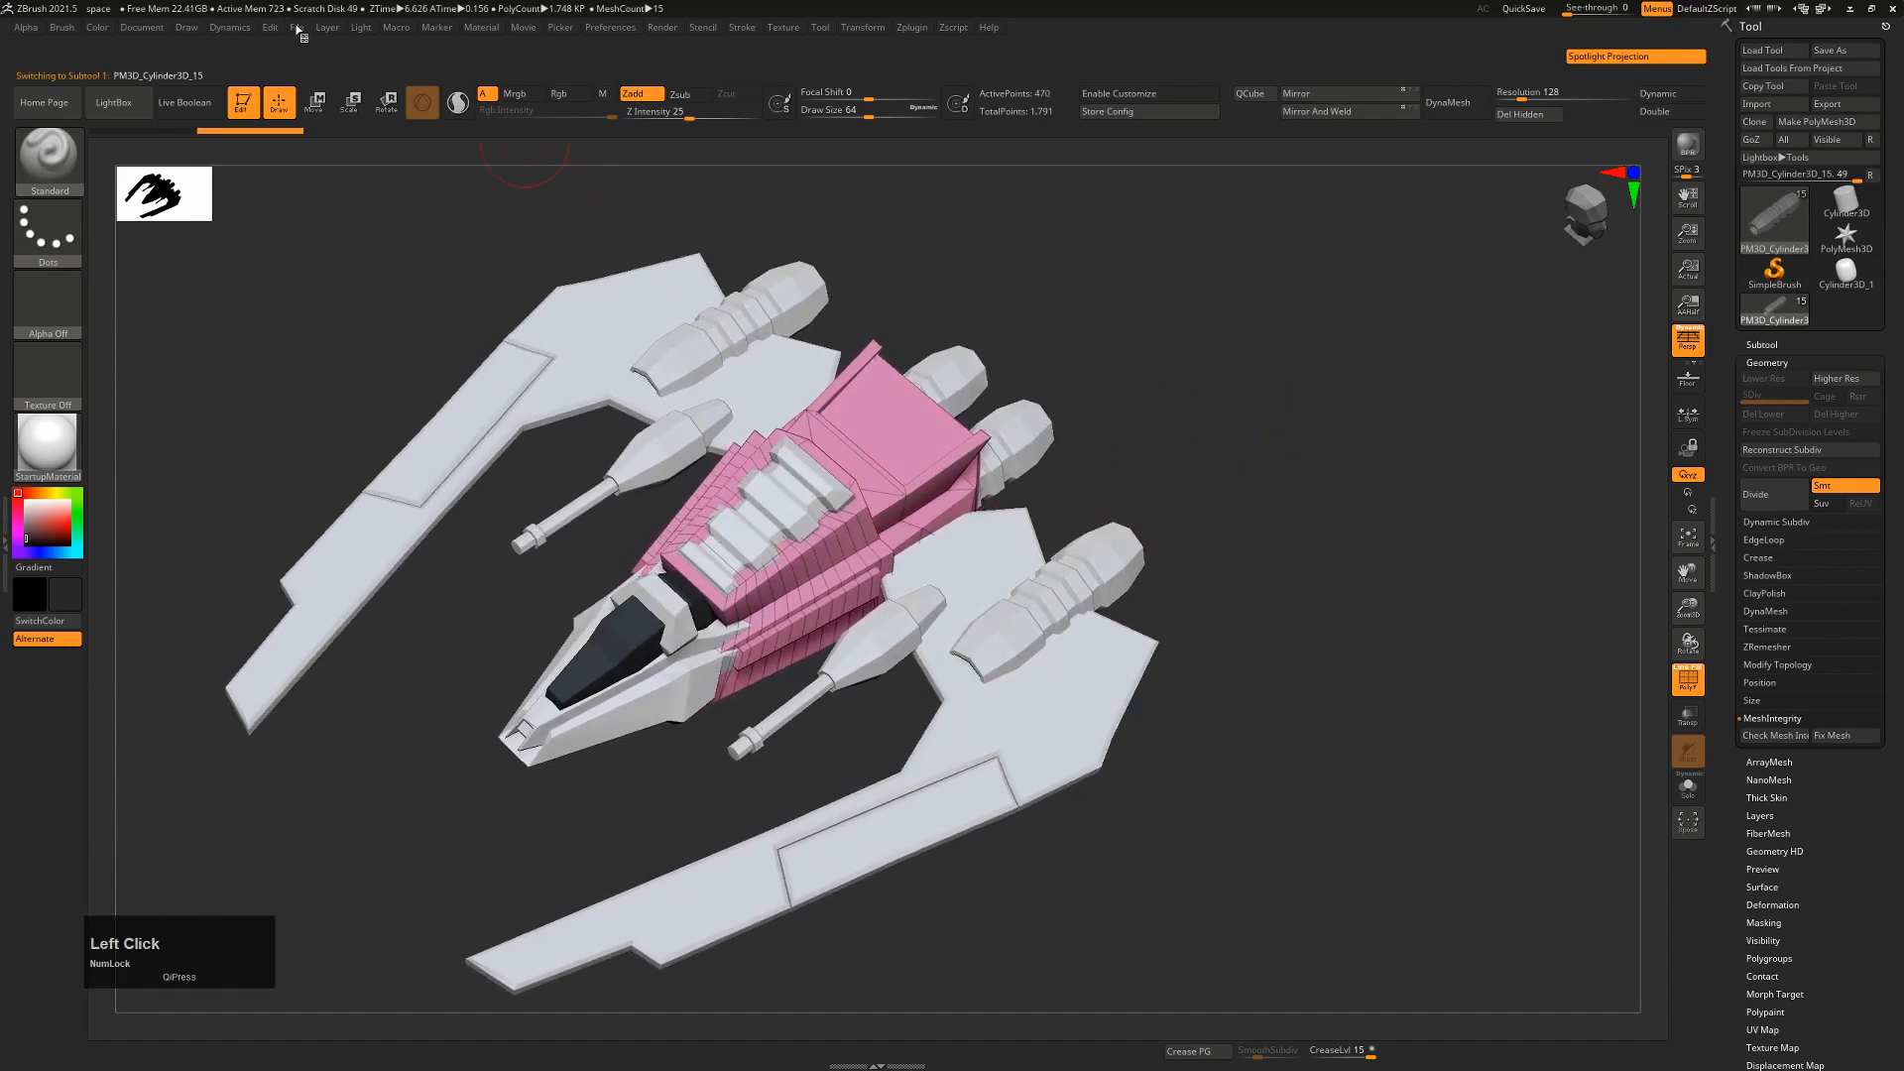
Step: Delete the ship model's undo history via Edit > DelUH
left_click(269, 26)
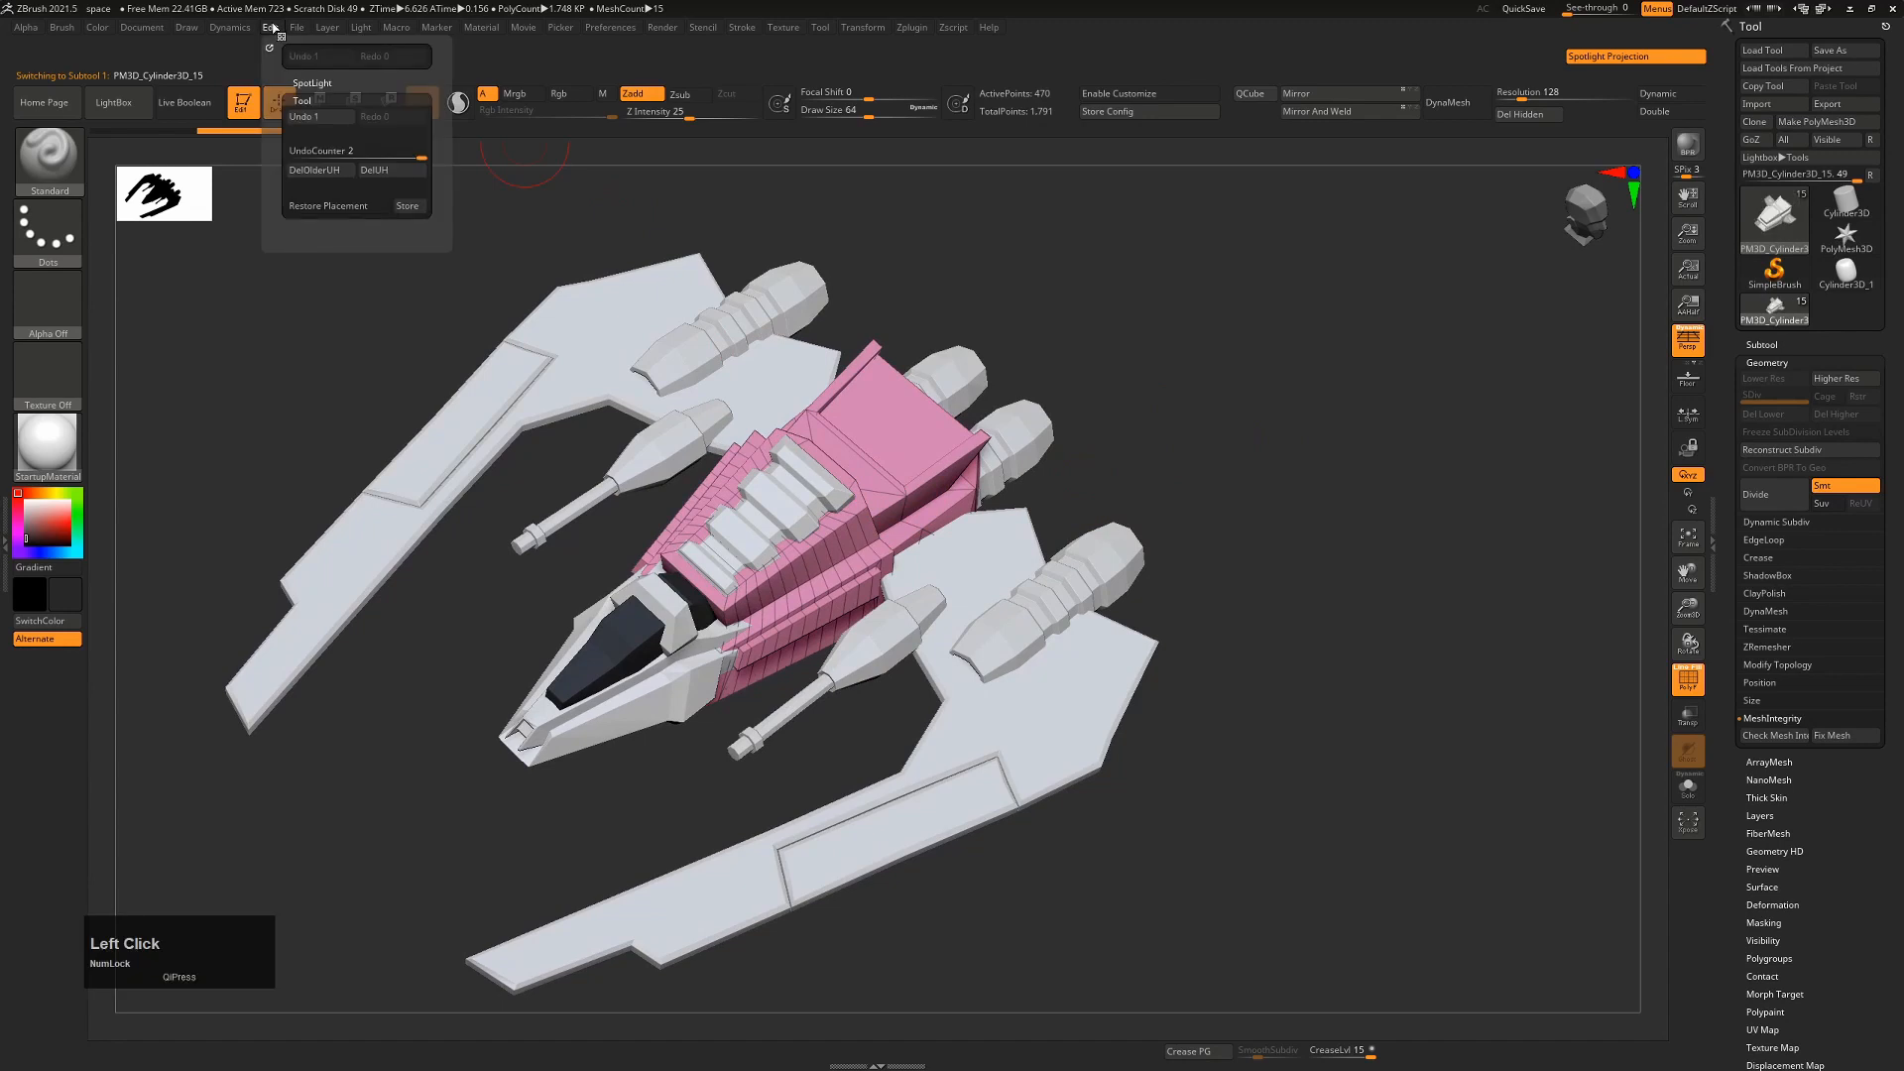
mouse_move(389, 169)
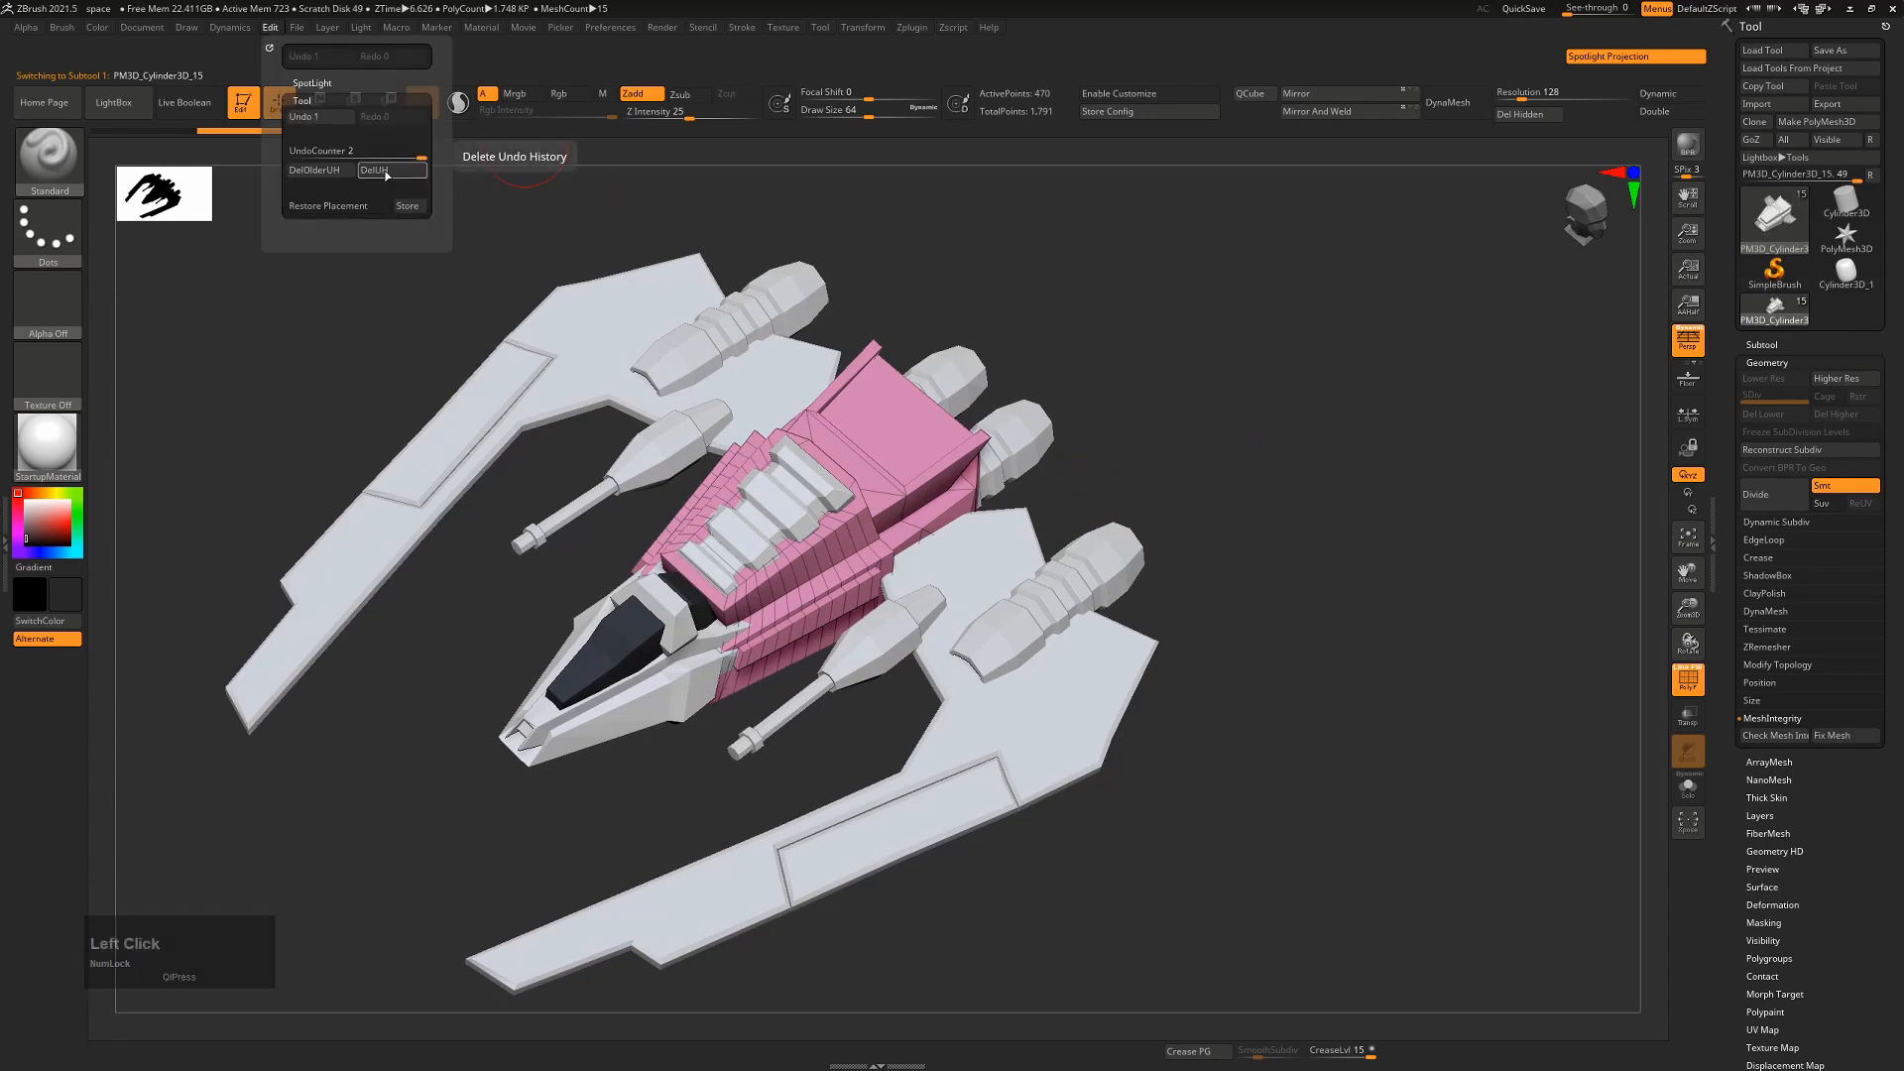
left_click(389, 168)
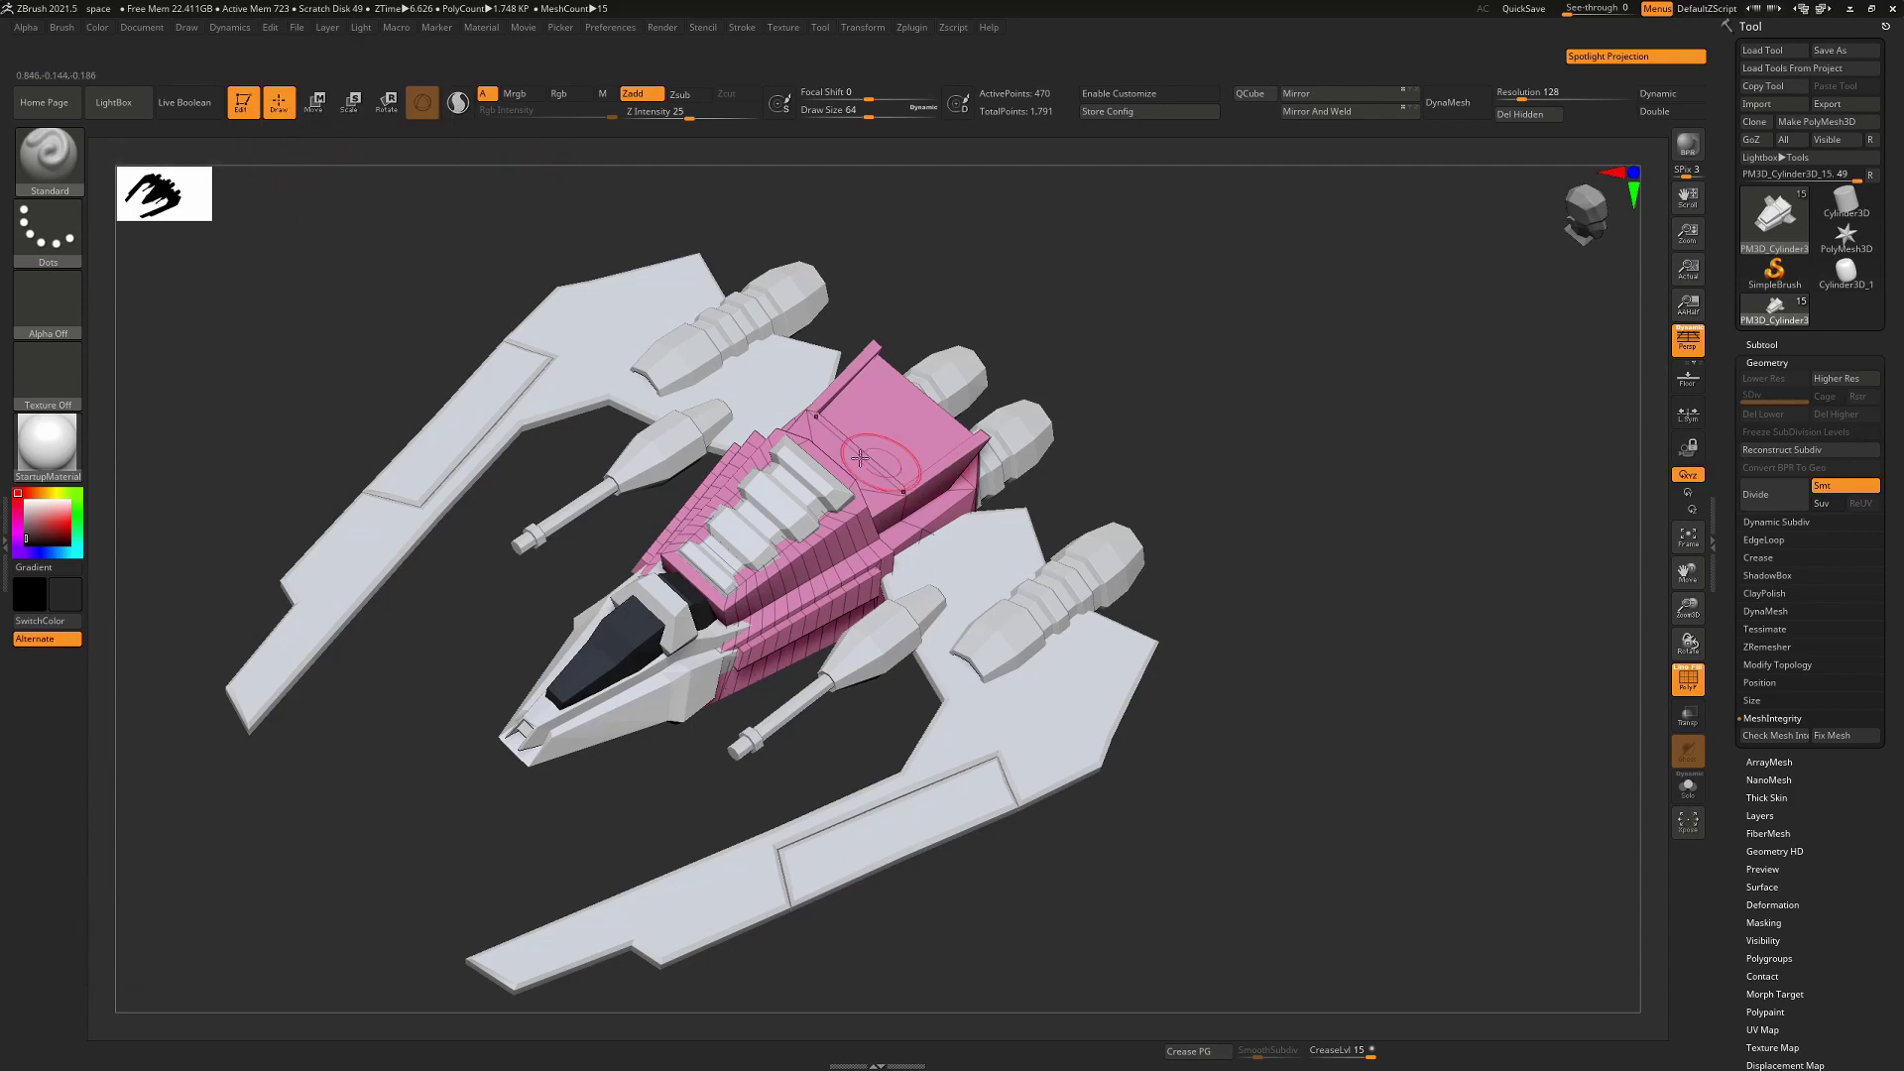
mouse_move(1530, 320)
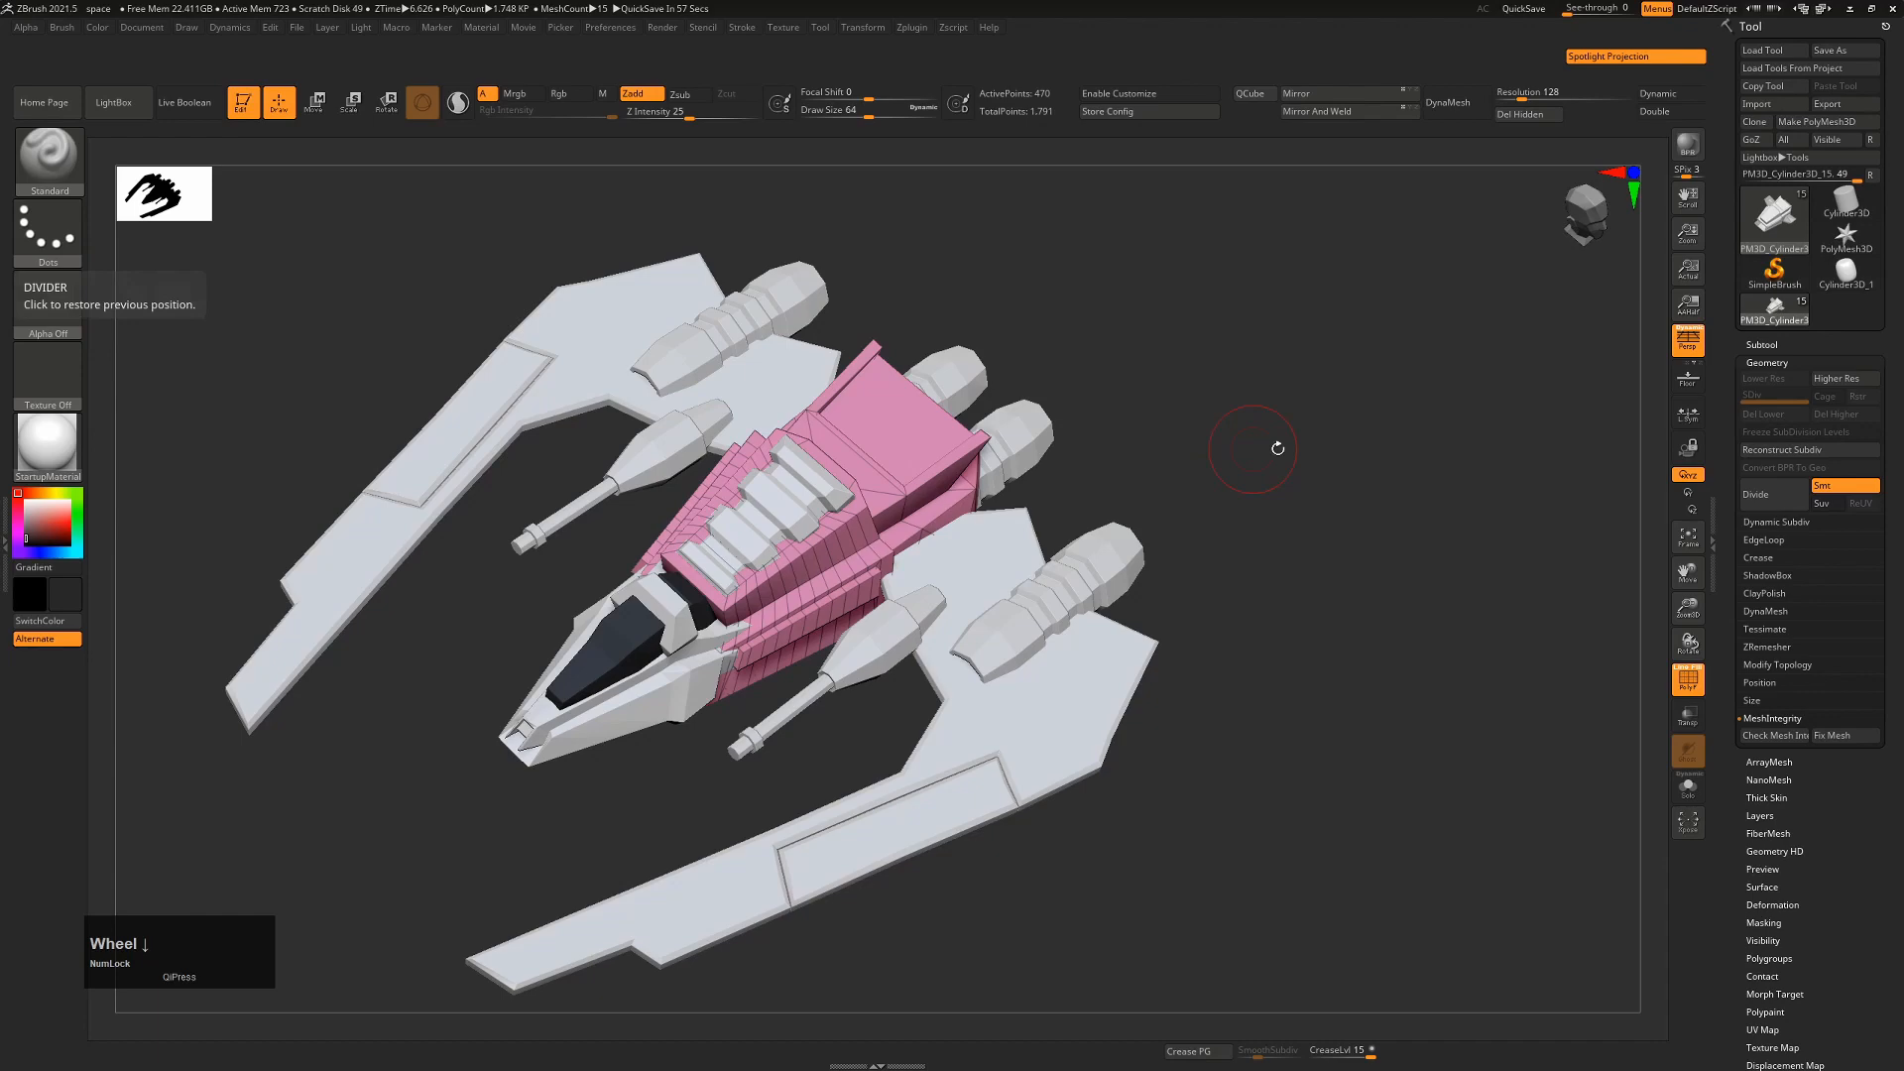
mouse_move(1837, 103)
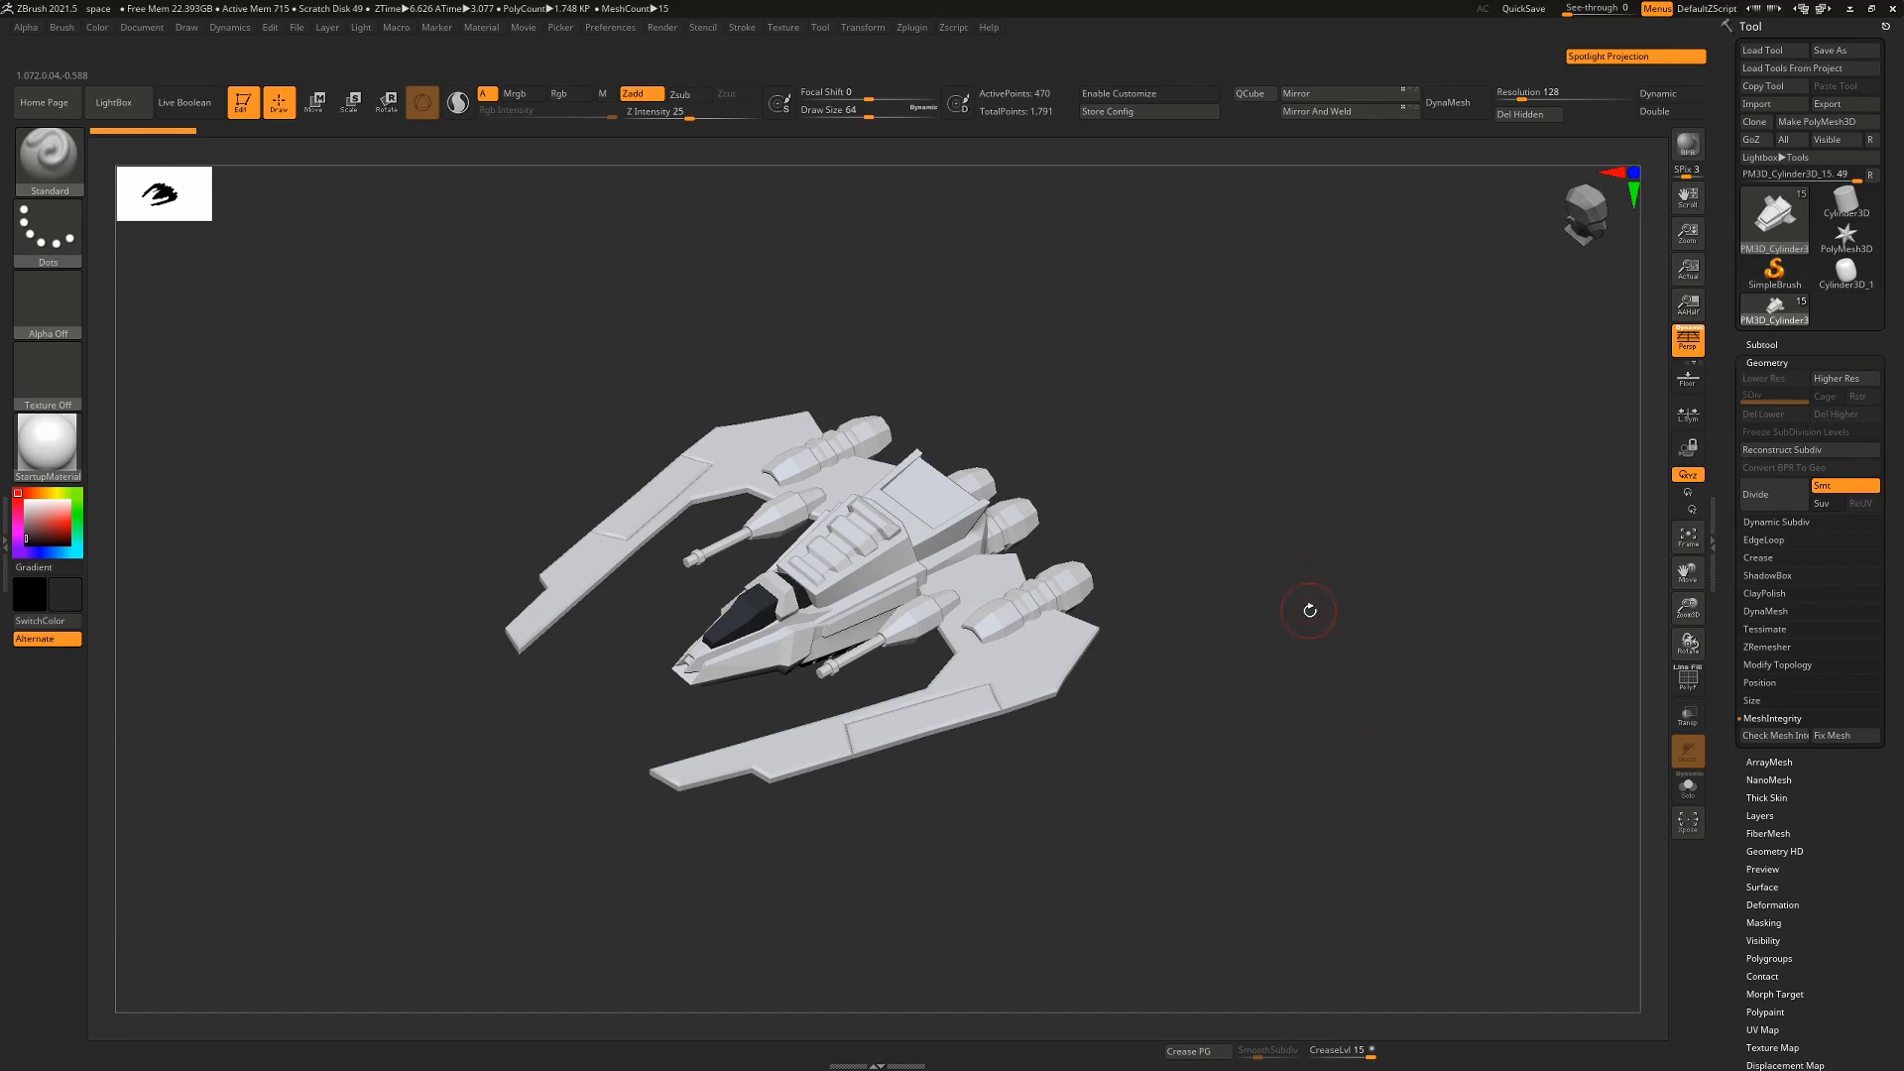
mouse_move(1305, 629)
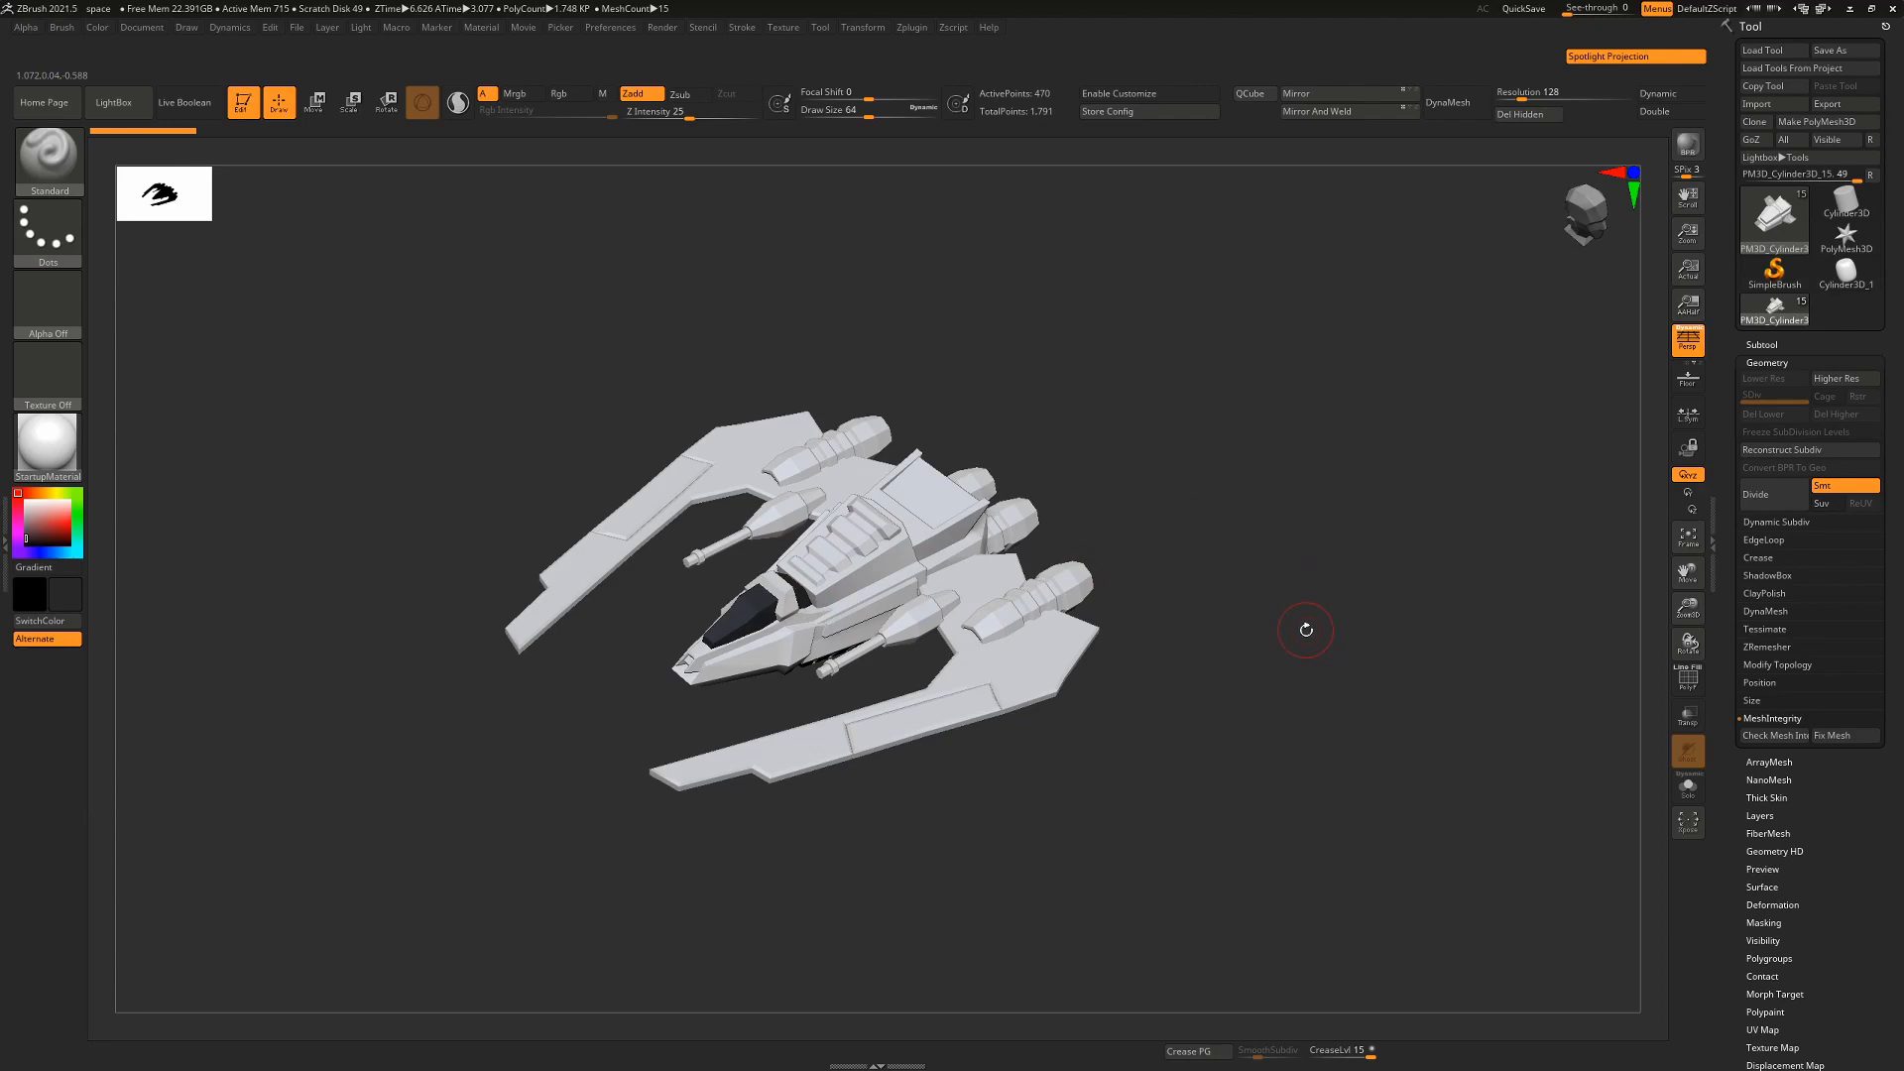